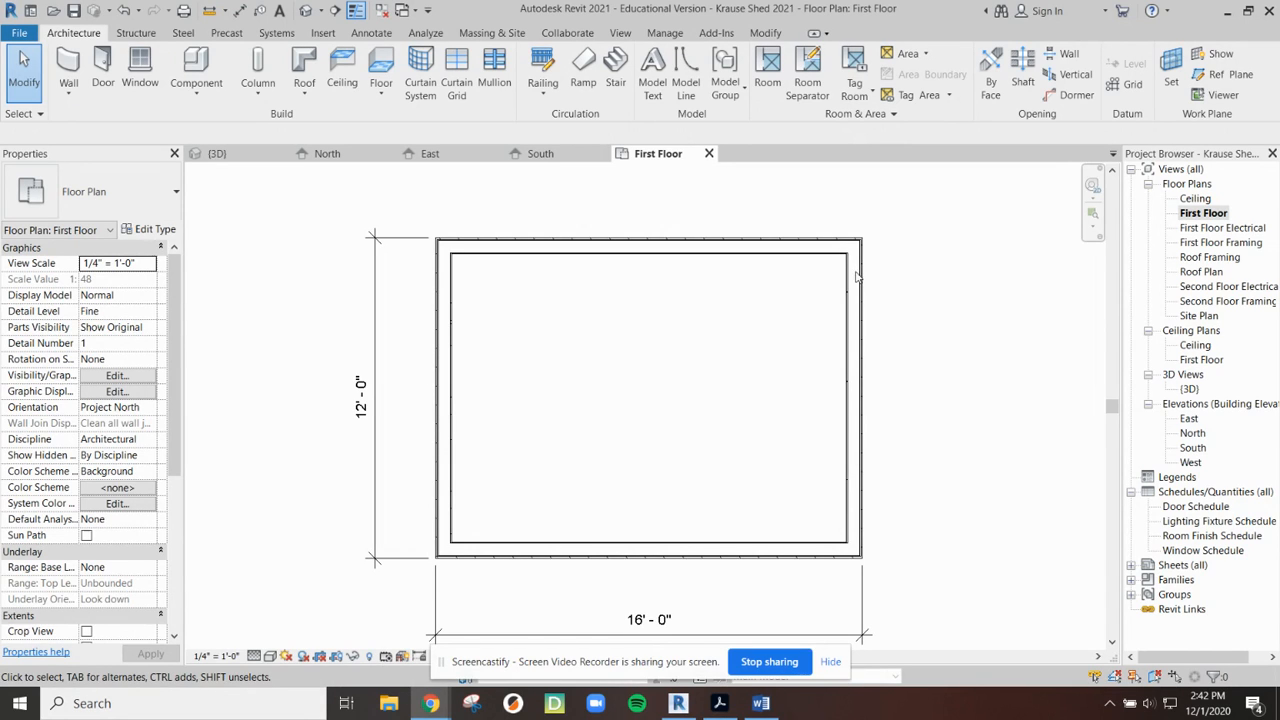
mouse_move(472, 249)
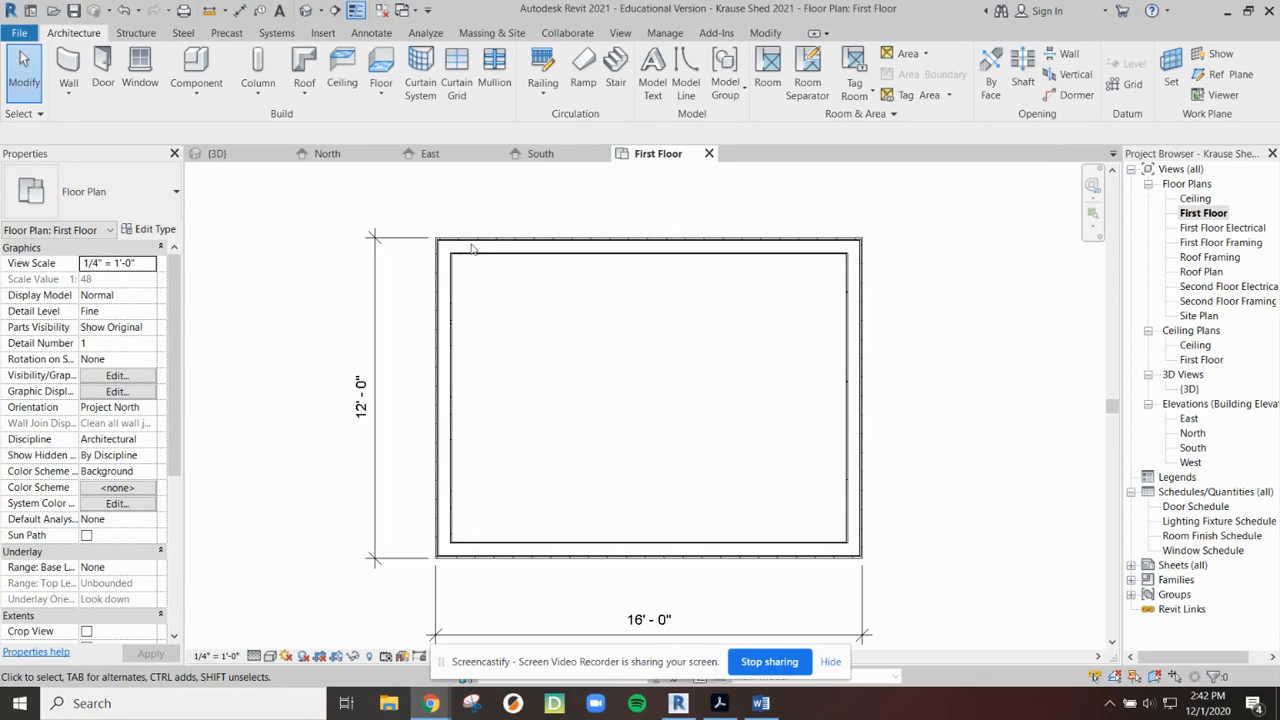
mouse_move(642, 565)
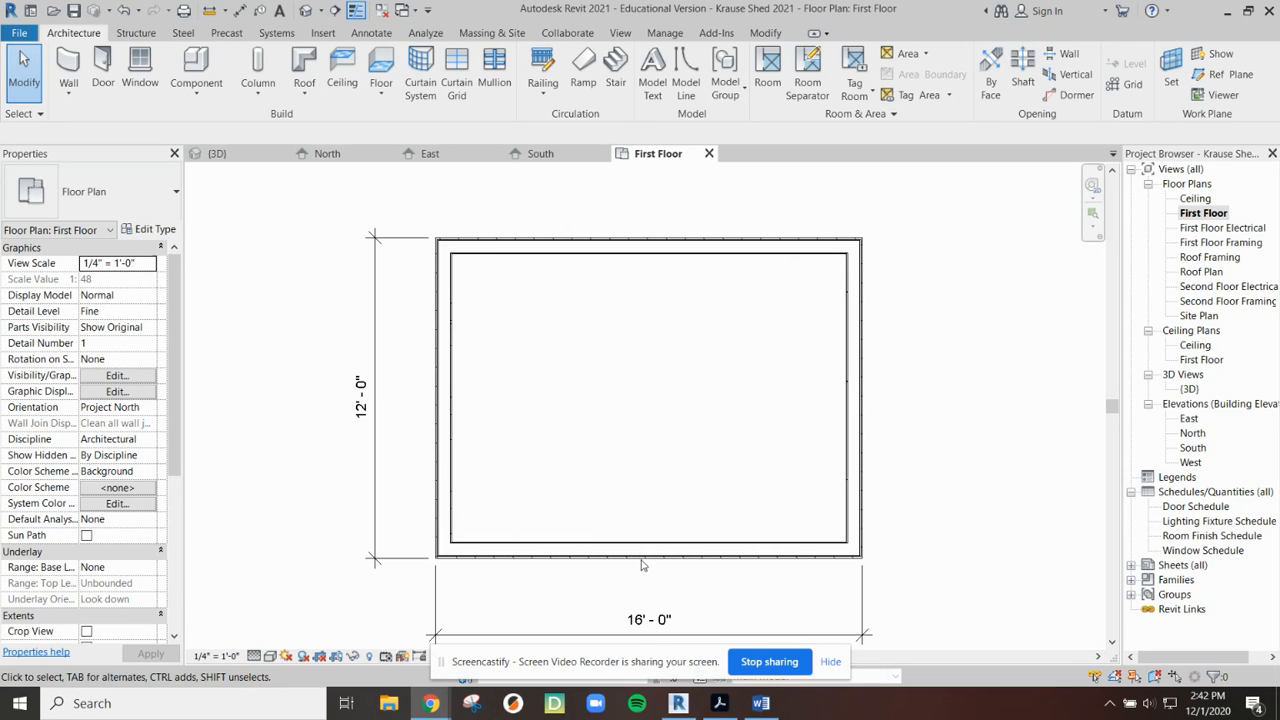
mouse_move(780, 388)
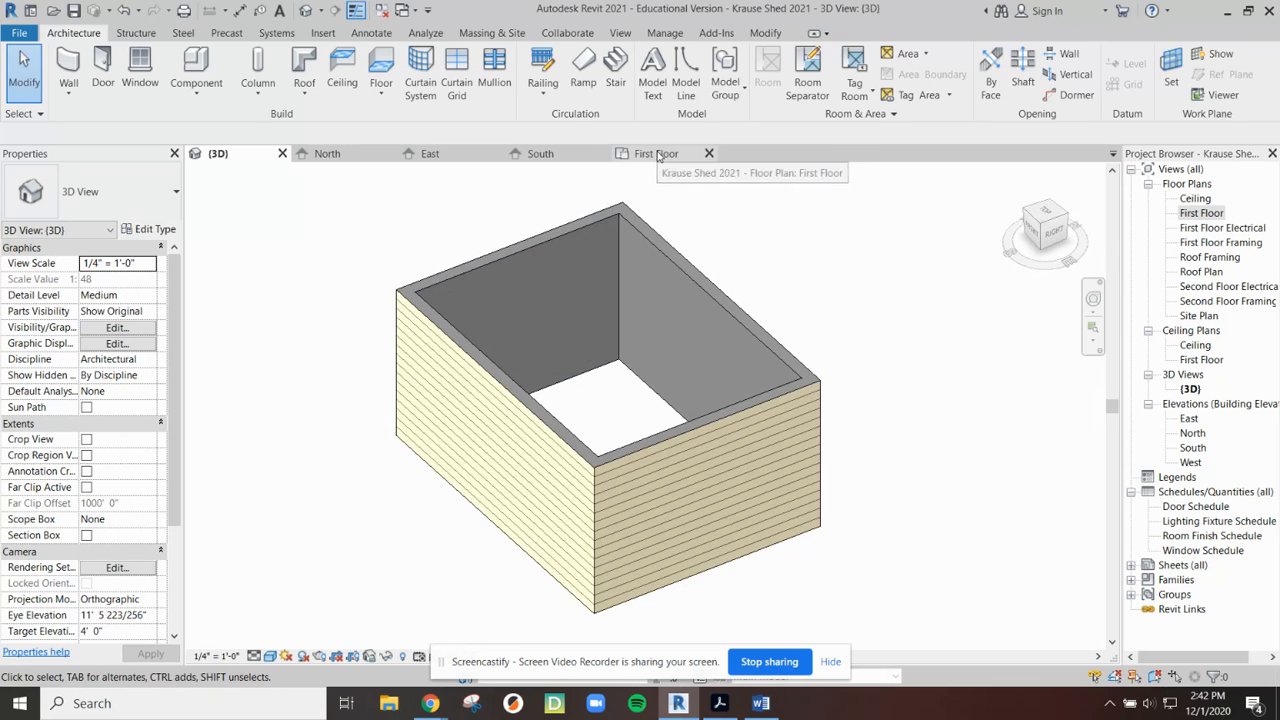
Check the 8 foot wall height constraint in the shed requirements document.
double_click(1201, 212)
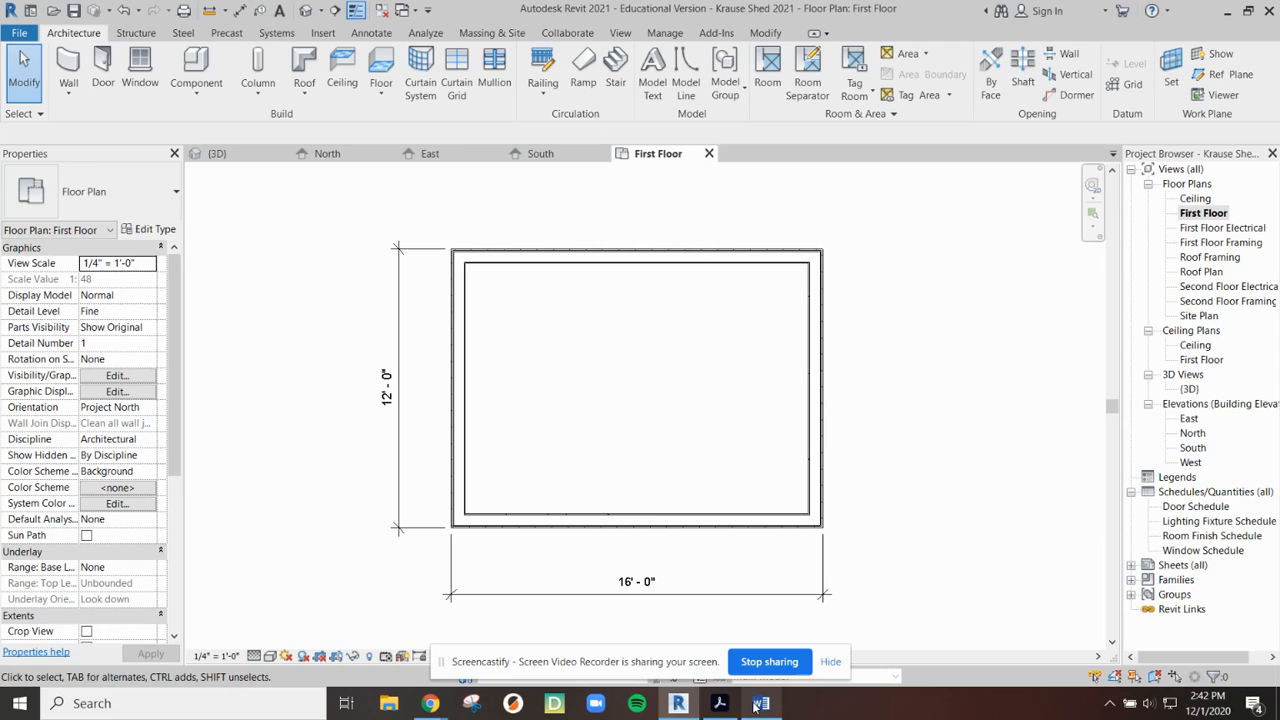
left_click(760, 703)
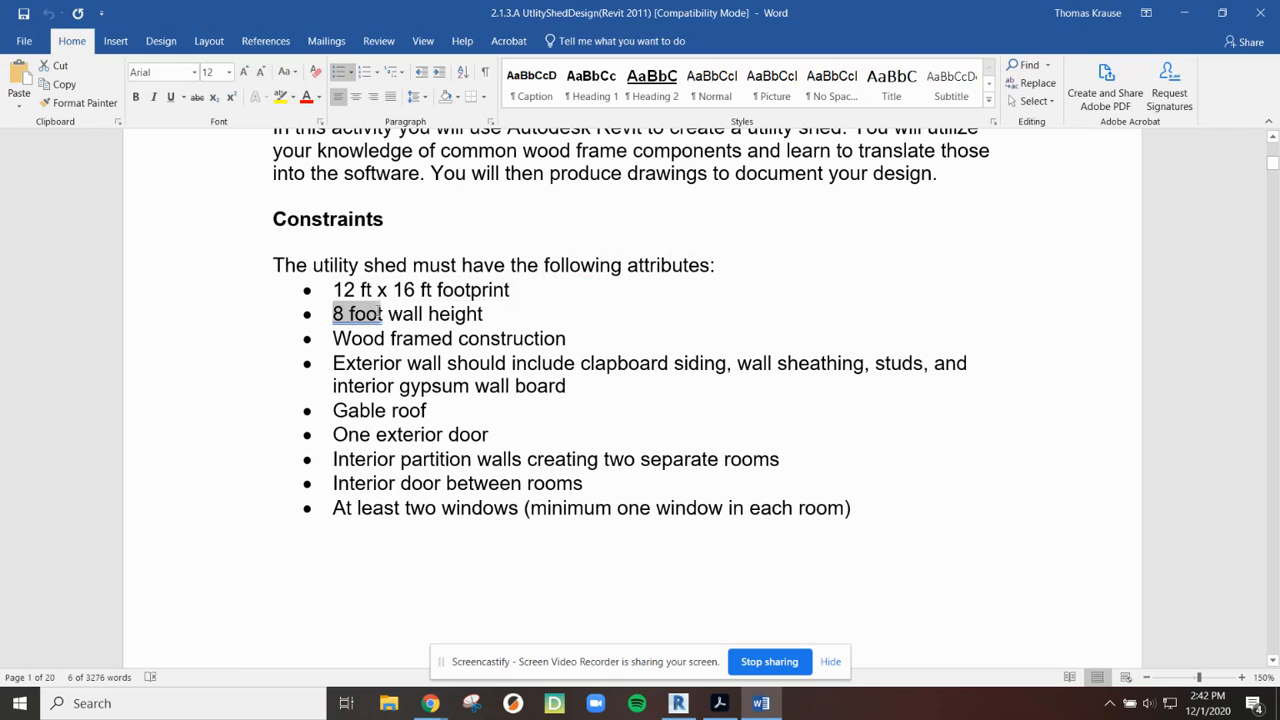
left_click_drag(397, 313, 481, 313)
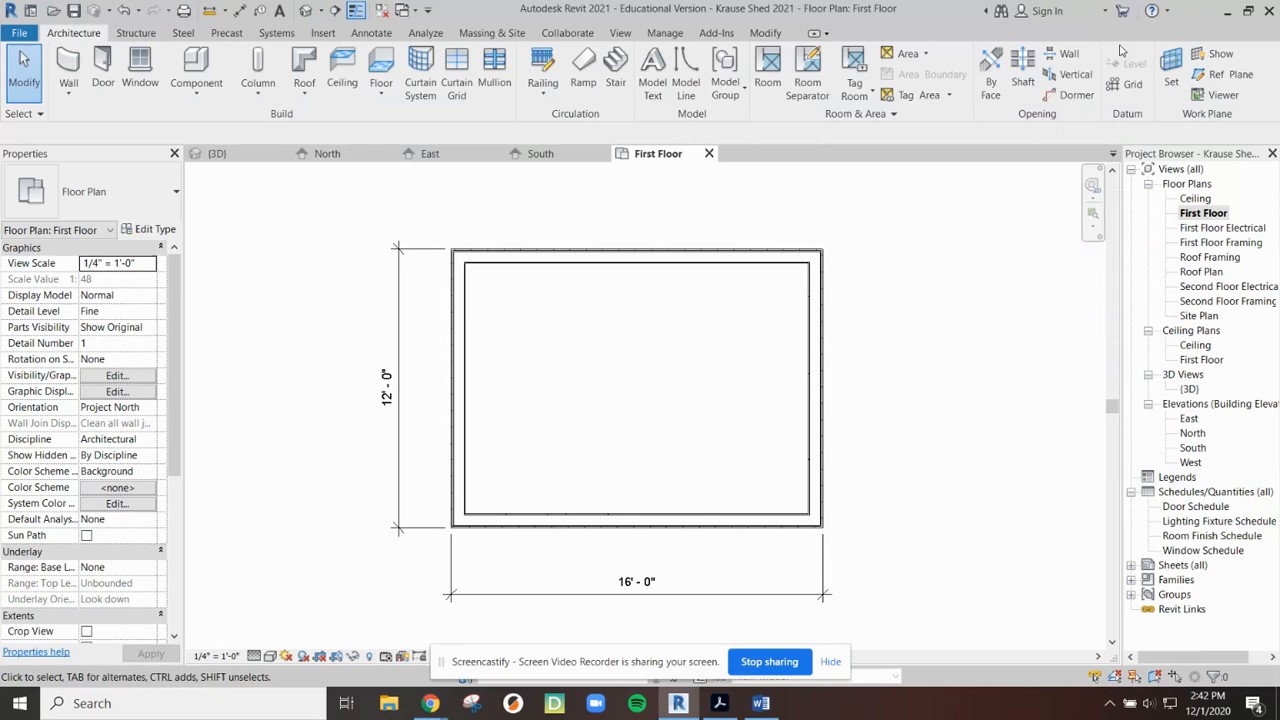
Select the left exterior wall and review its Exterior Wood Siding on Wood Stud type.
left_click(456, 390)
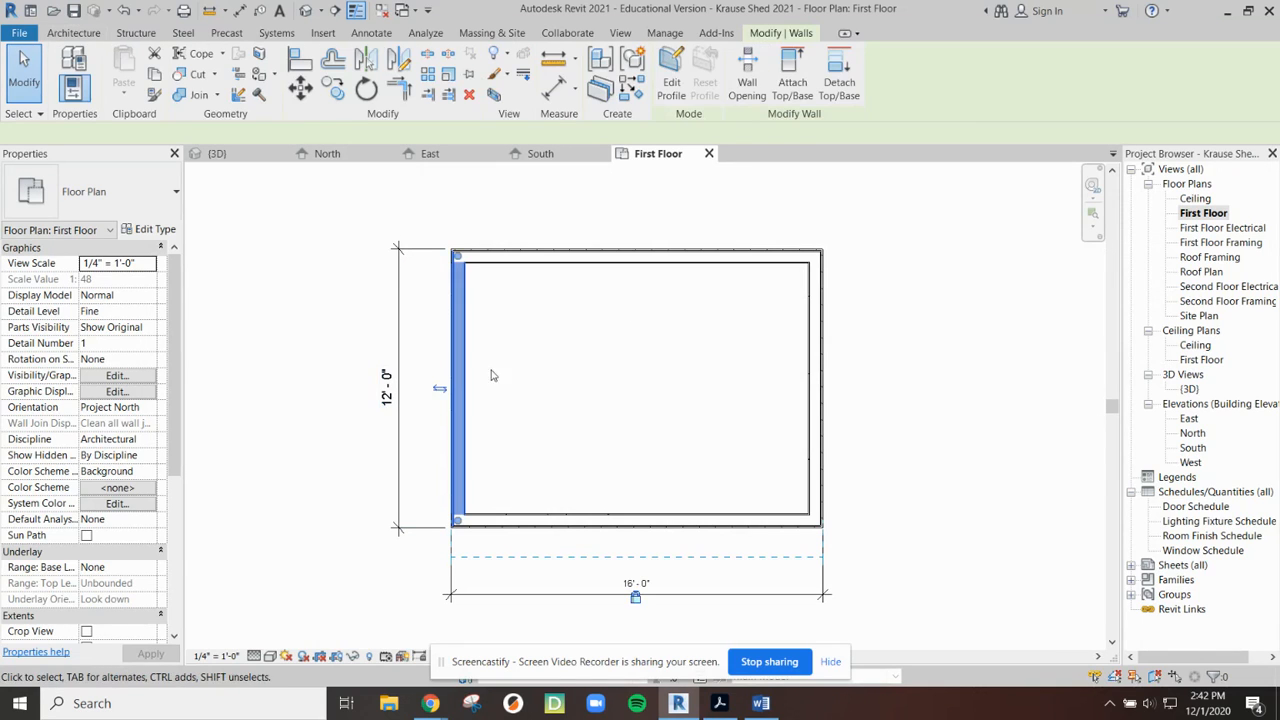
left_click(457, 385)
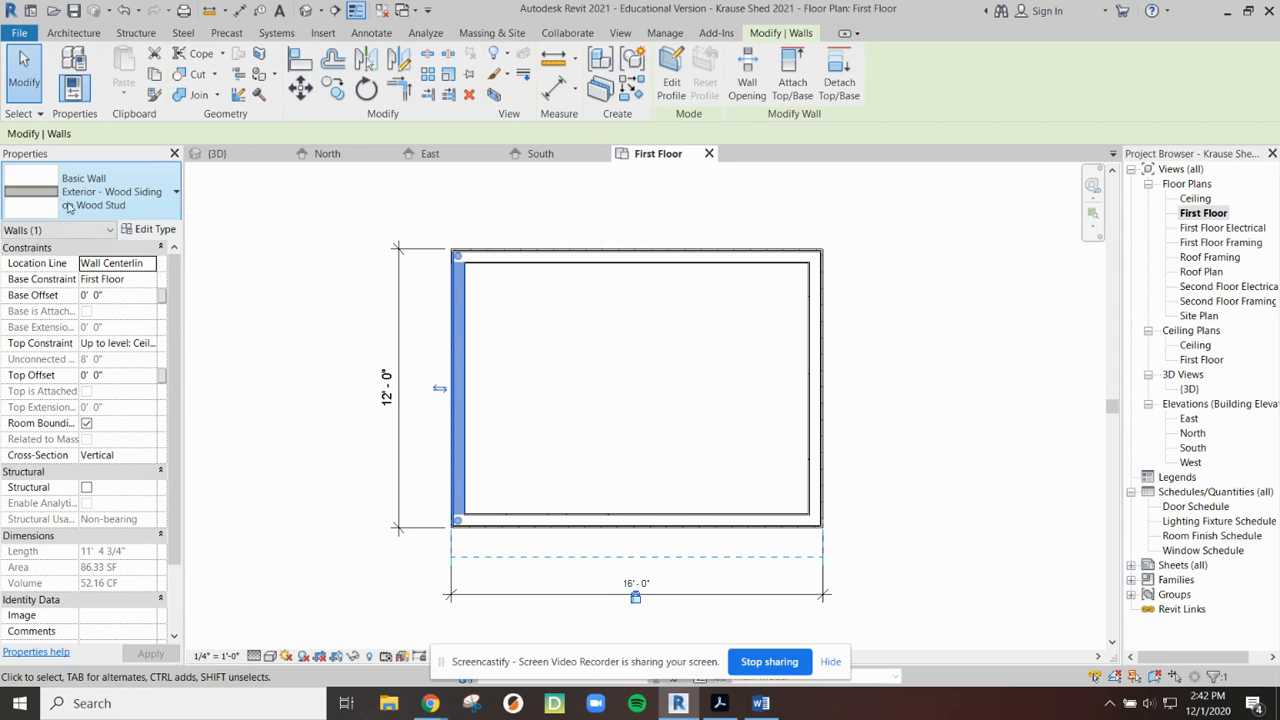
mouse_move(100, 191)
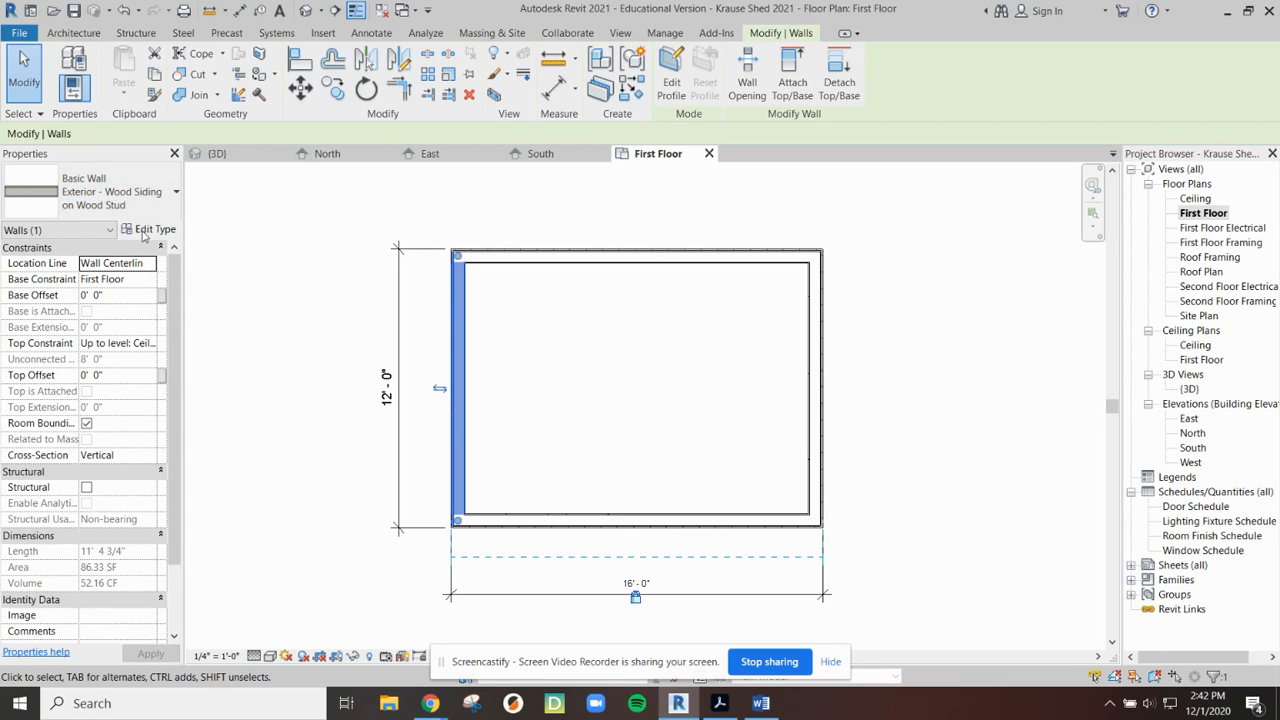
mouse_move(150, 229)
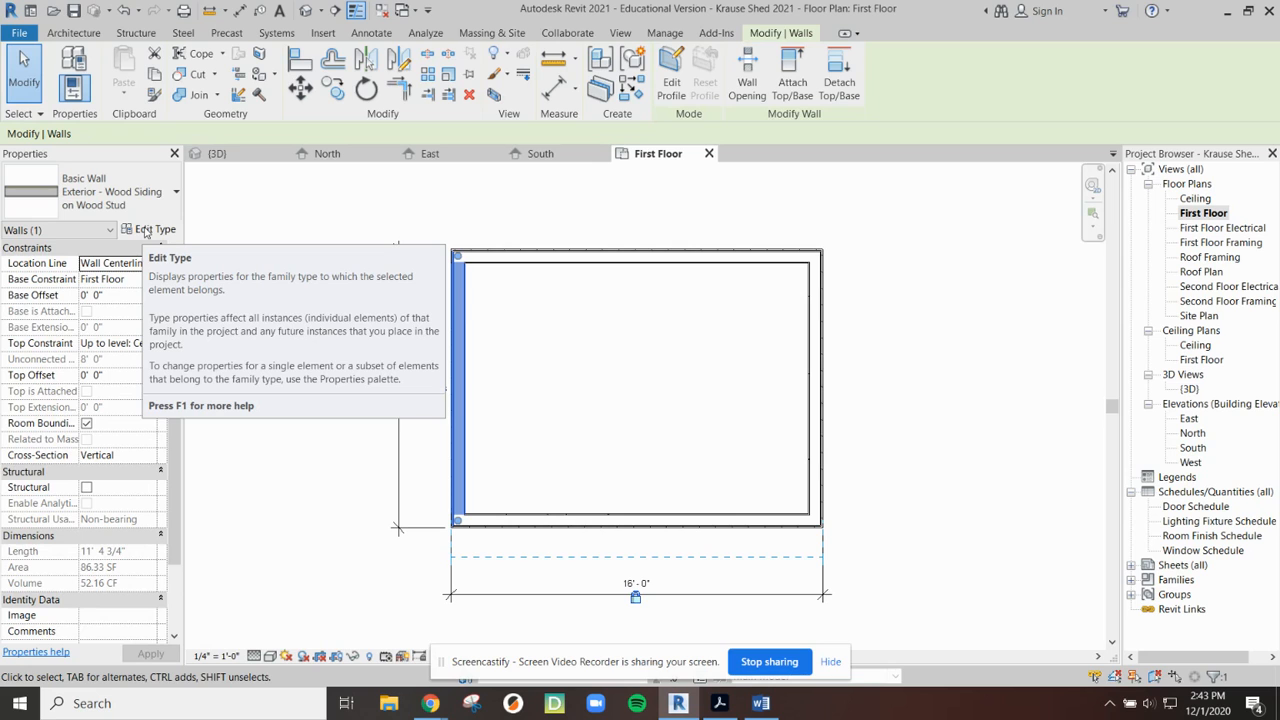
Bring up the siding wall type's properties with the layered section preview shown.
left_click(152, 229)
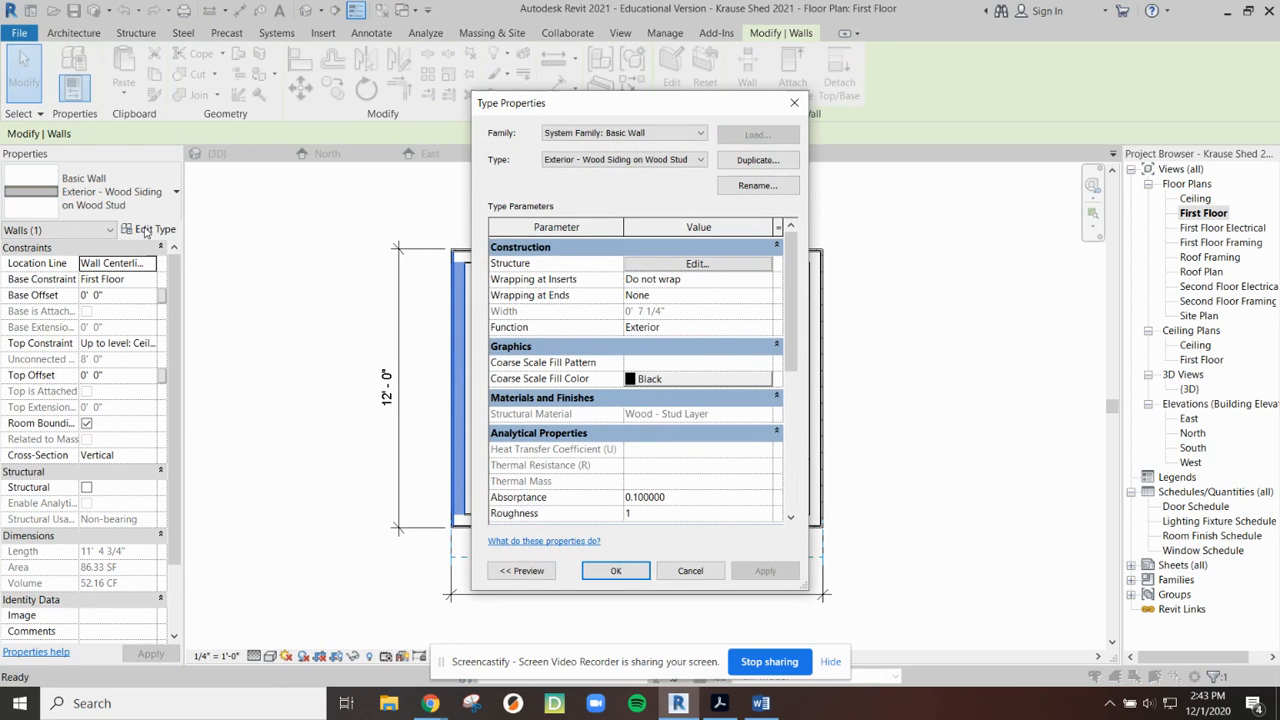
mouse_move(175, 248)
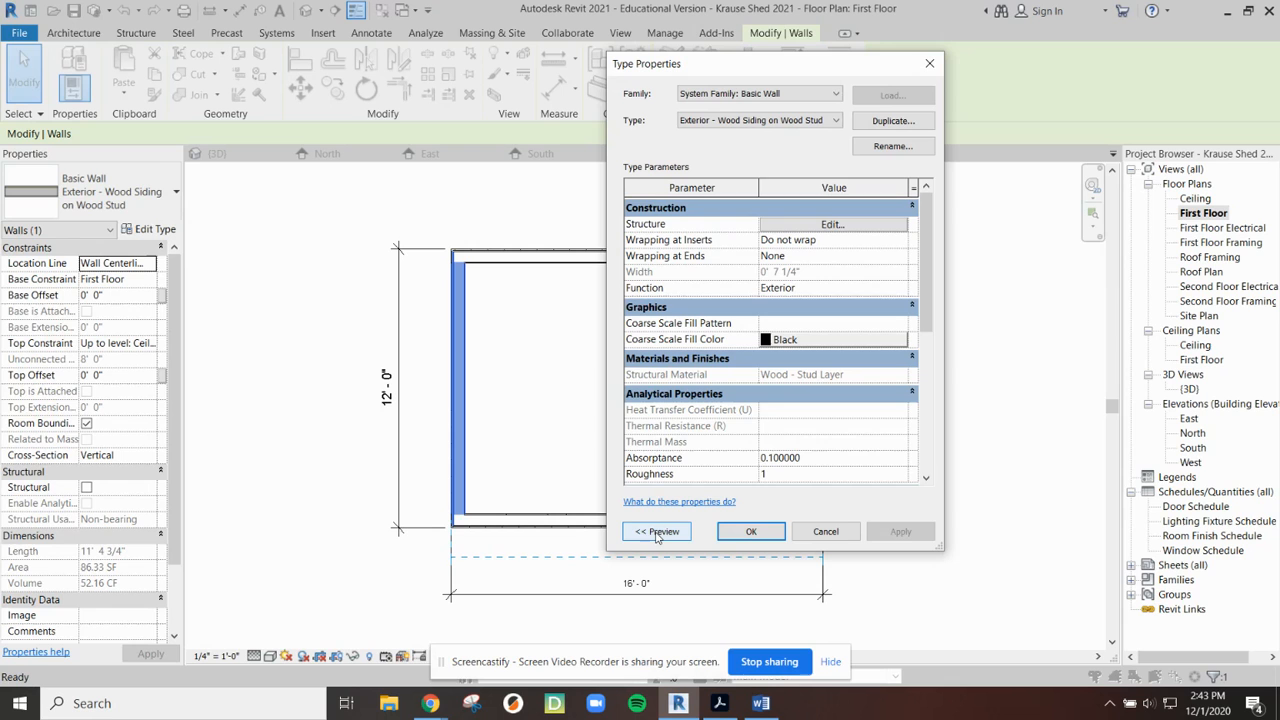
left_click(657, 531)
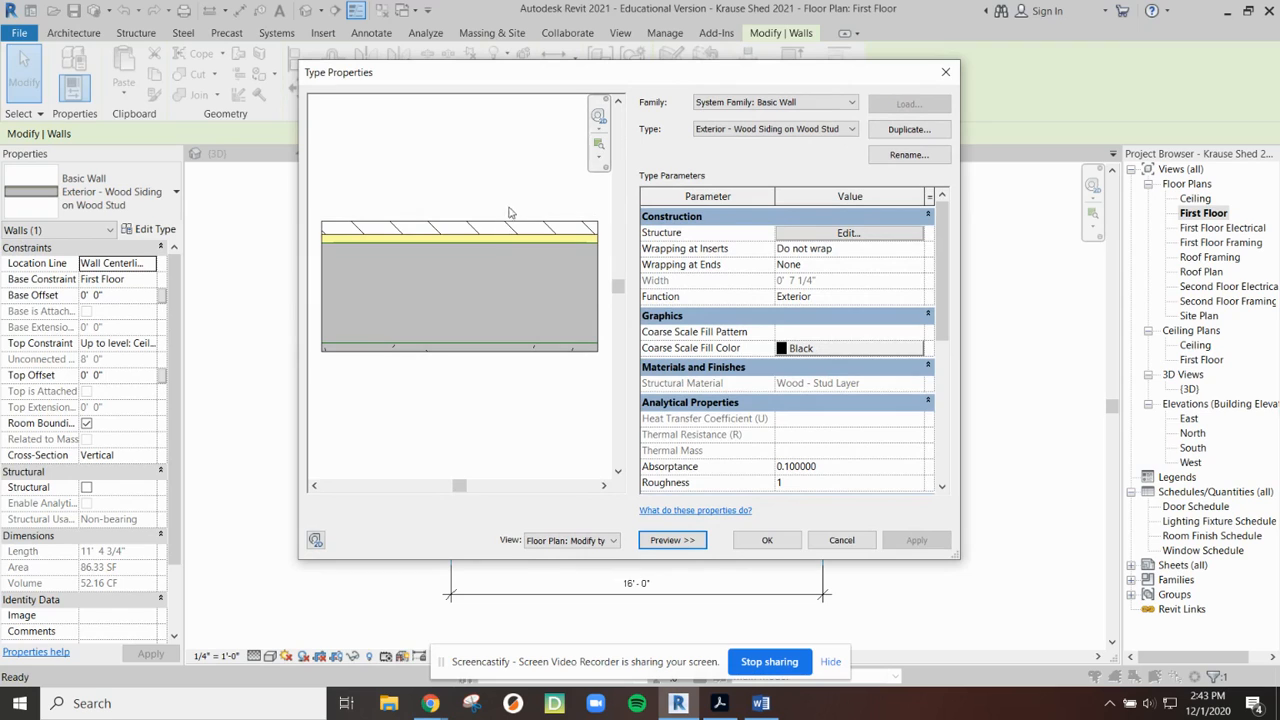
mouse_move(432, 239)
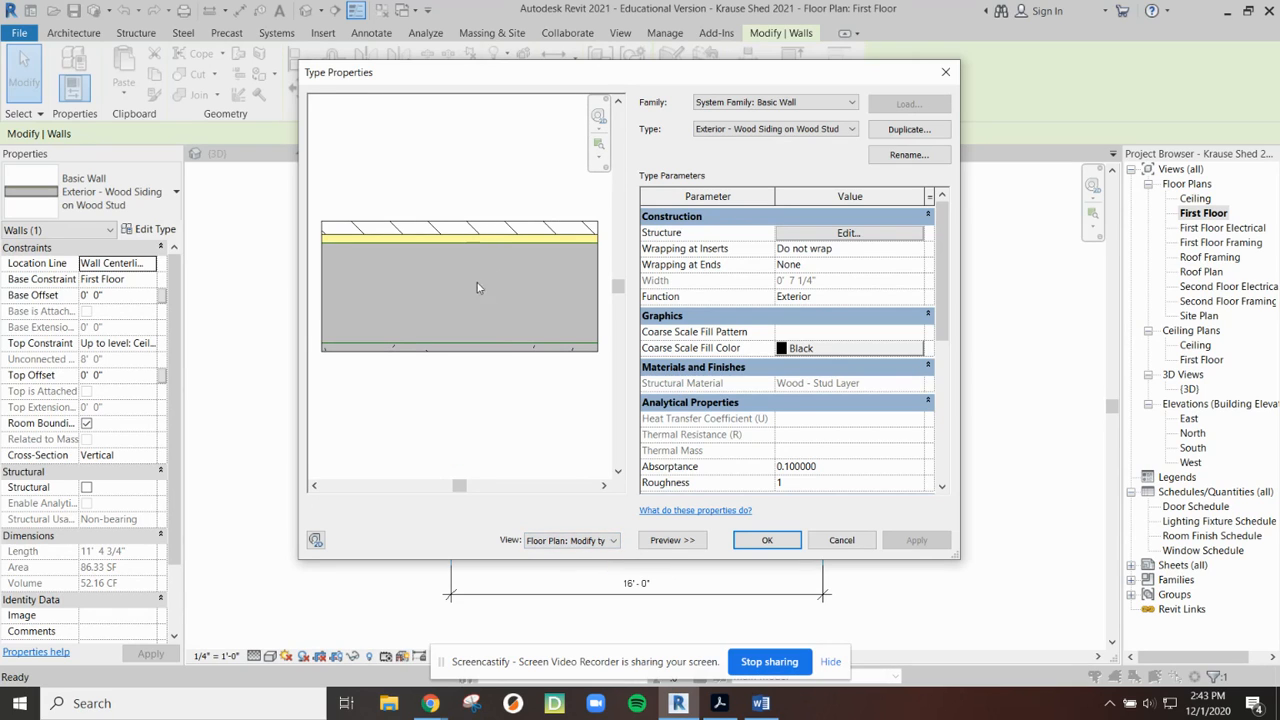
mouse_move(470, 231)
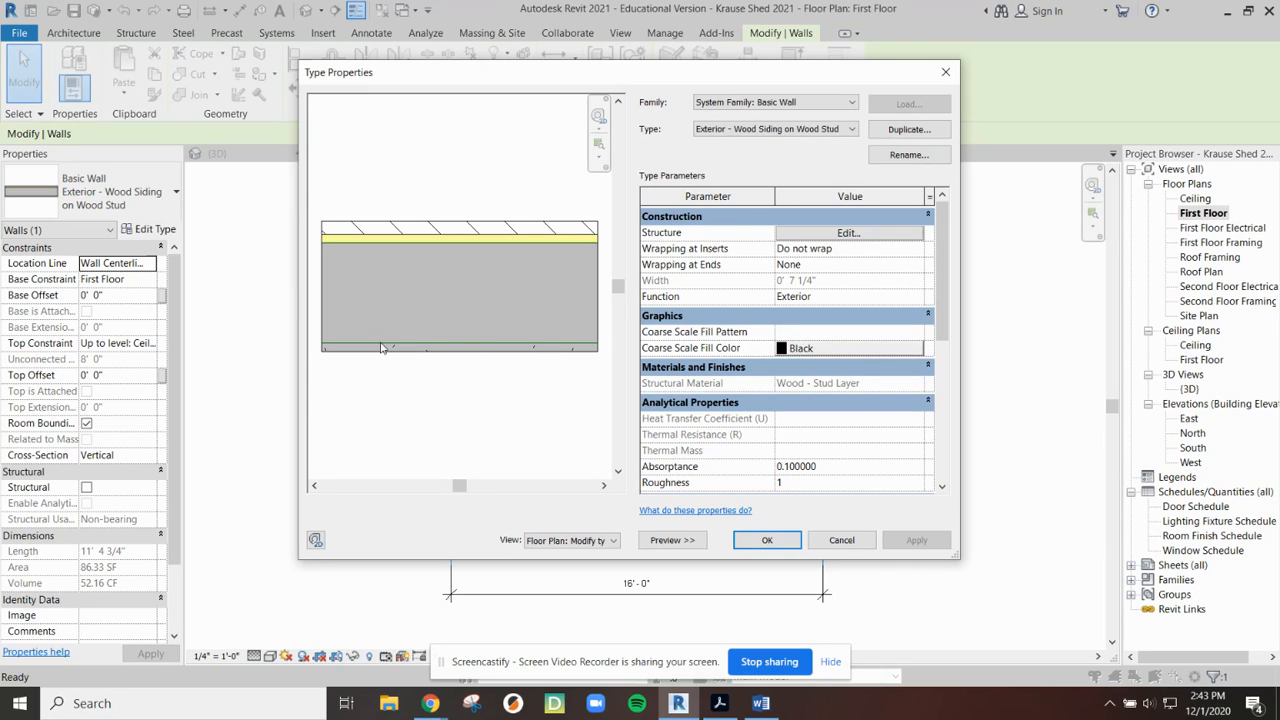
mouse_move(545, 350)
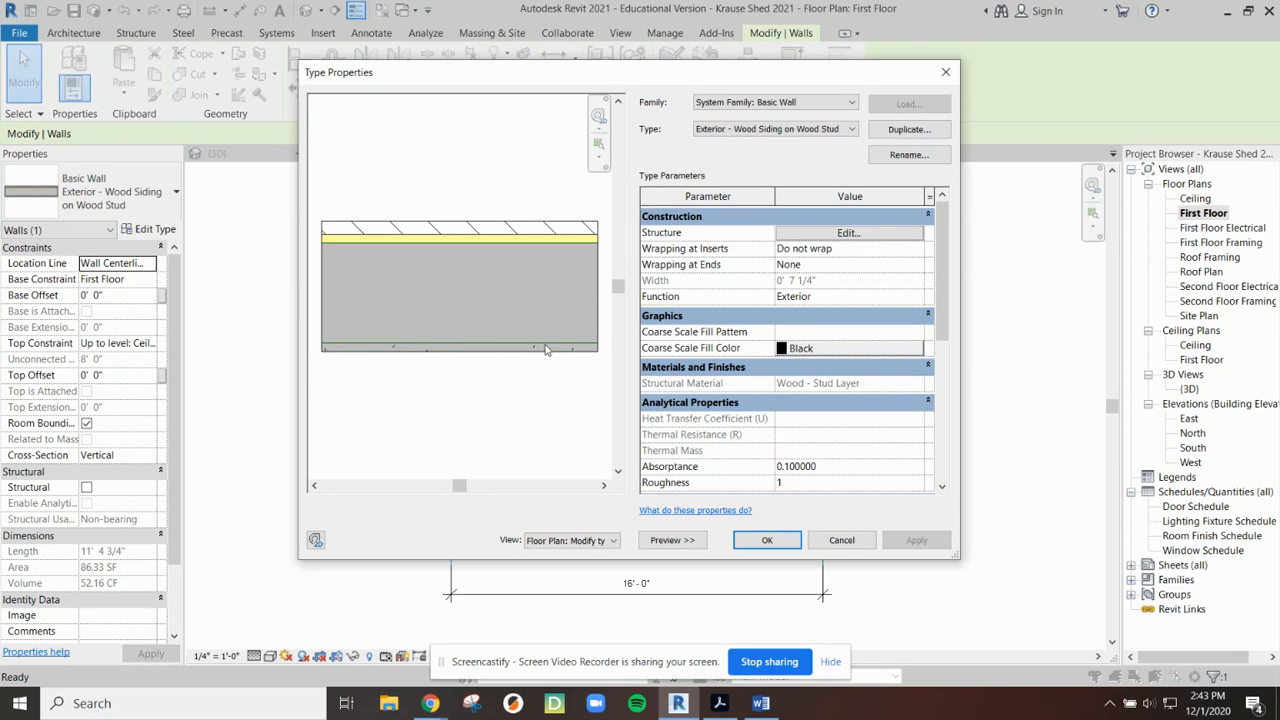
mouse_move(573, 365)
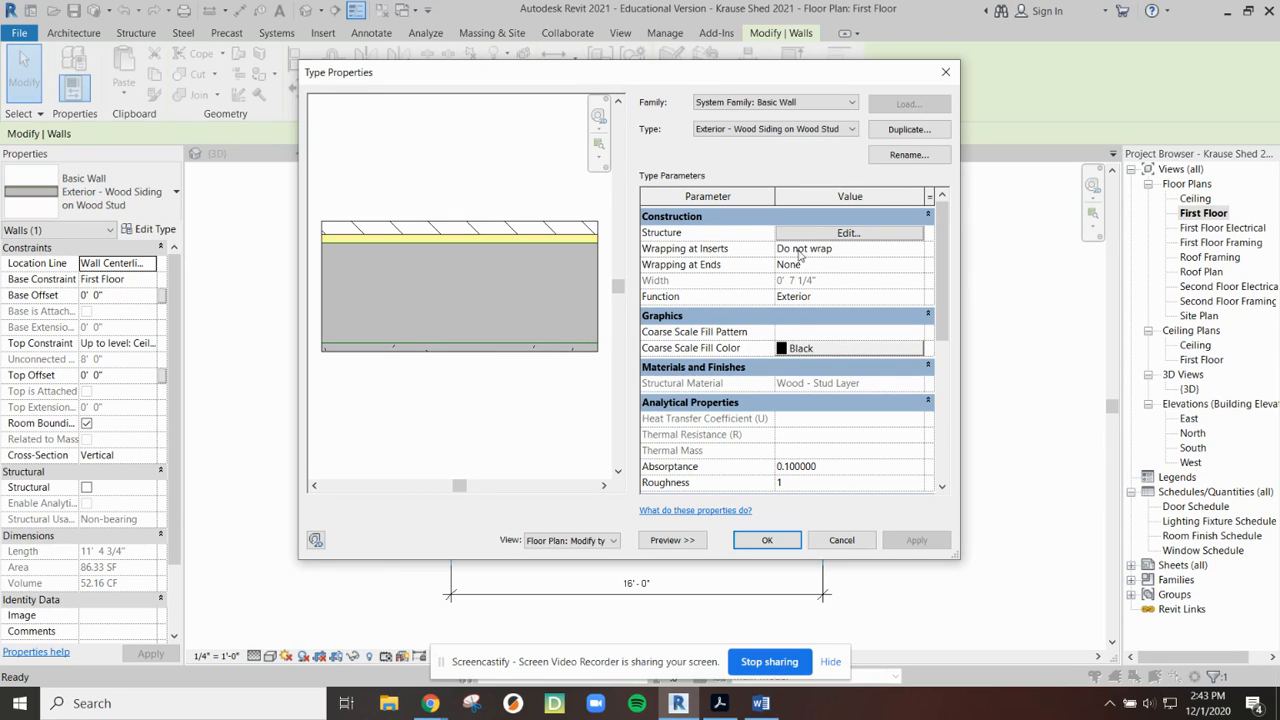
mouse_move(813, 250)
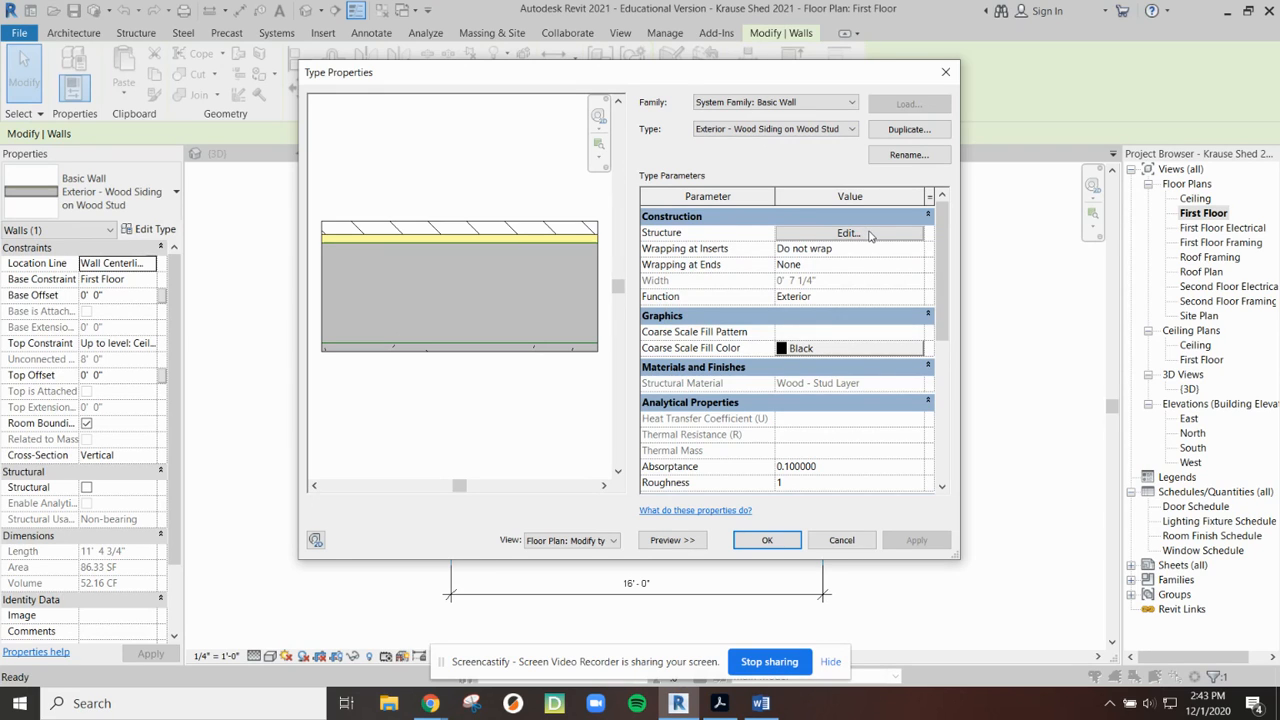
Enter Edit Assembly for the wall type and expand the siding layer's function choices.
left_click(847, 232)
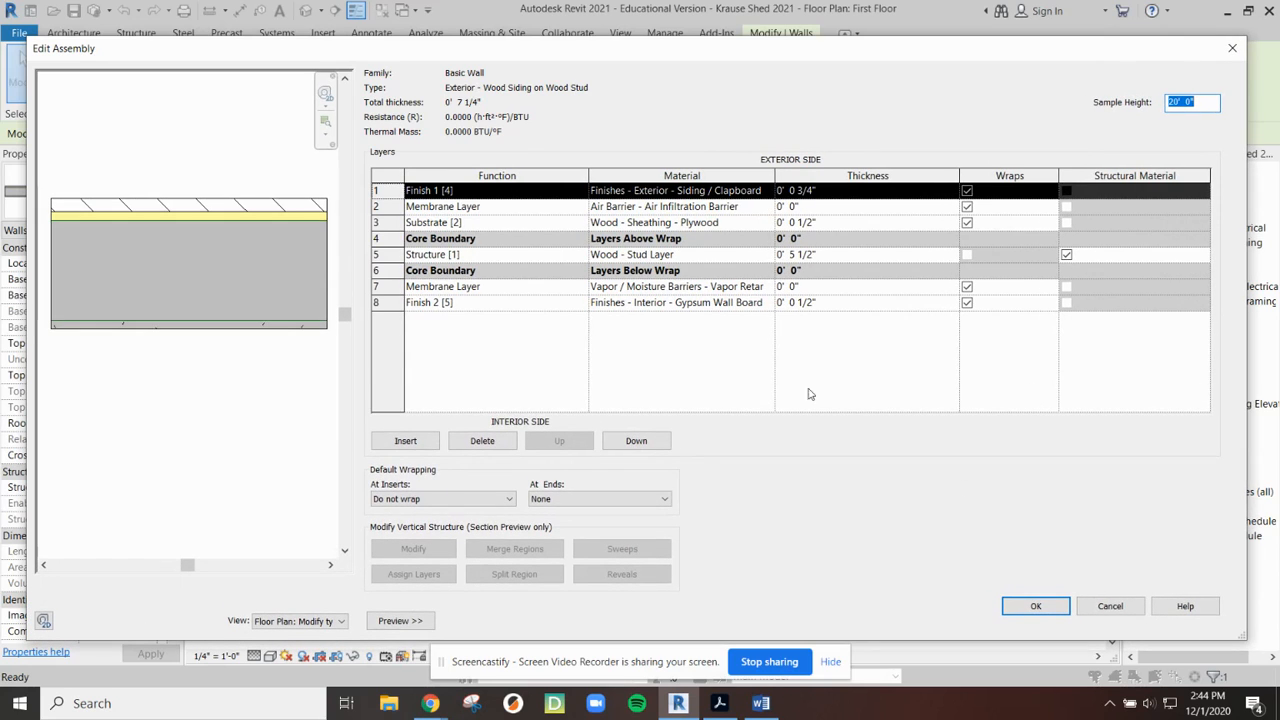
mouse_move(795, 183)
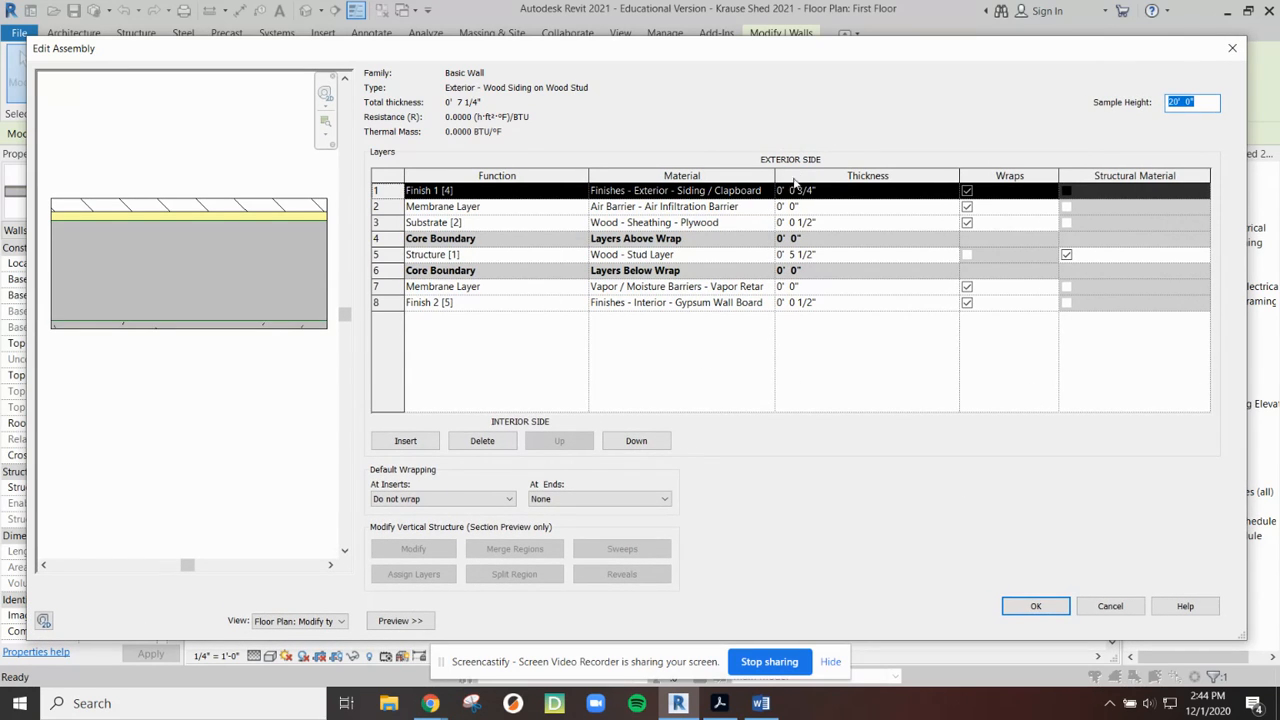
mouse_move(660, 183)
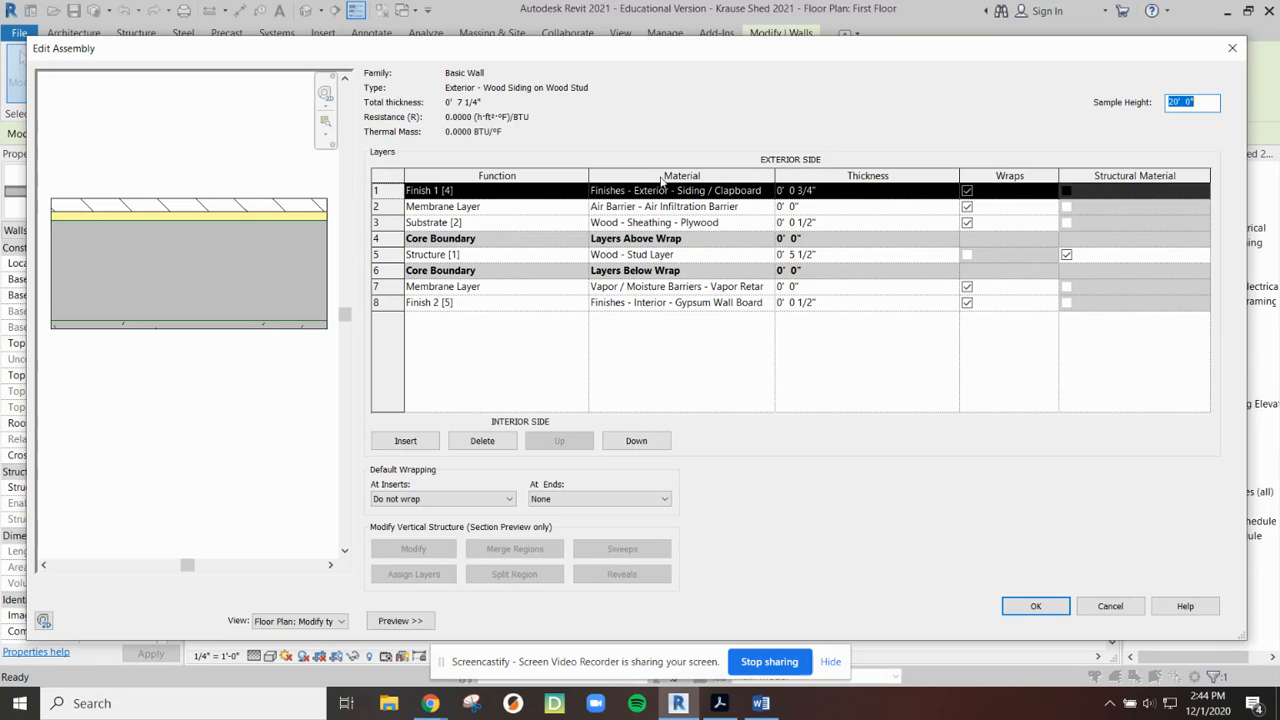
mouse_move(622, 233)
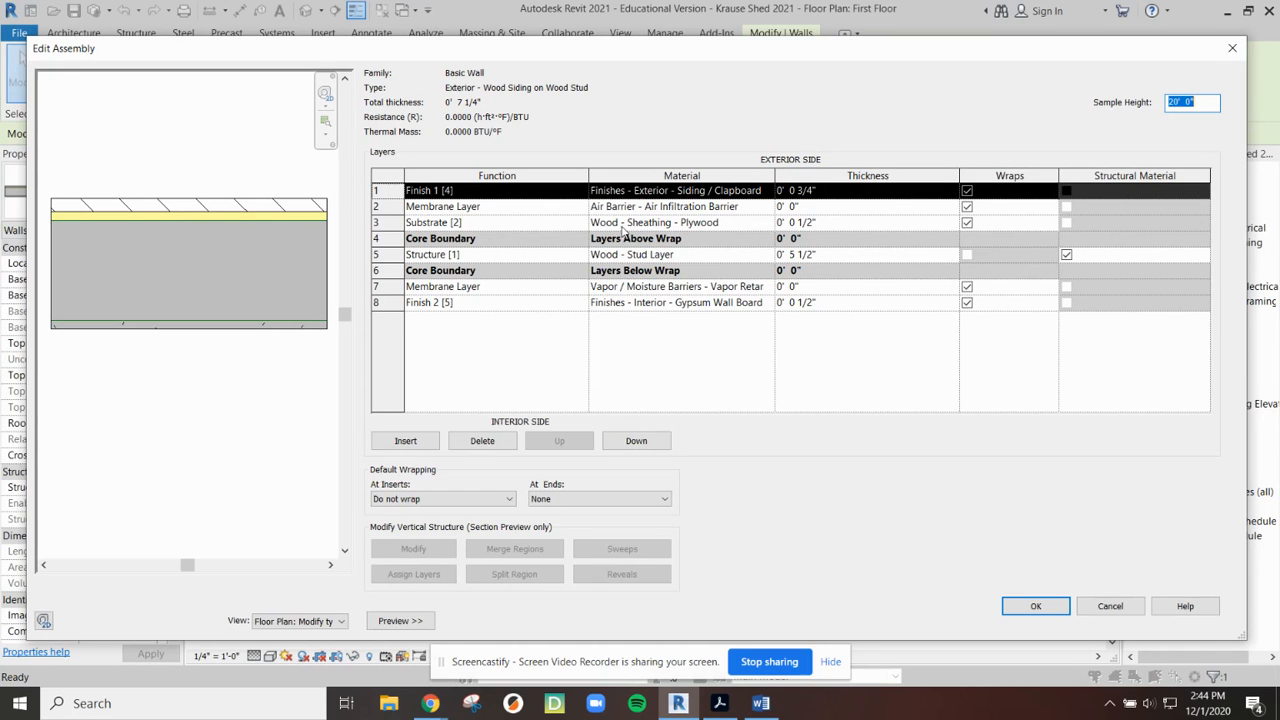
mouse_move(500, 430)
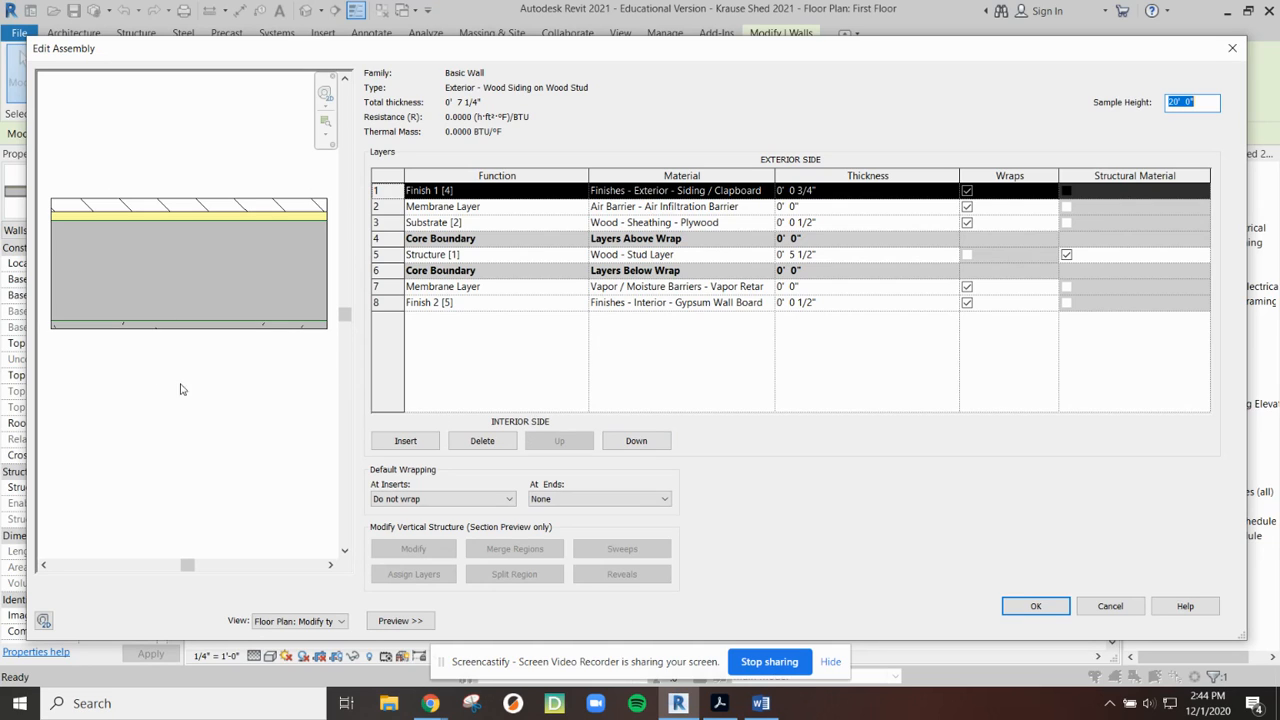
mouse_move(365, 276)
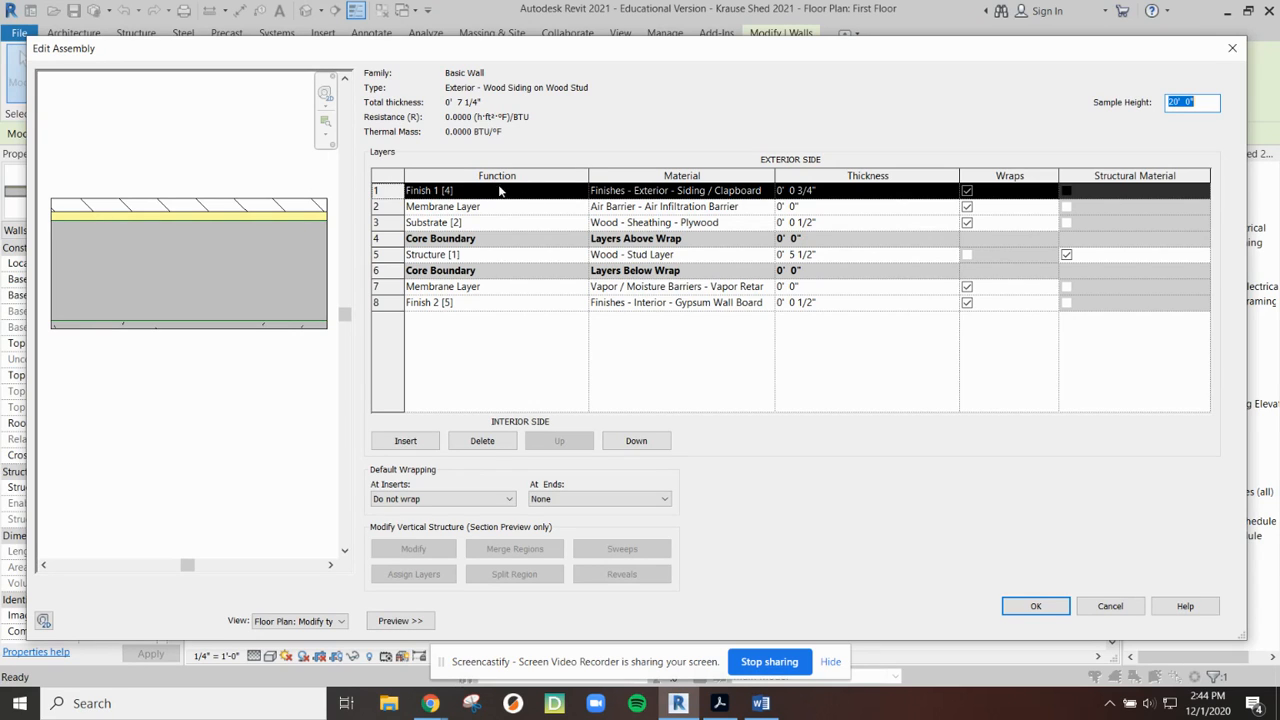
mouse_move(565, 190)
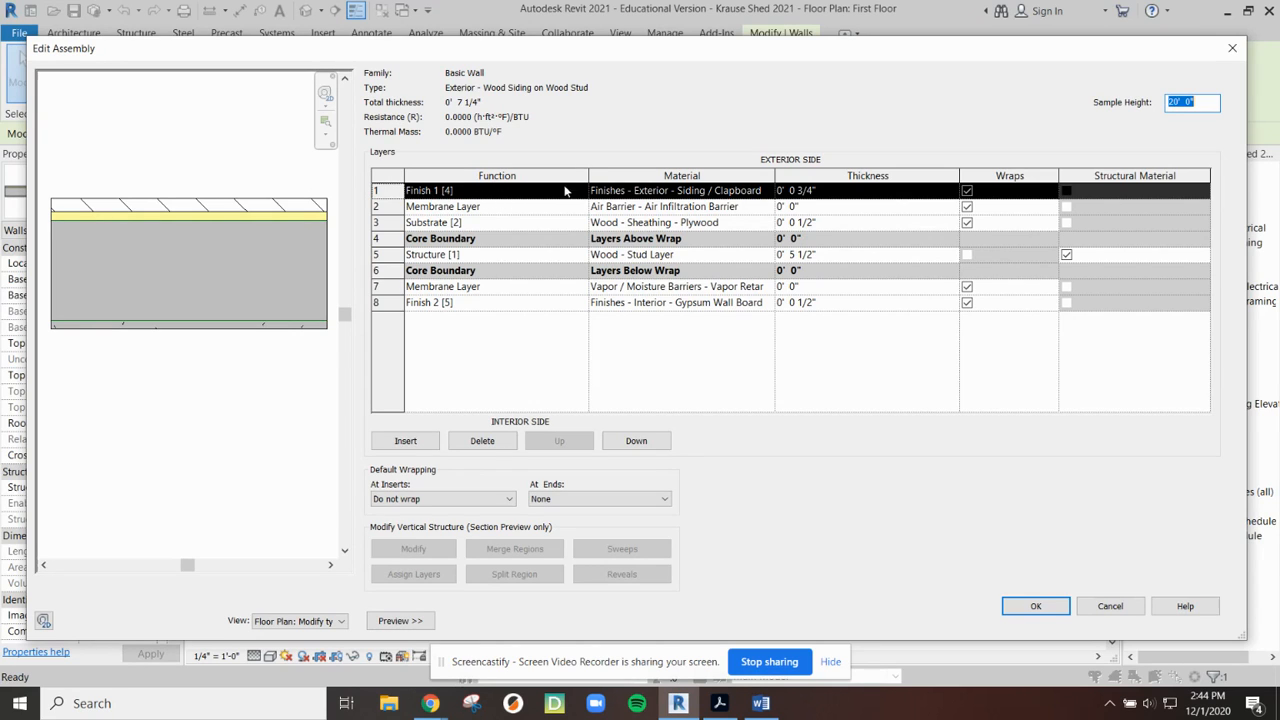
left_click(580, 190)
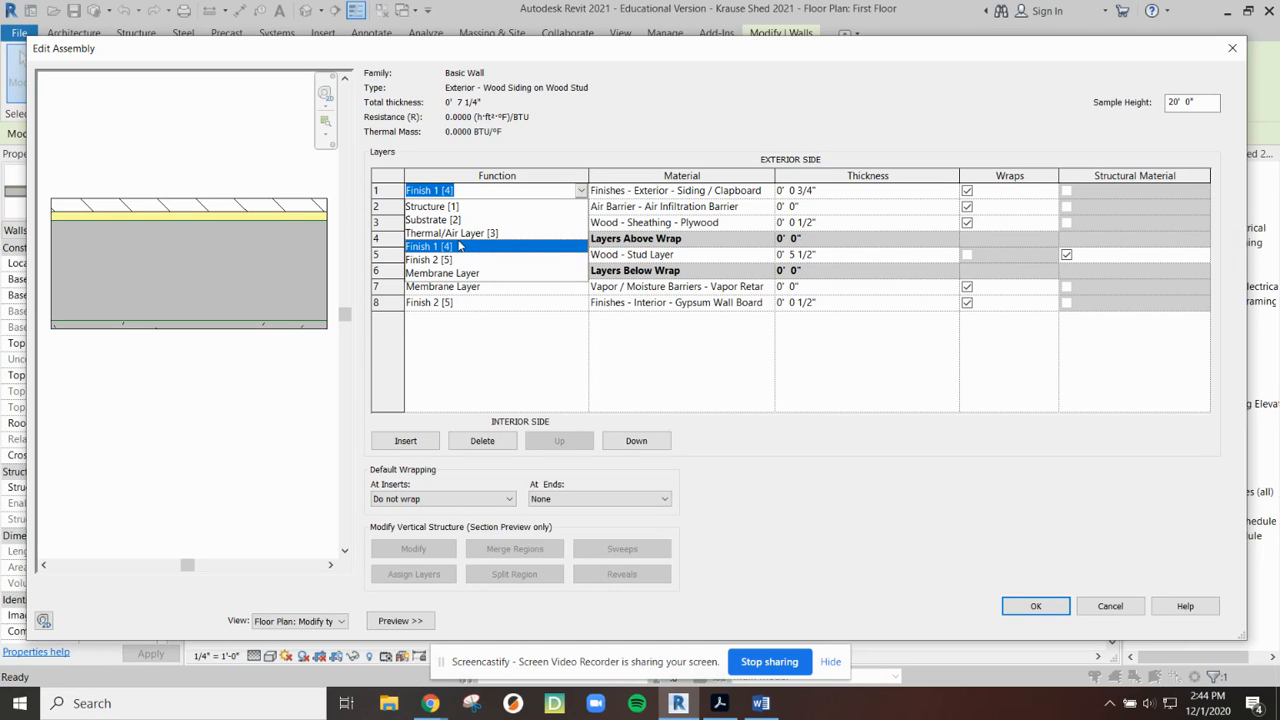
mouse_move(491, 215)
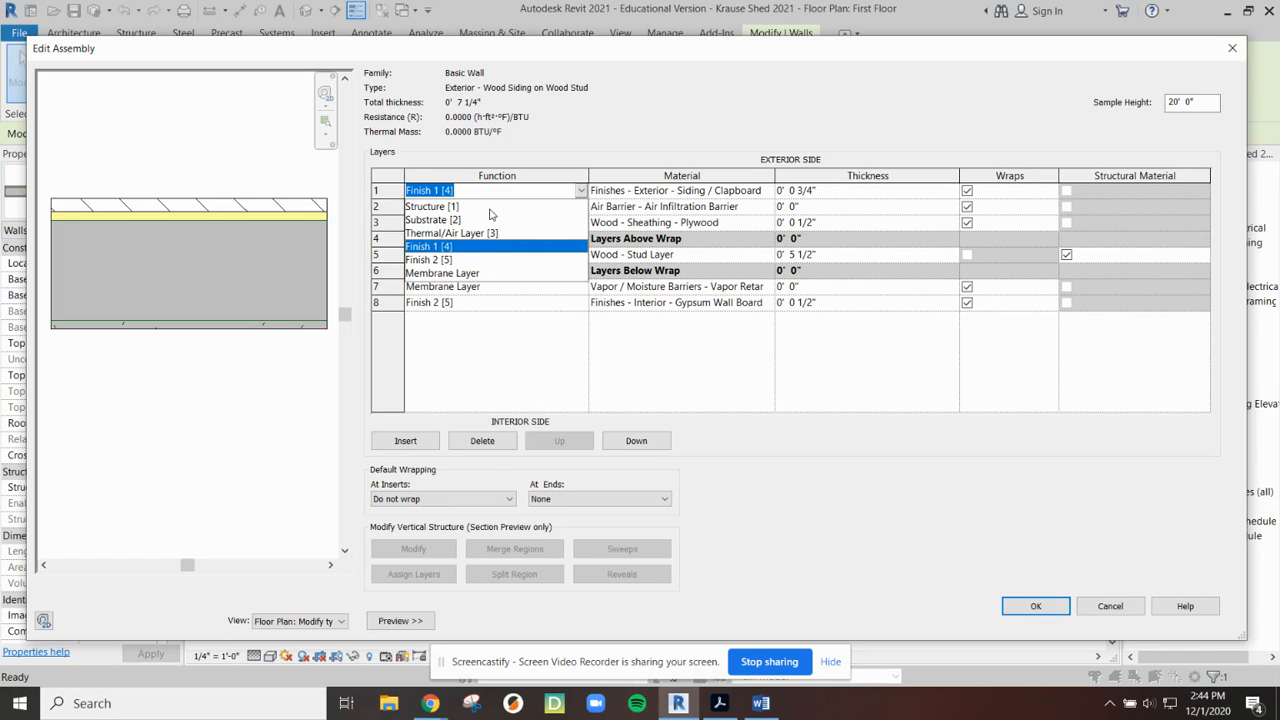
mouse_move(547, 150)
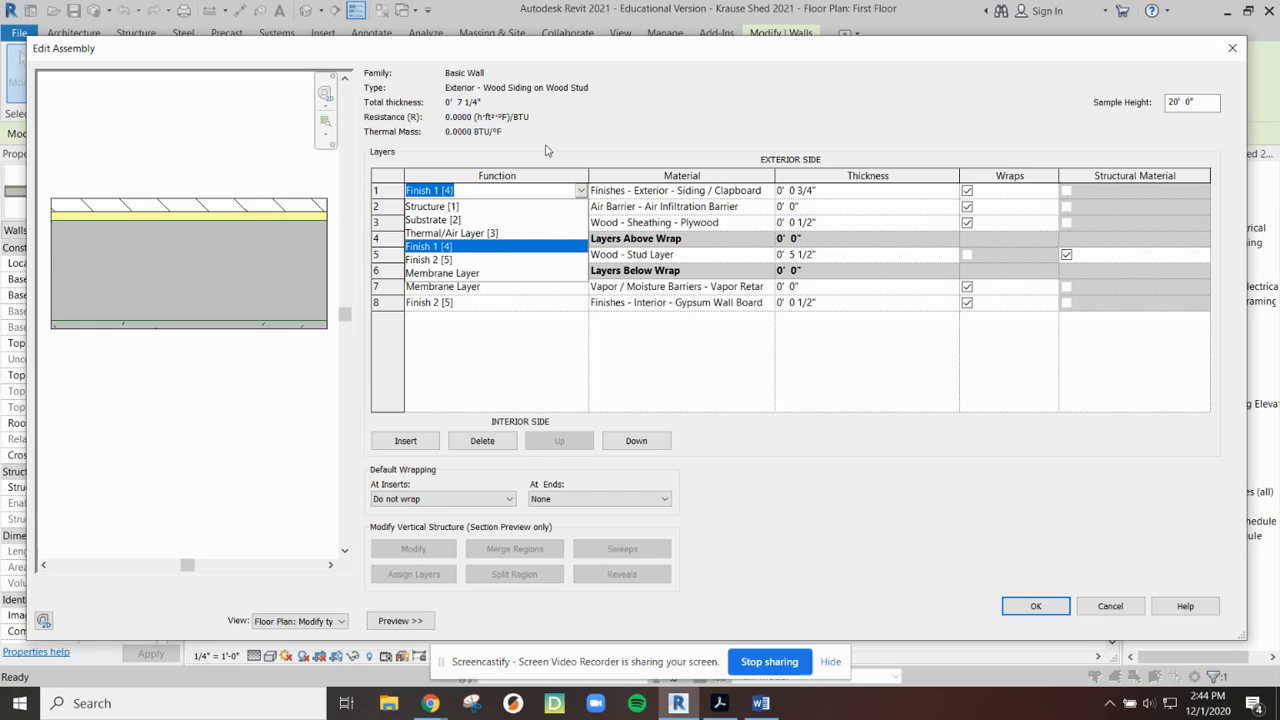
mouse_move(547, 150)
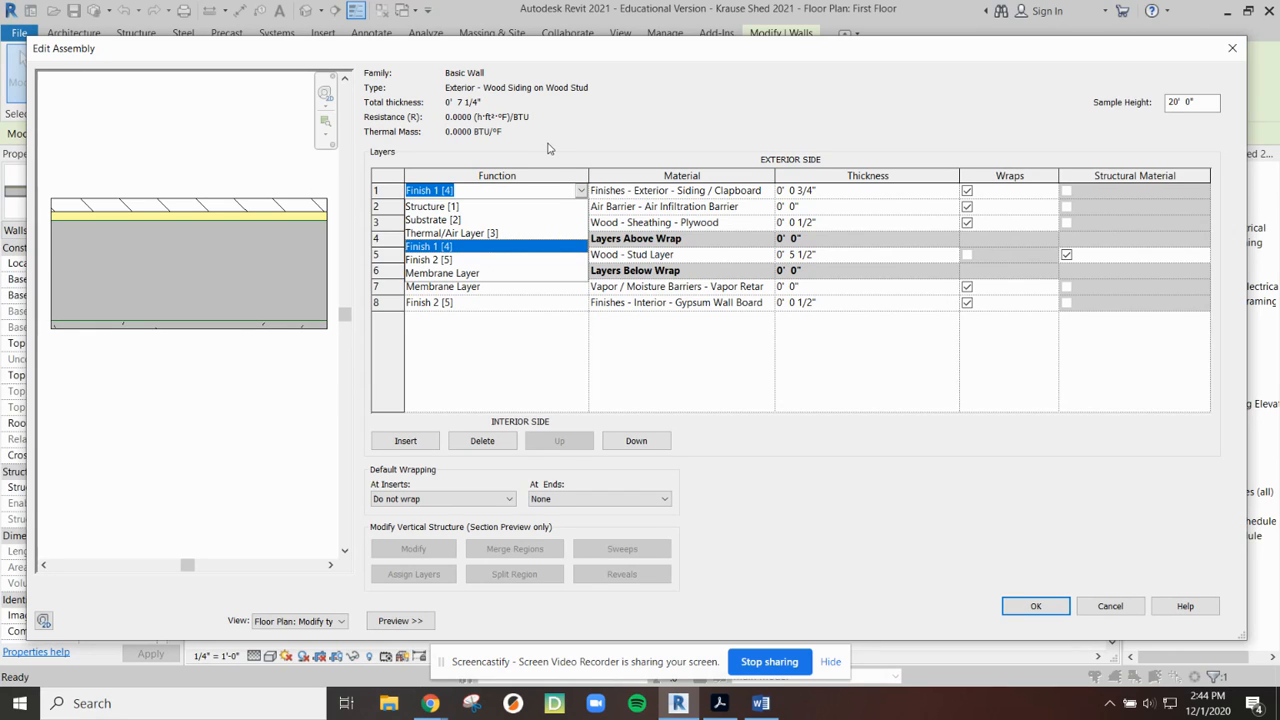
mouse_move(565, 149)
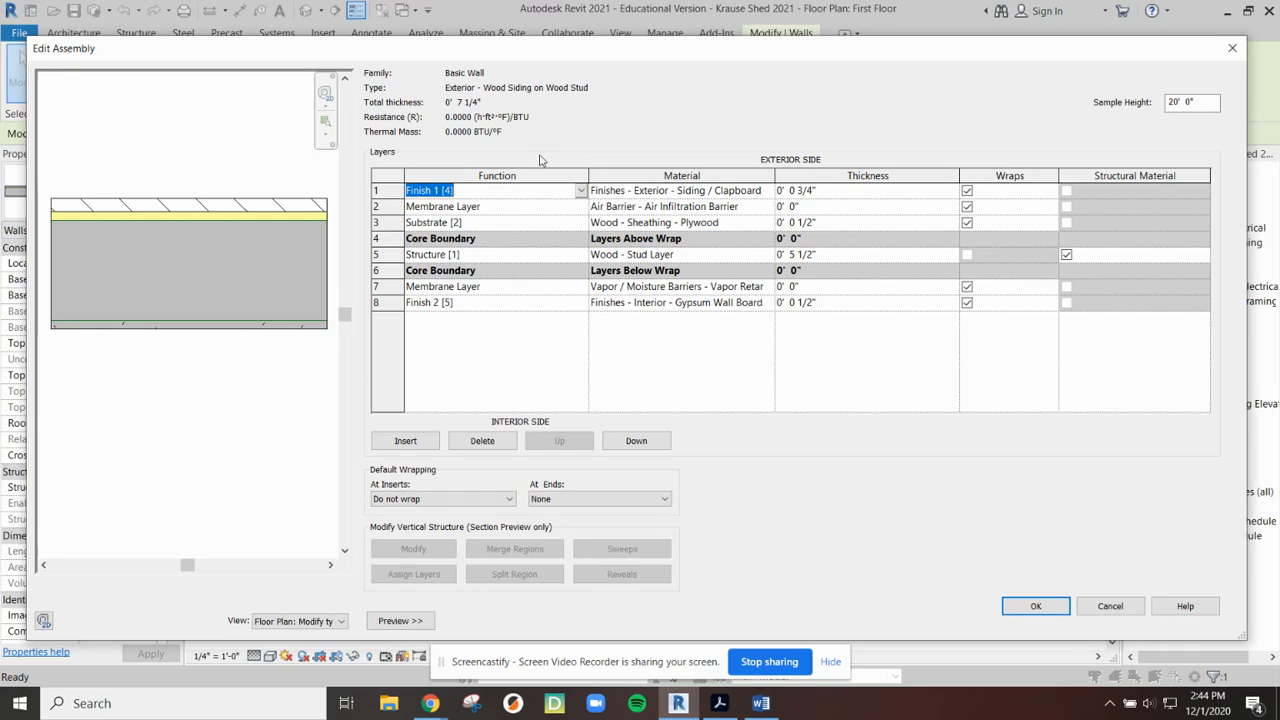
mouse_move(588, 231)
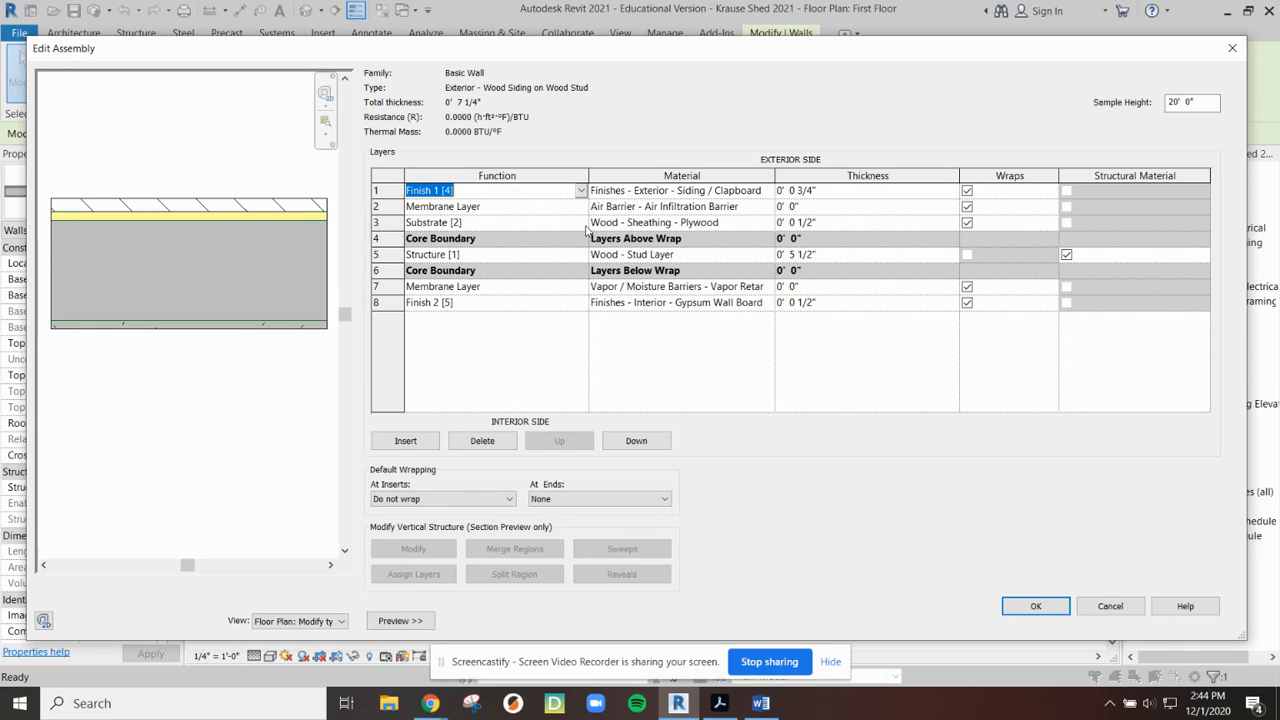
mouse_move(547, 308)
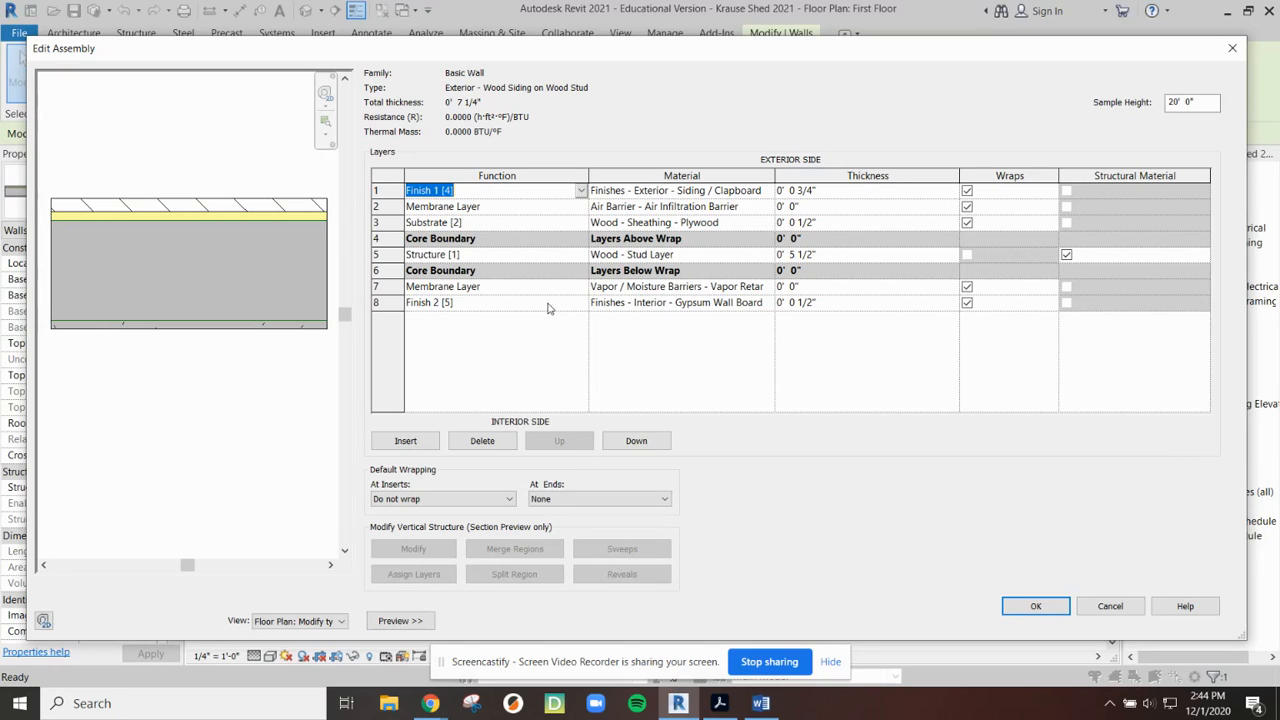
mouse_move(823, 199)
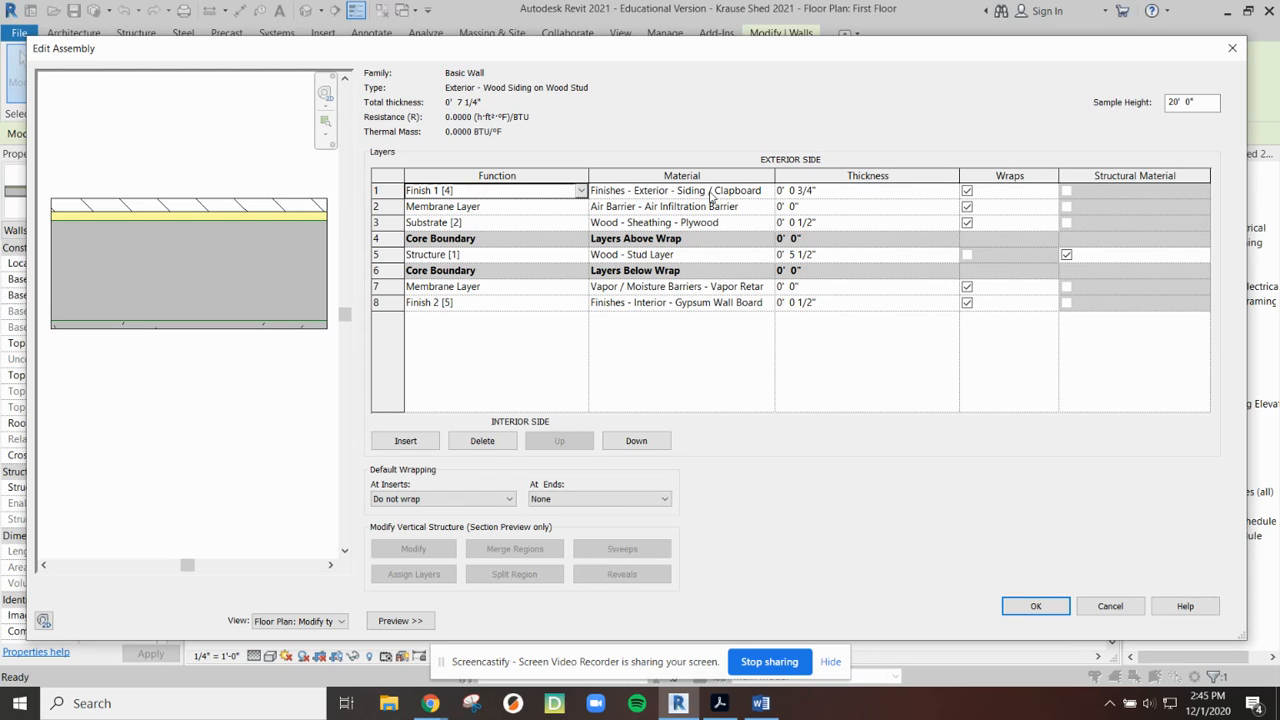
double_click(795, 190)
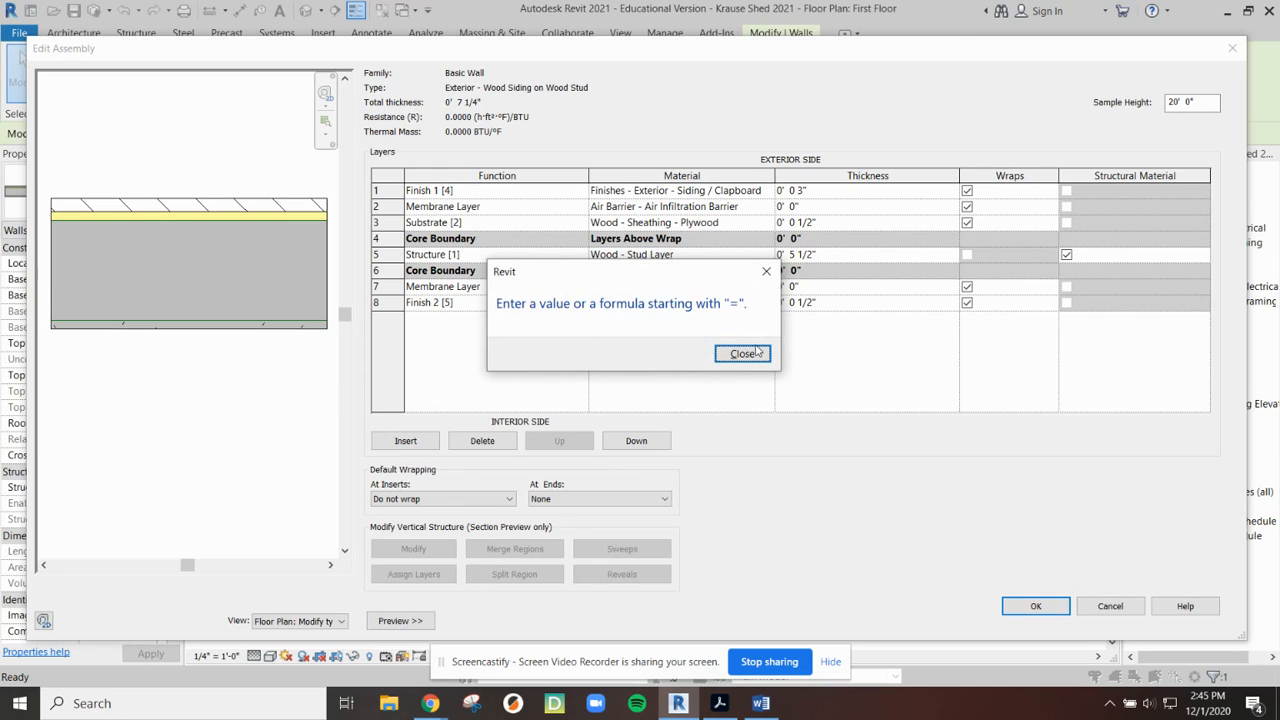
left_click(743, 353)
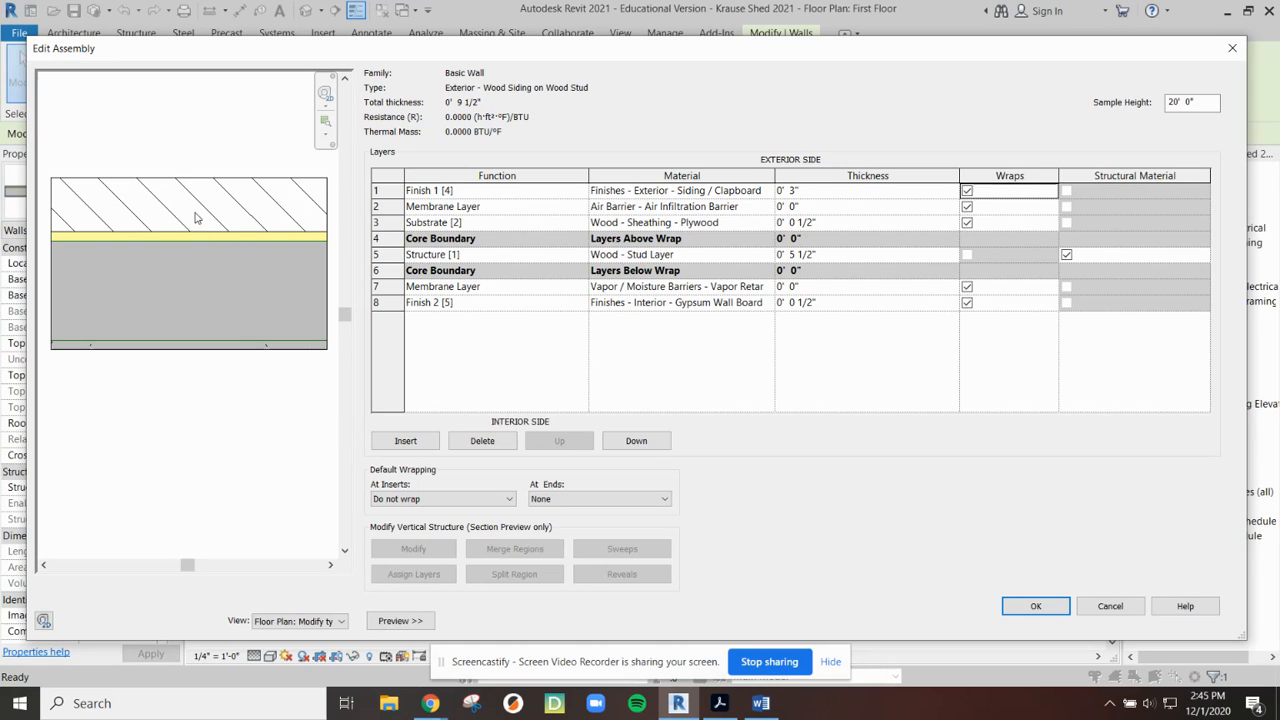
left_click(866, 190)
type("0 3/4")
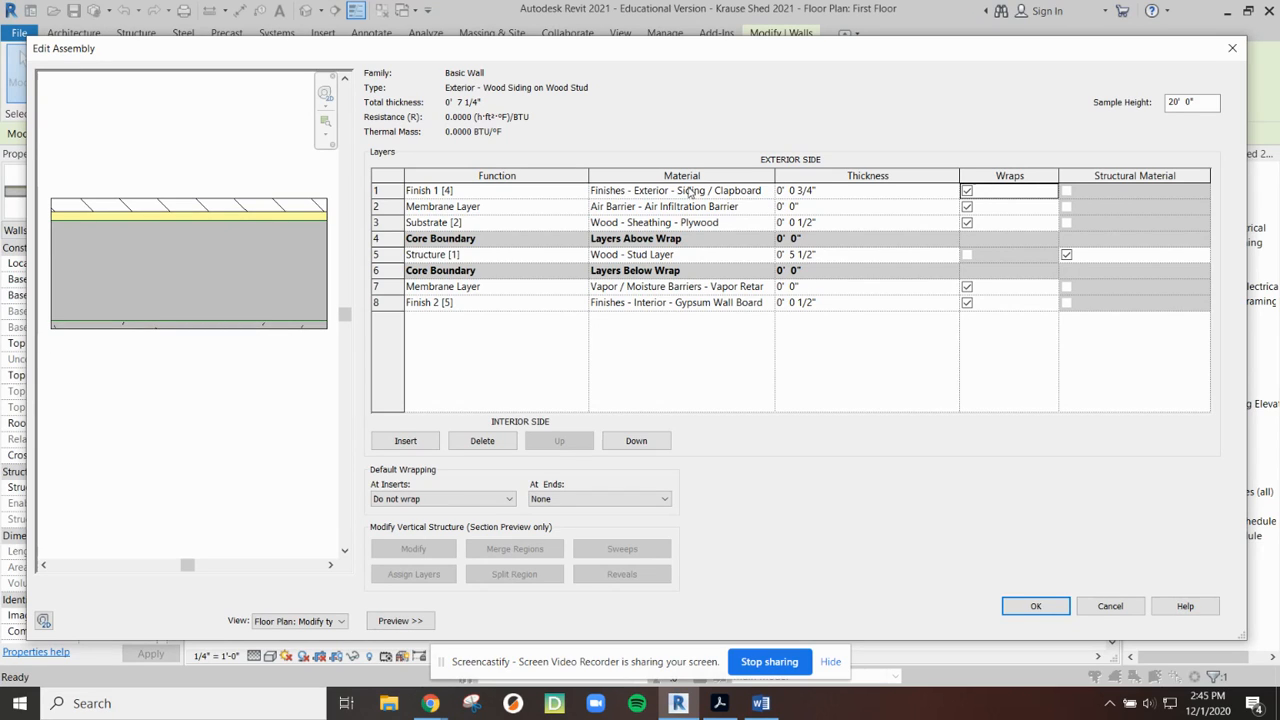
left_click(680, 190)
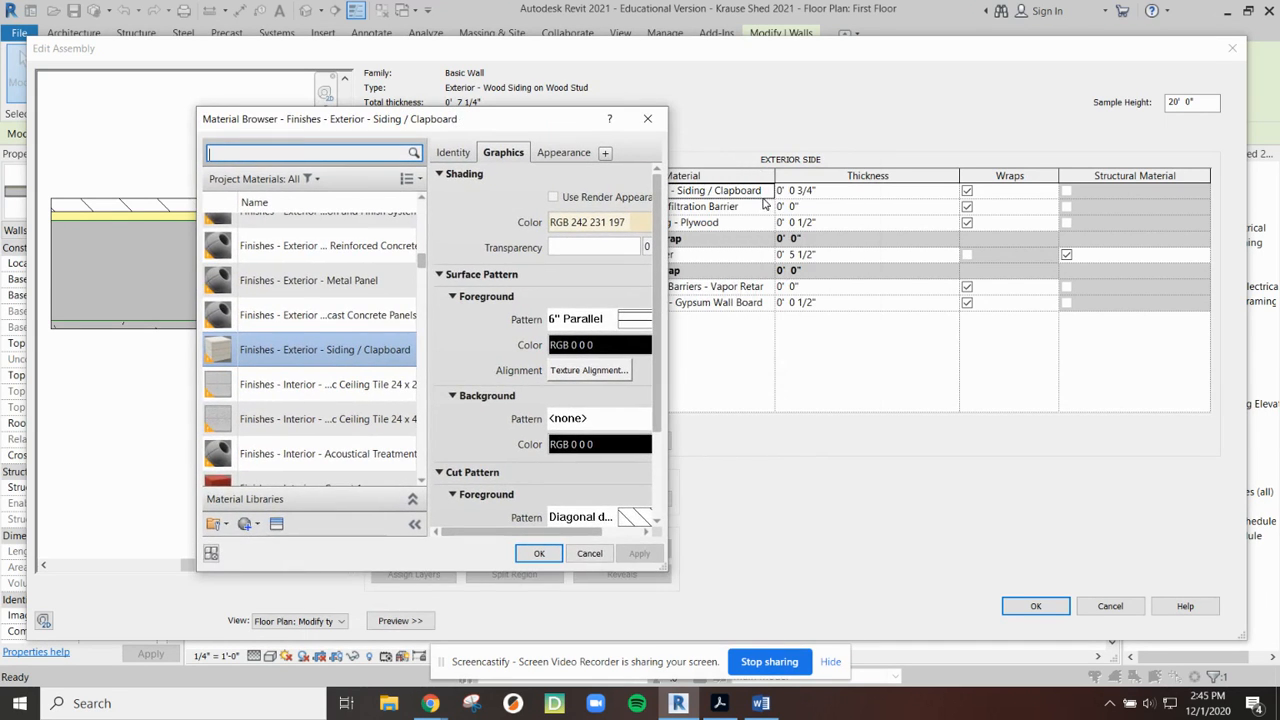
left_click(539, 553)
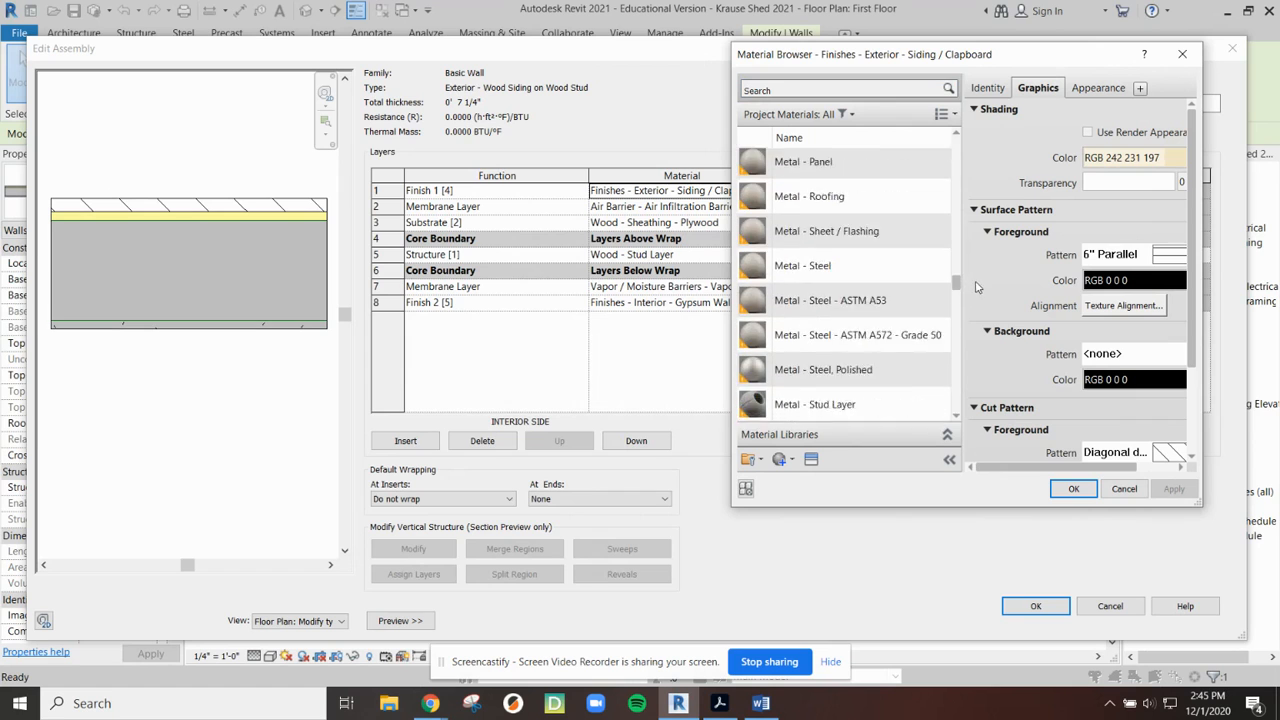
scroll("down", 3)
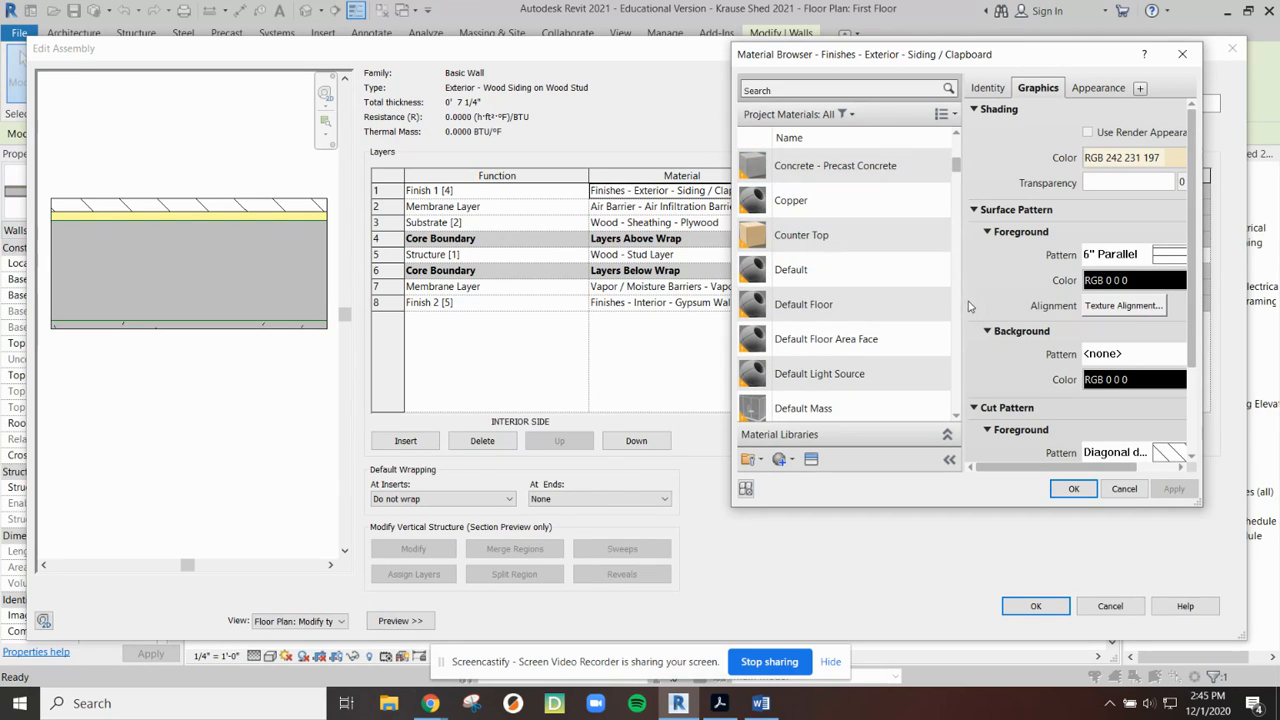
left_click(835, 165)
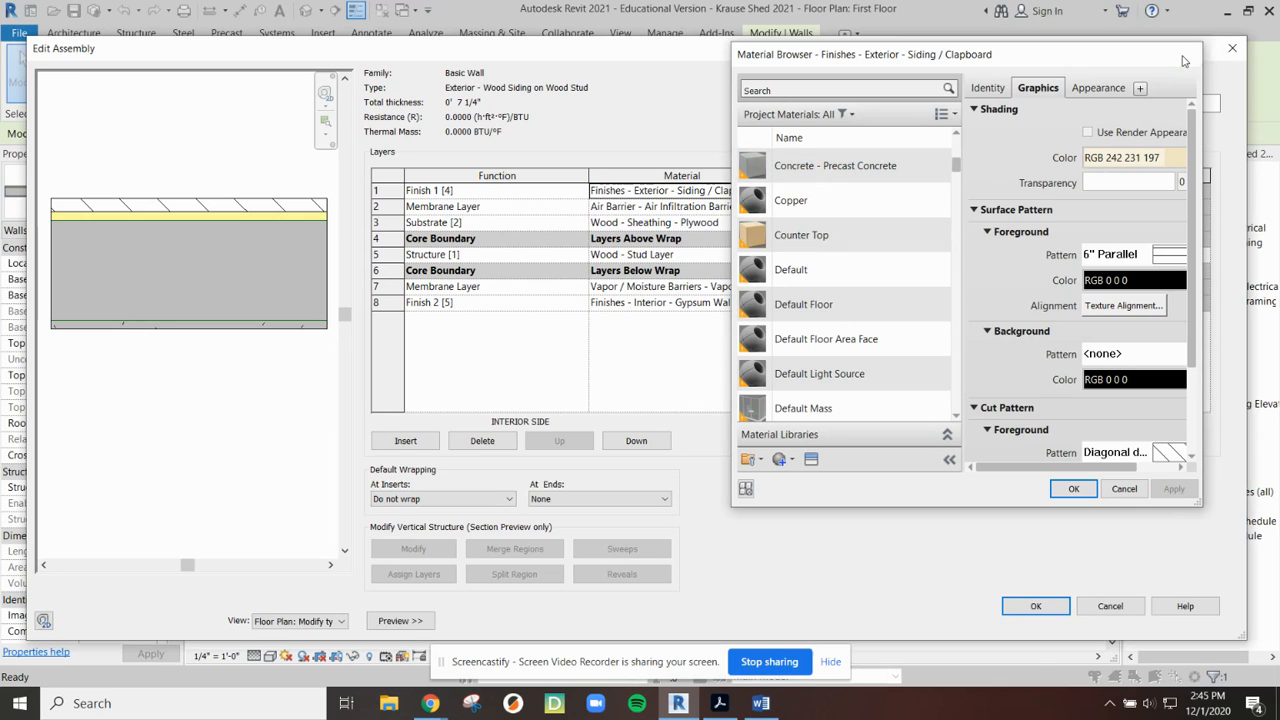
left_click(1072, 488)
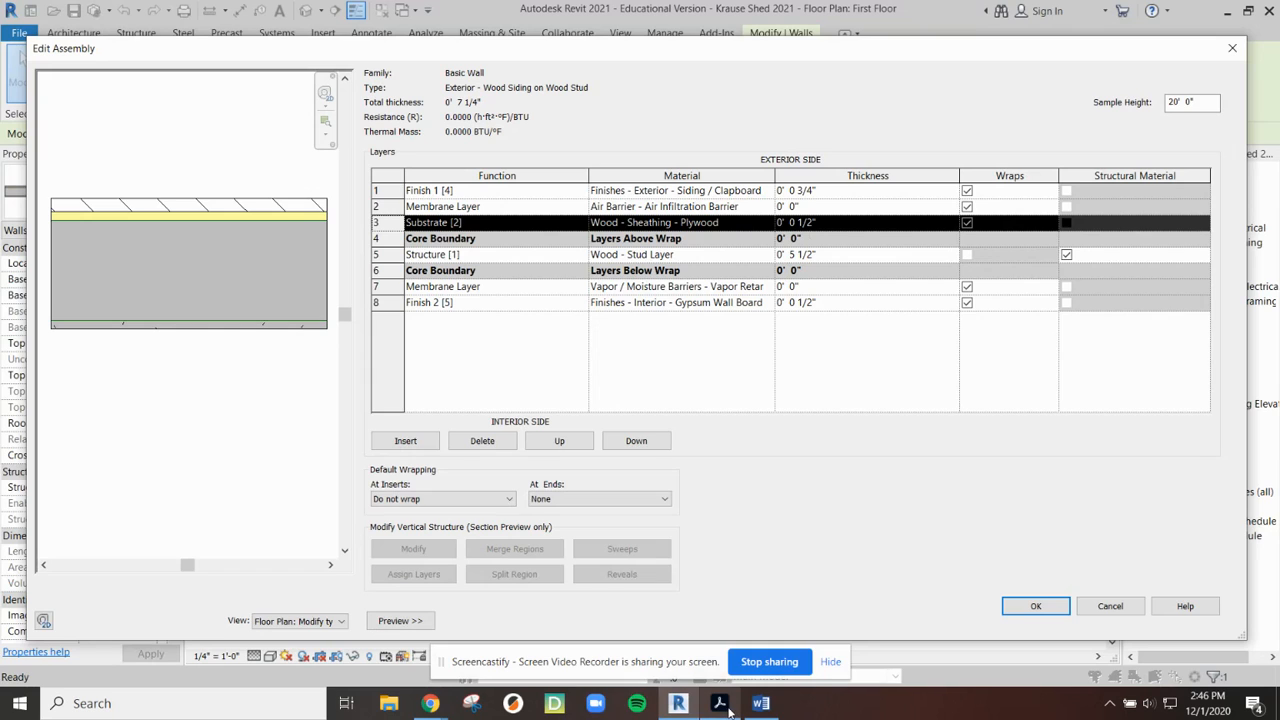
View the PDF's Typical Wall Section and pick out the CLAPBOARD SIDING callout.
left_click(719, 703)
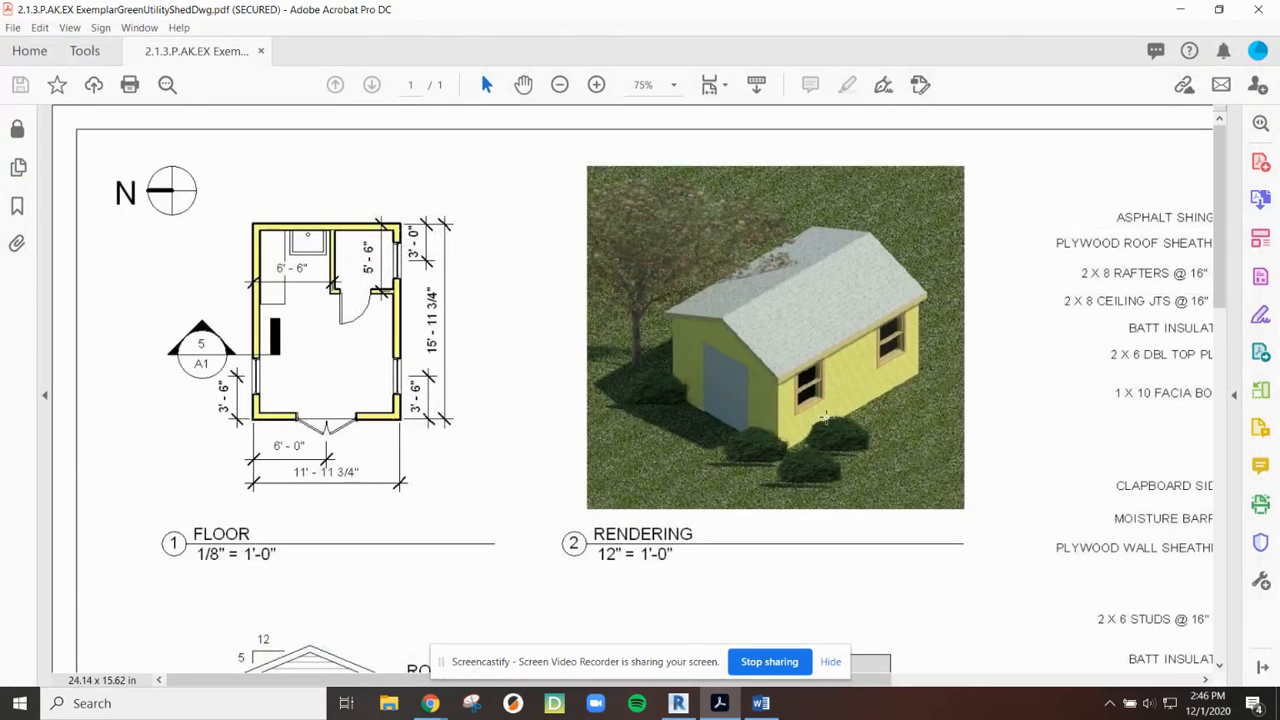
scroll("down", 3)
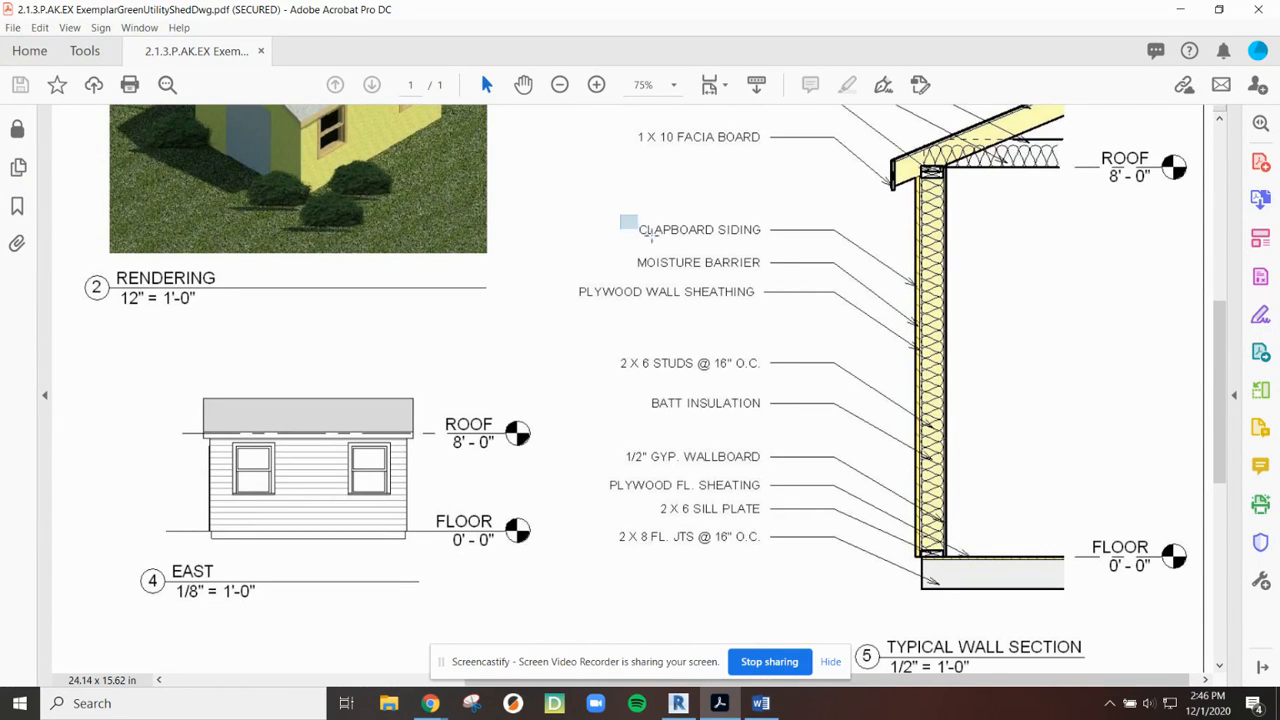
double_click(700, 229)
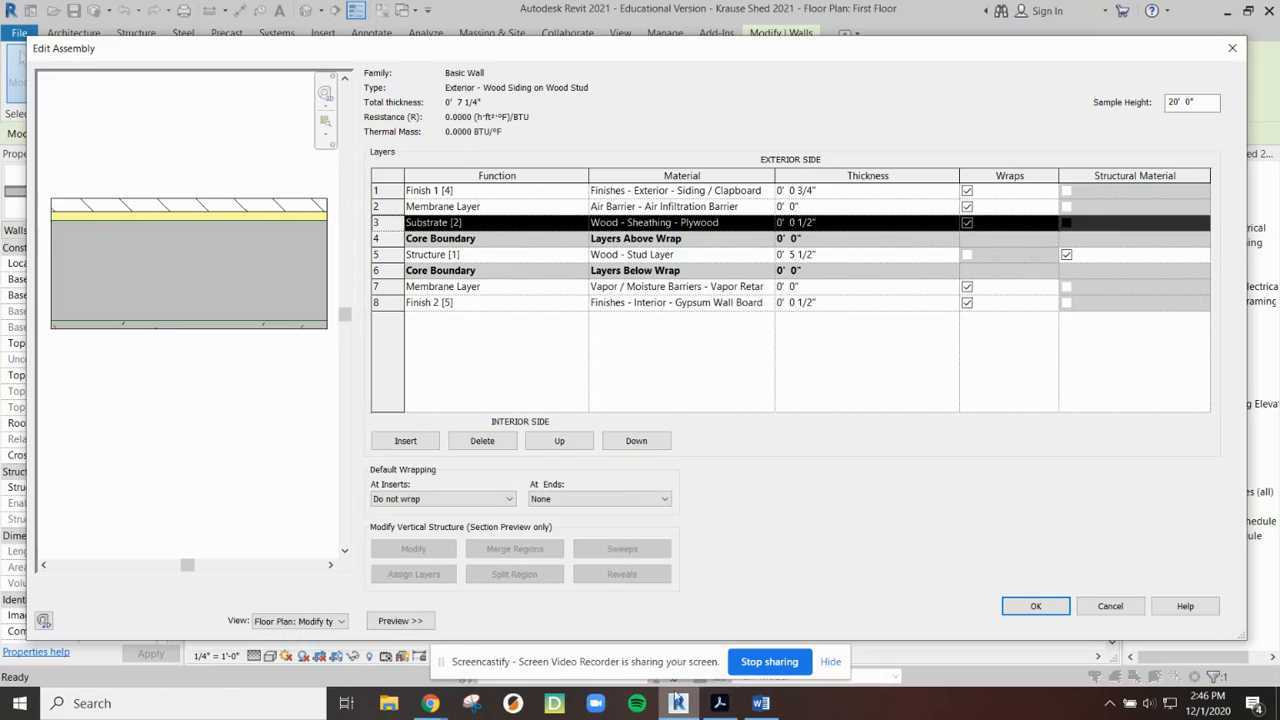
mouse_move(483, 207)
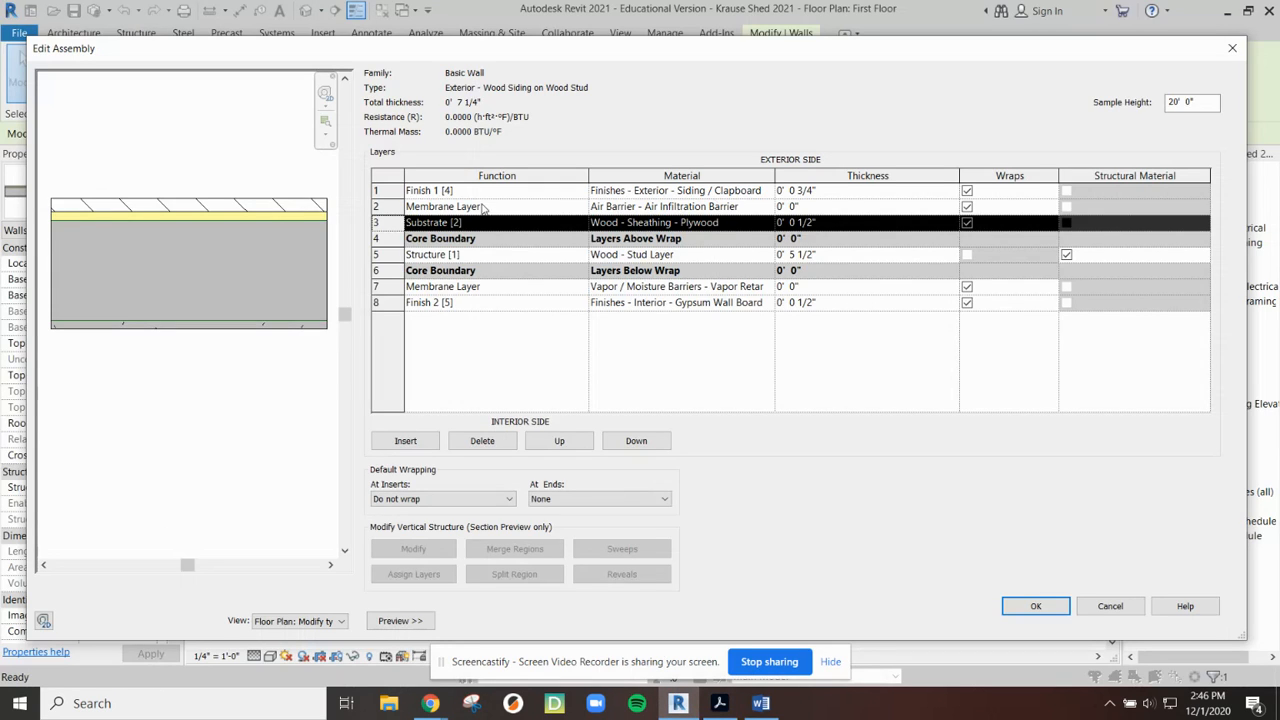
Check the air barrier layer's material and confirm the 7¼-inch layer assembly.
left_click(665, 206)
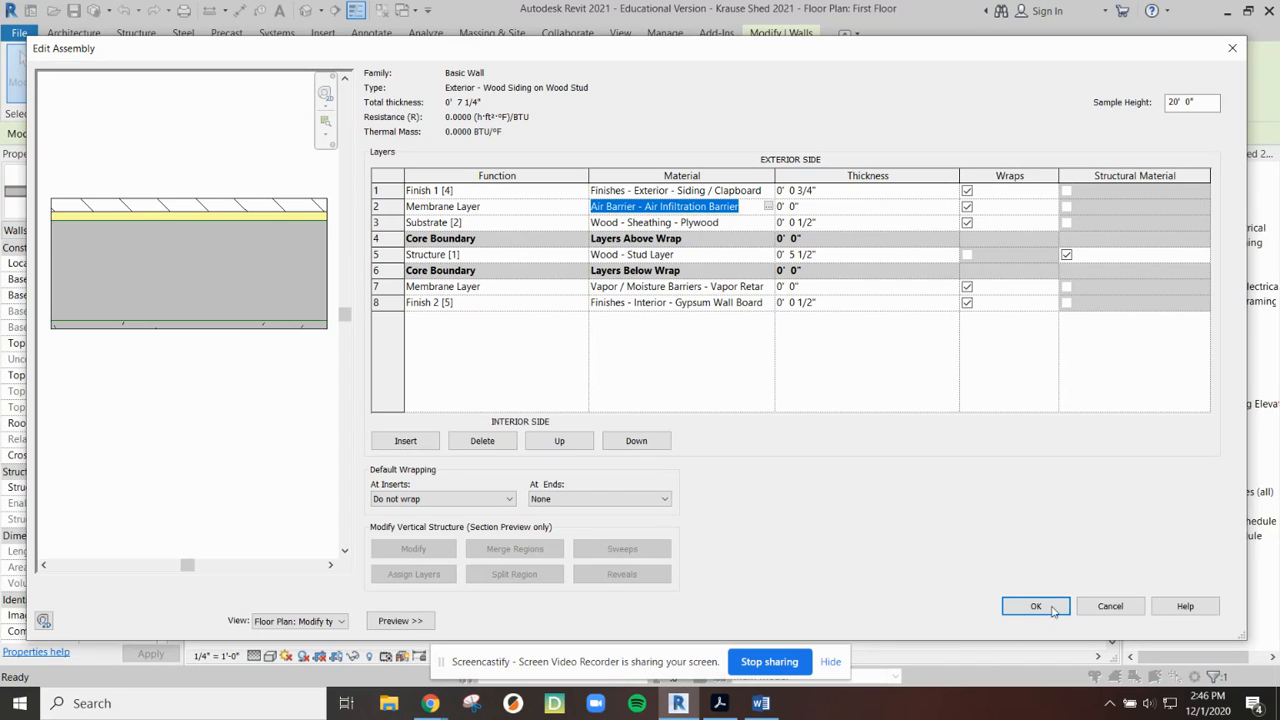
mouse_move(900, 450)
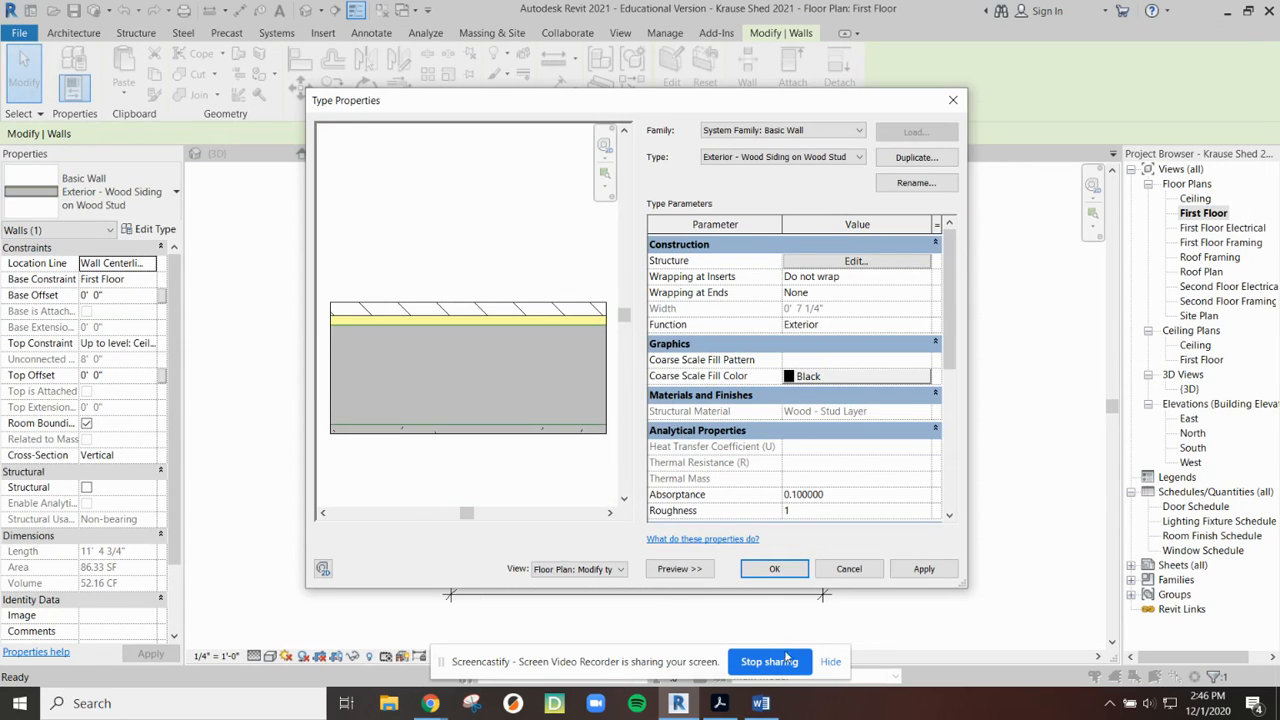
left_click(853, 260)
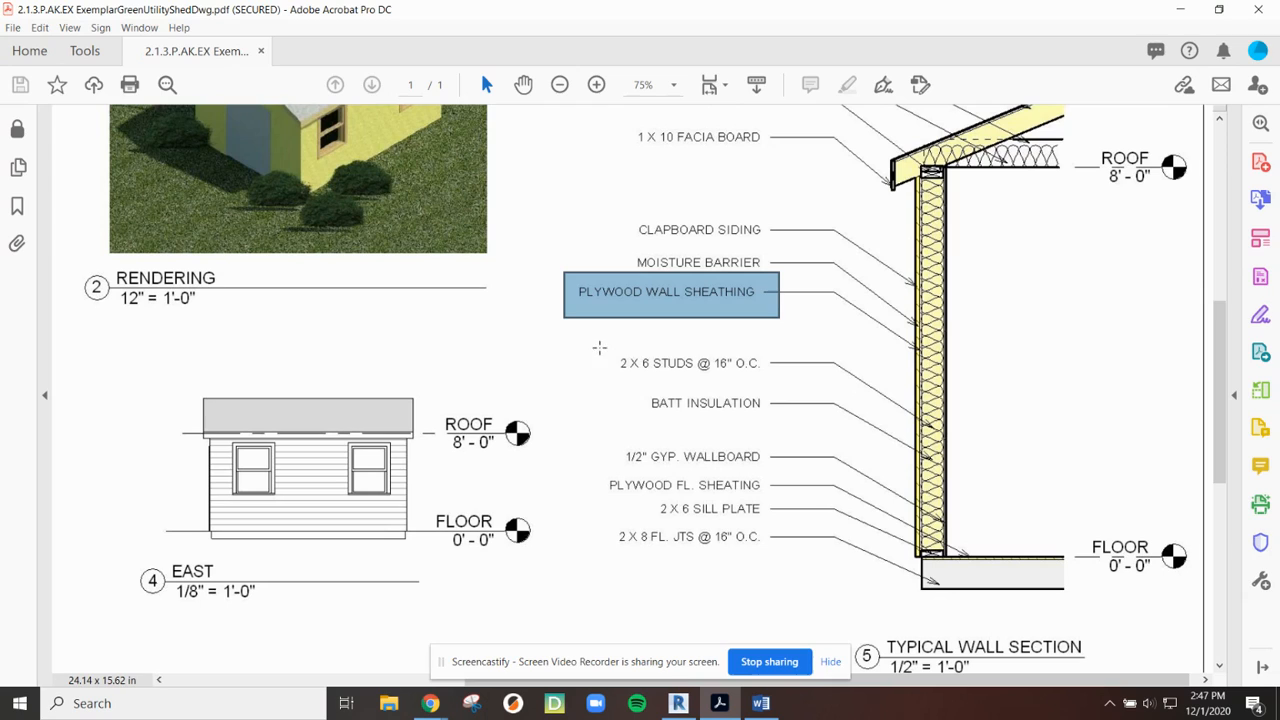
Pick out the PLYWOOD WALL SHEATHING, BATT INSULATION and 1/2" GYP. WALLBOARD callouts.
double_click(690, 363)
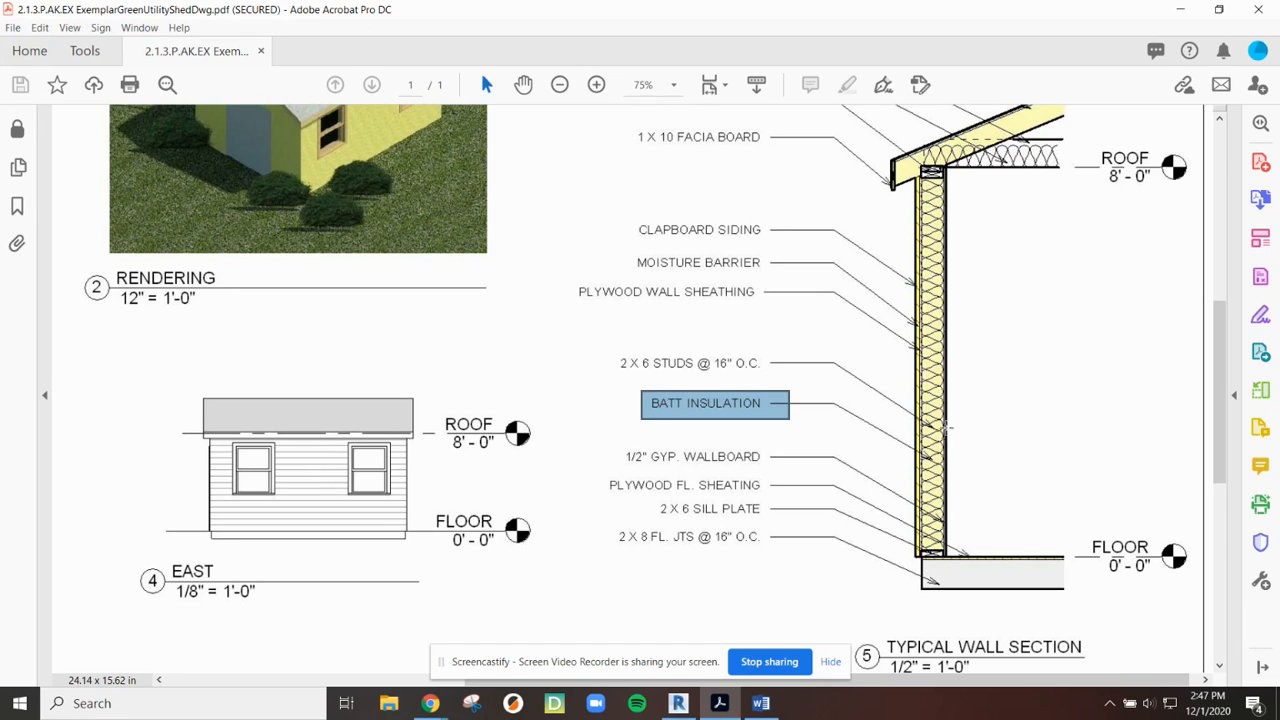
double_click(692, 456)
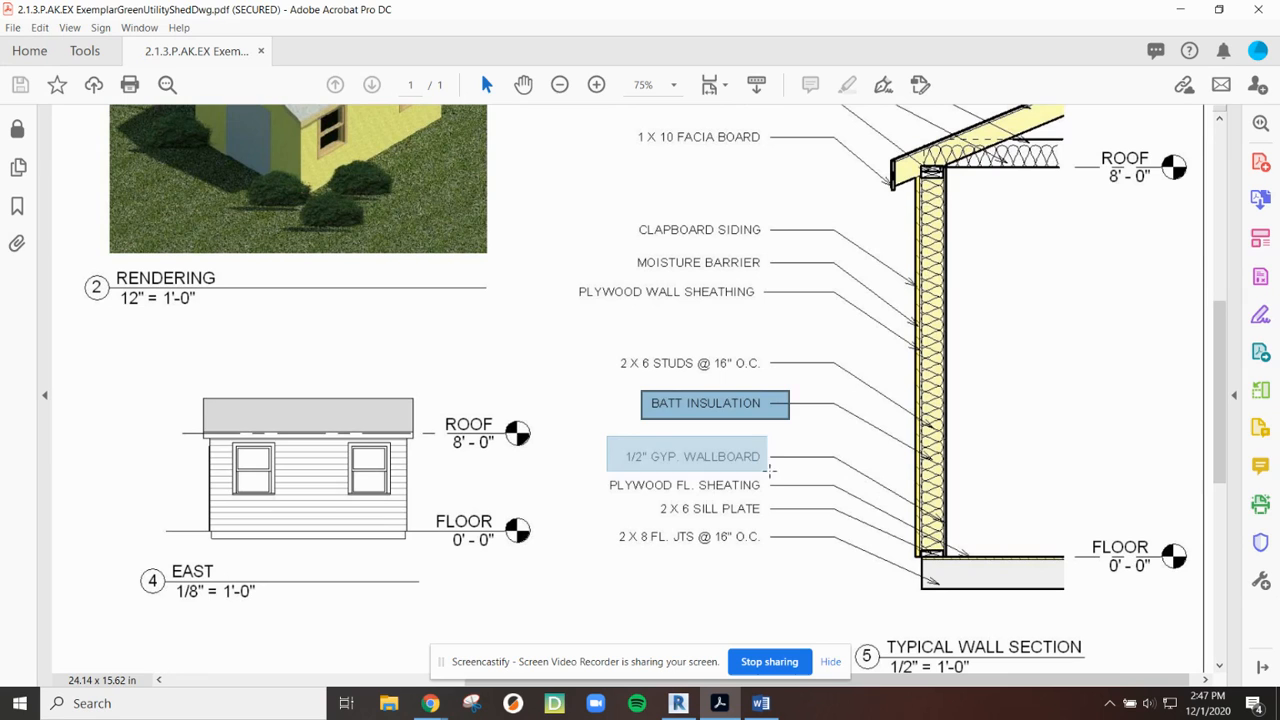
left_click(693, 455)
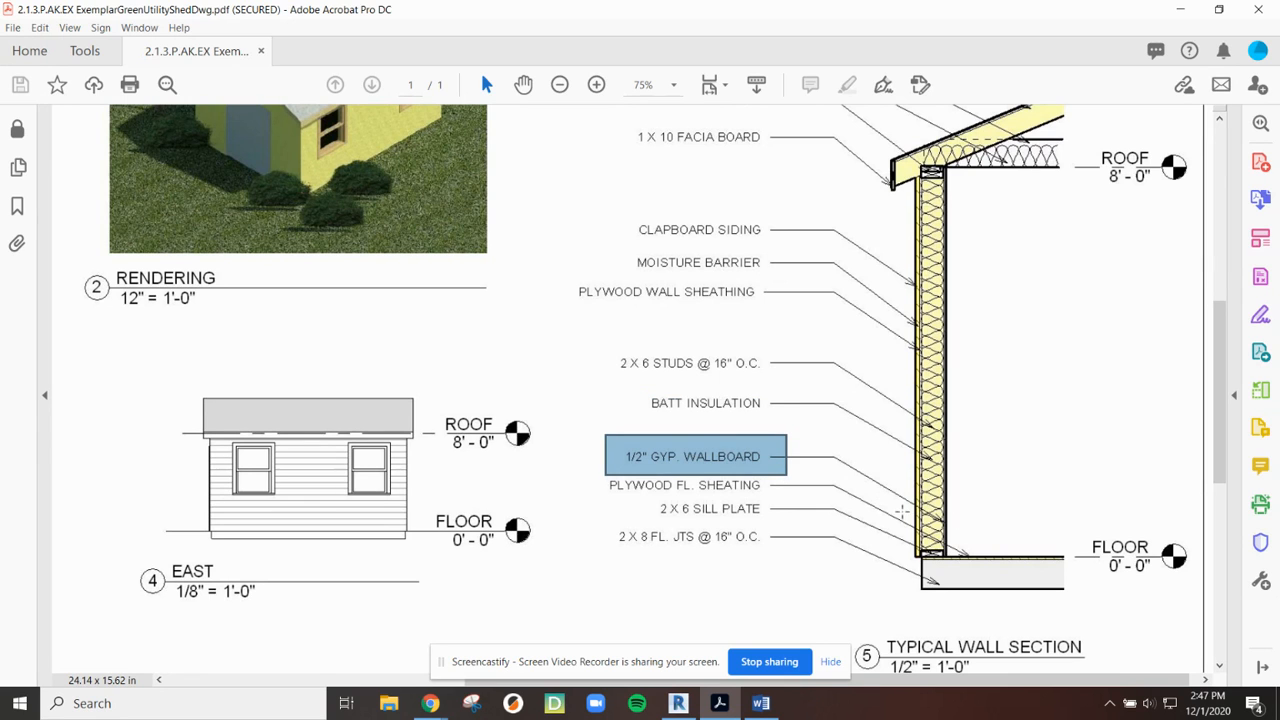
mouse_move(1048, 85)
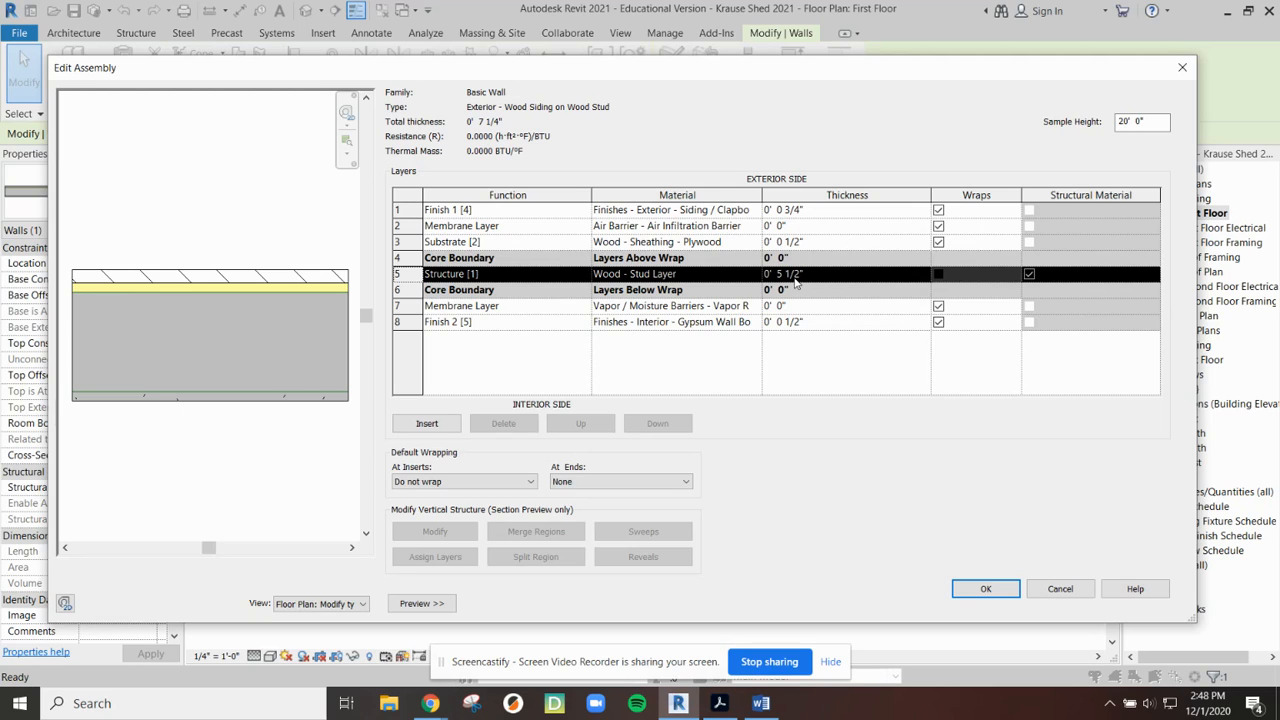
mouse_move(670, 500)
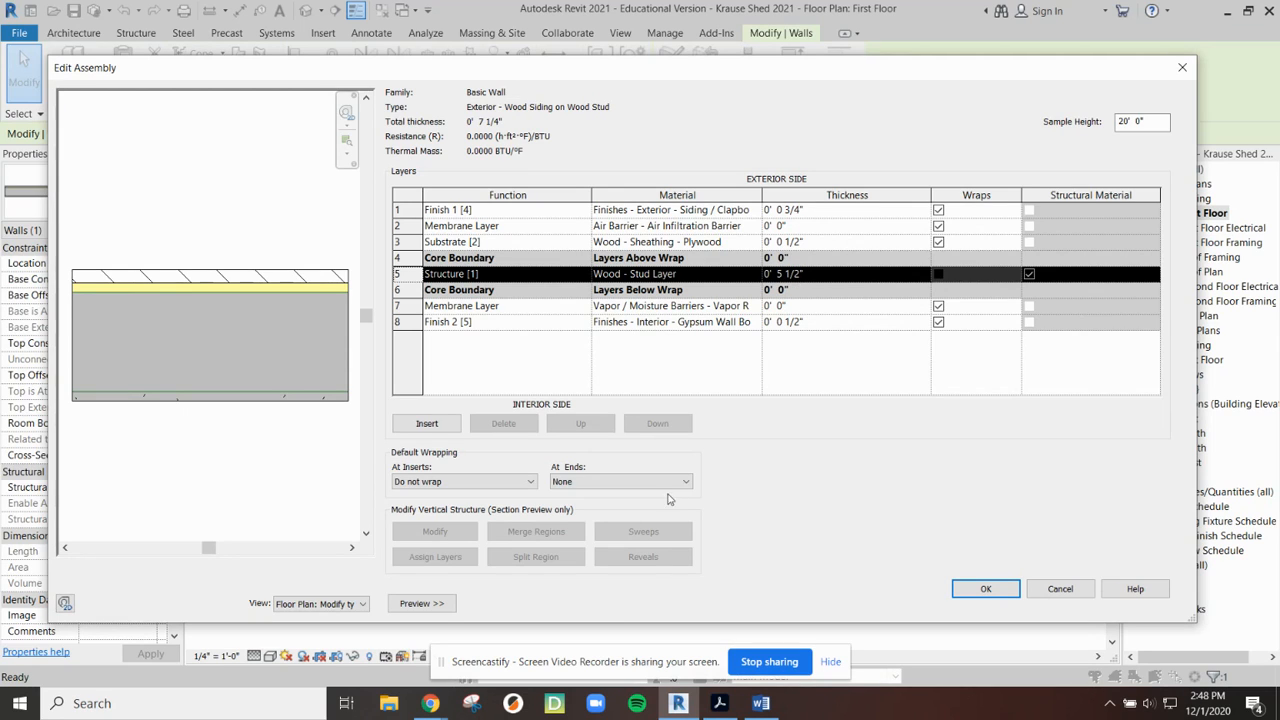
mouse_move(570, 662)
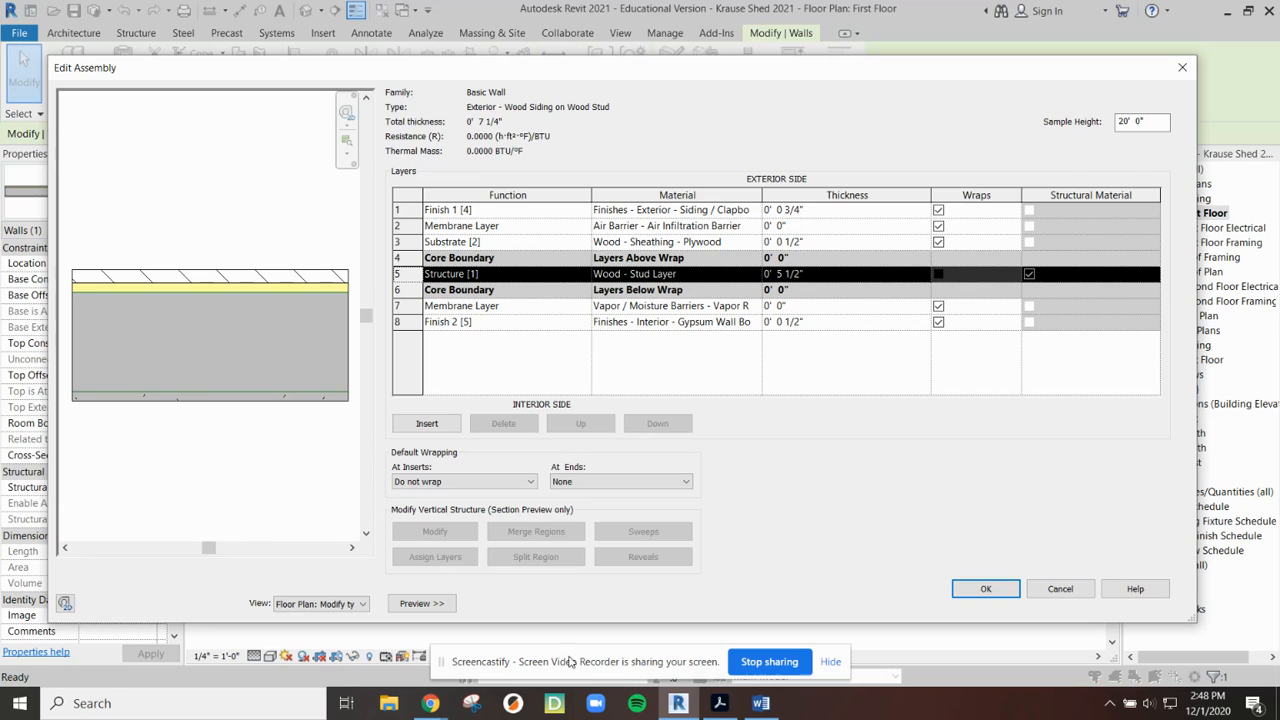
mouse_move(572, 618)
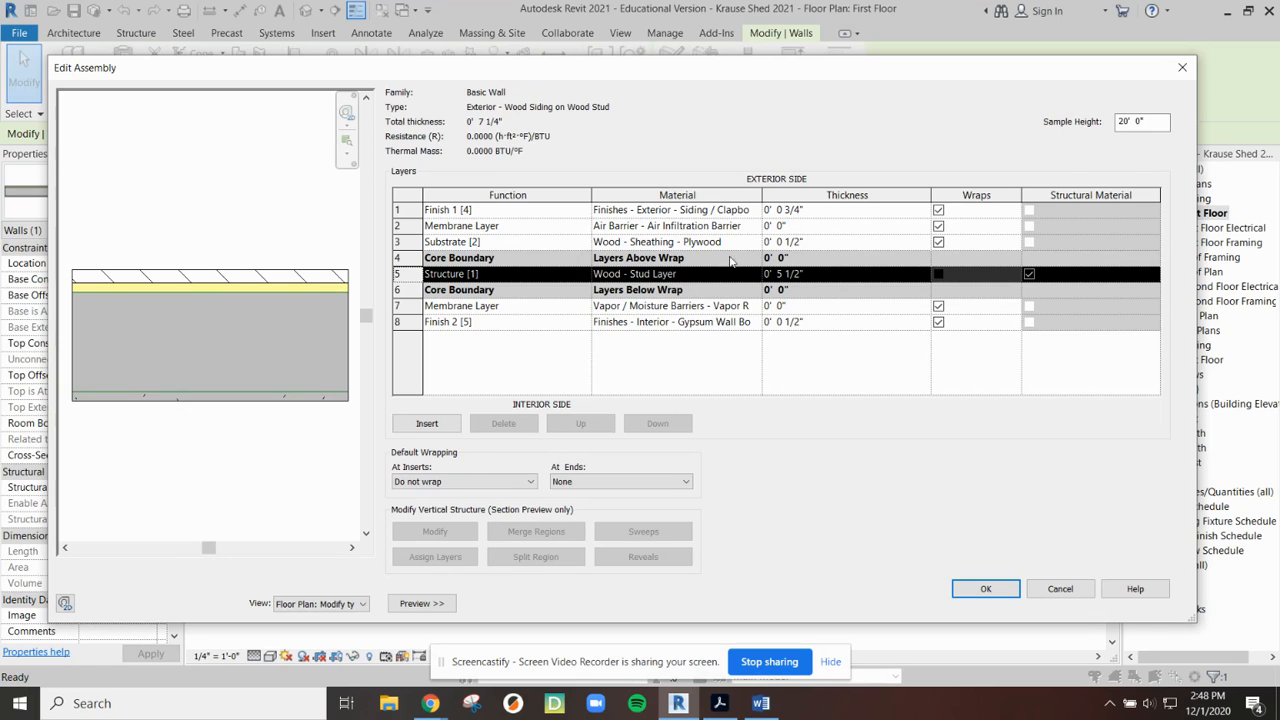
mouse_move(530, 214)
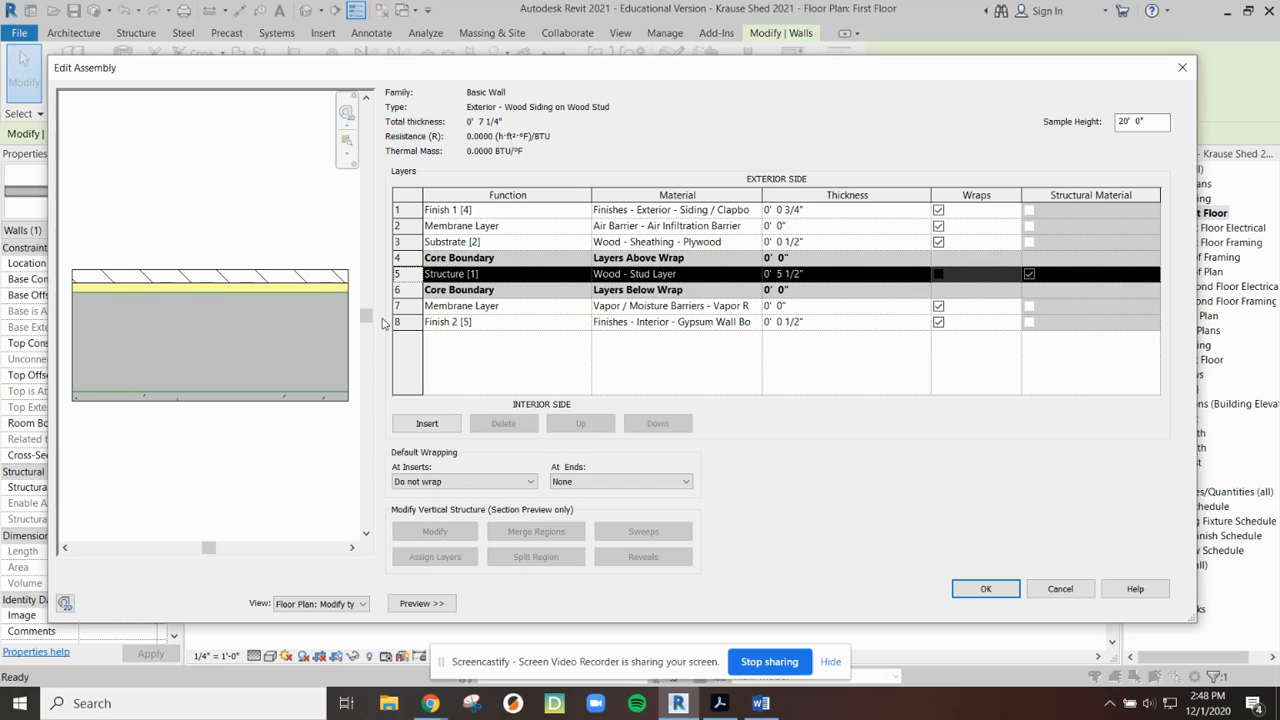
mouse_move(260, 353)
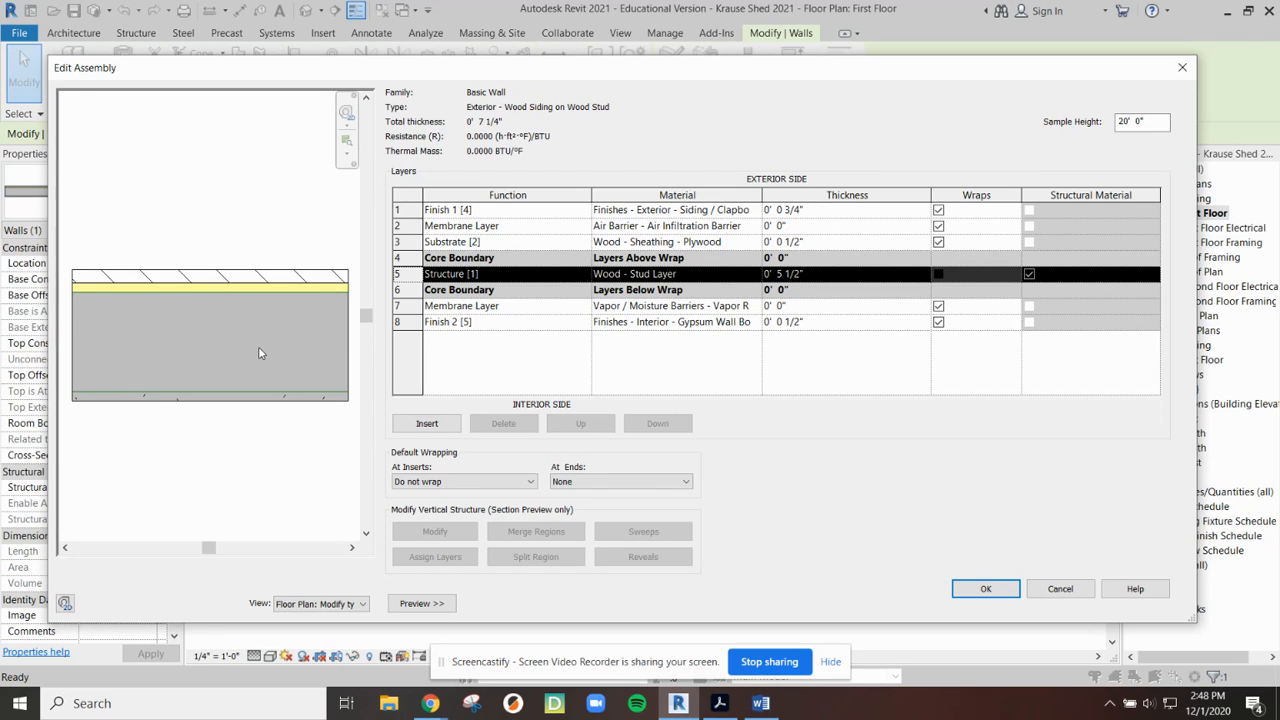
mouse_move(708, 348)
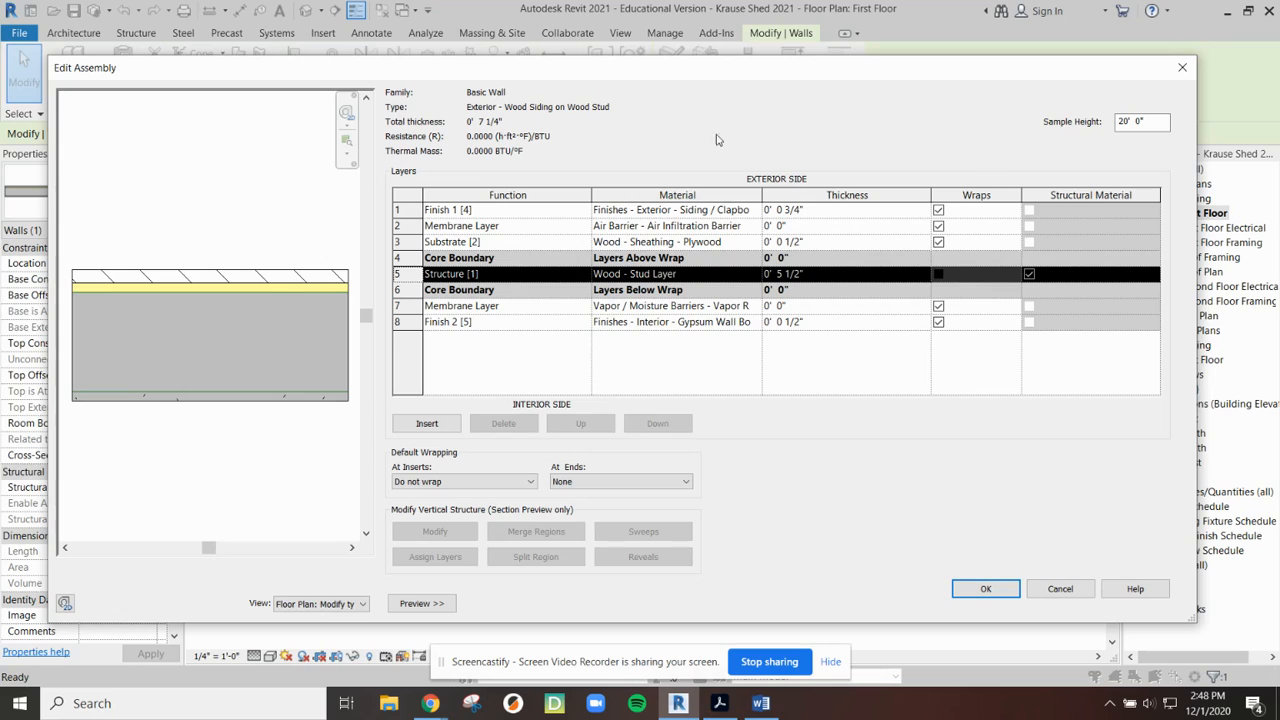
mouse_move(520, 214)
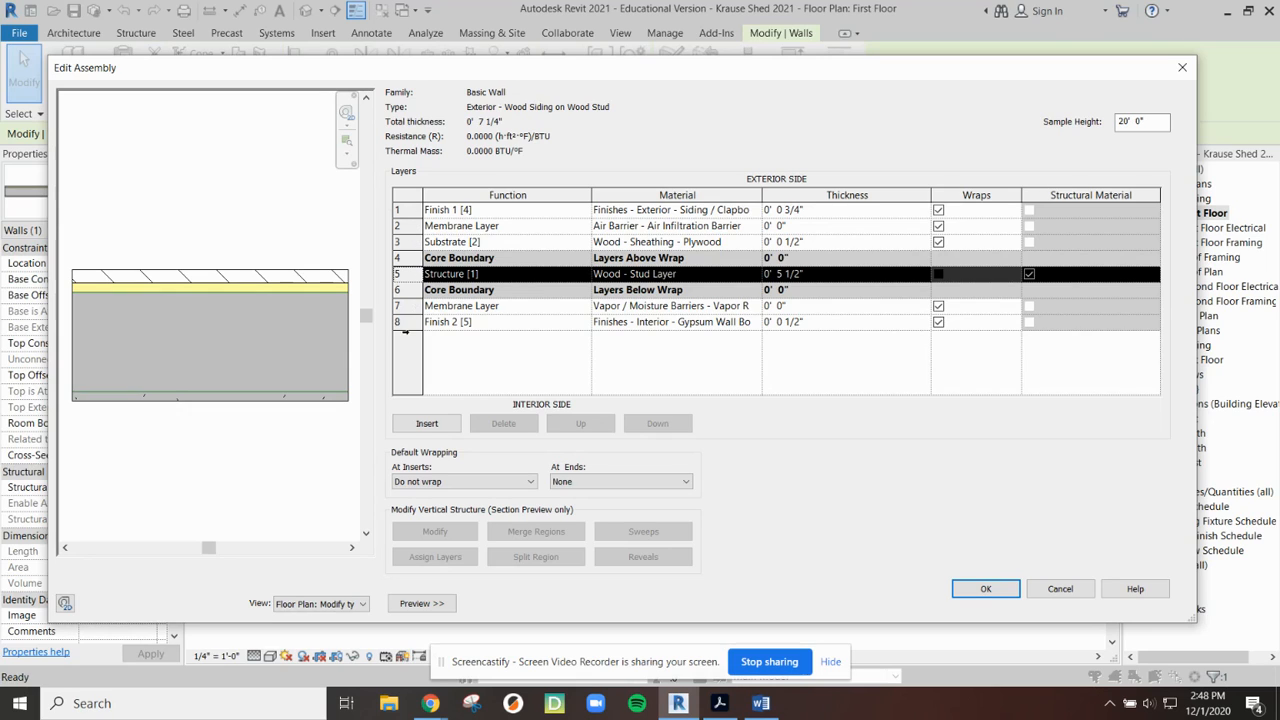
mouse_move(395, 207)
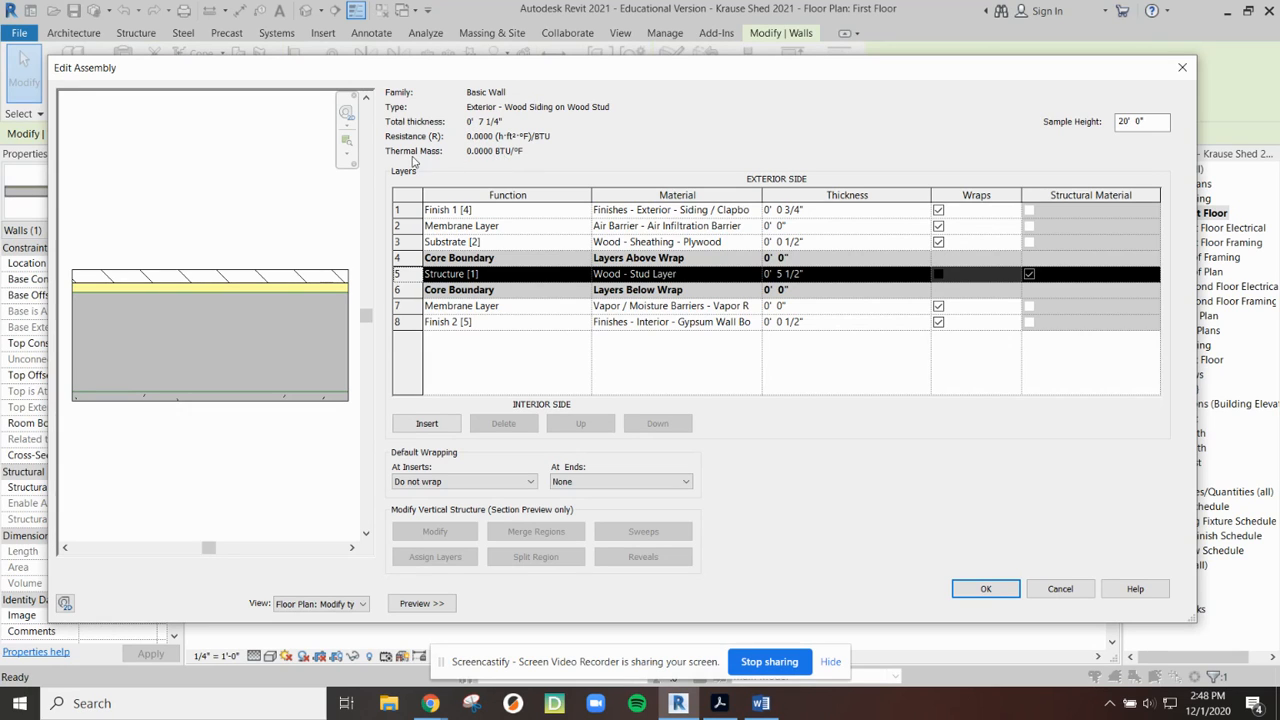
mouse_move(503, 310)
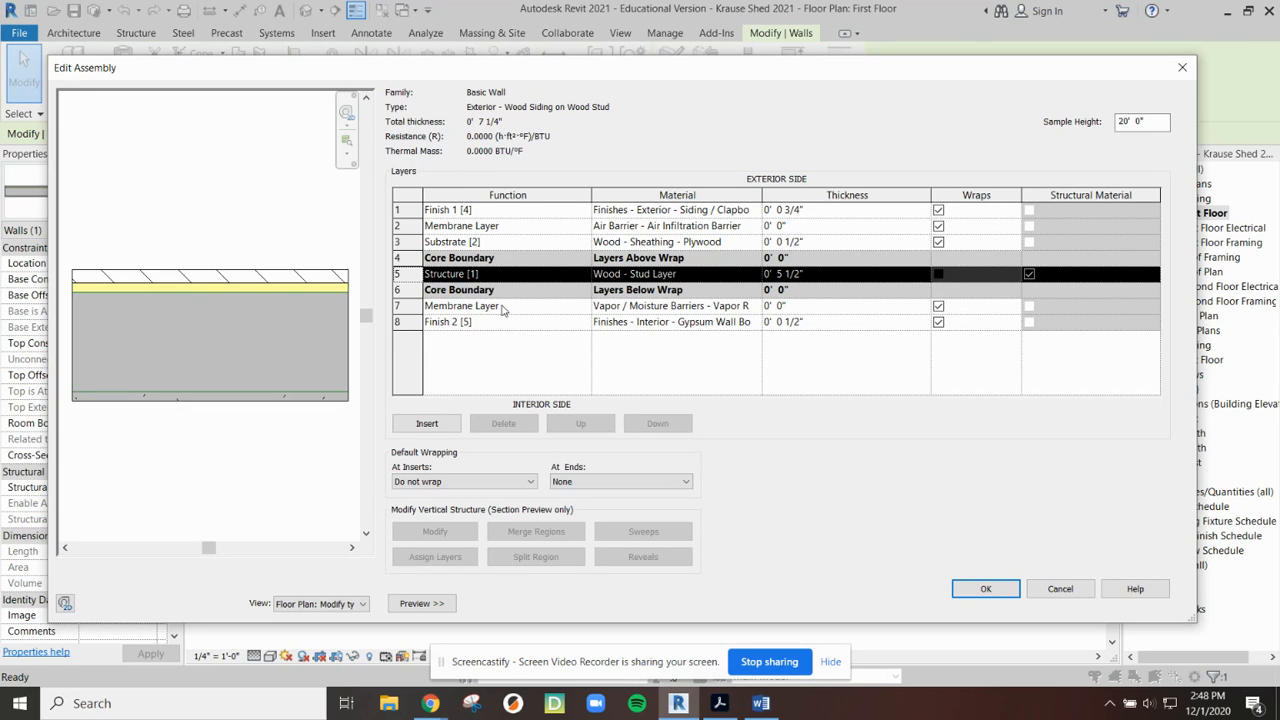
mouse_move(952, 551)
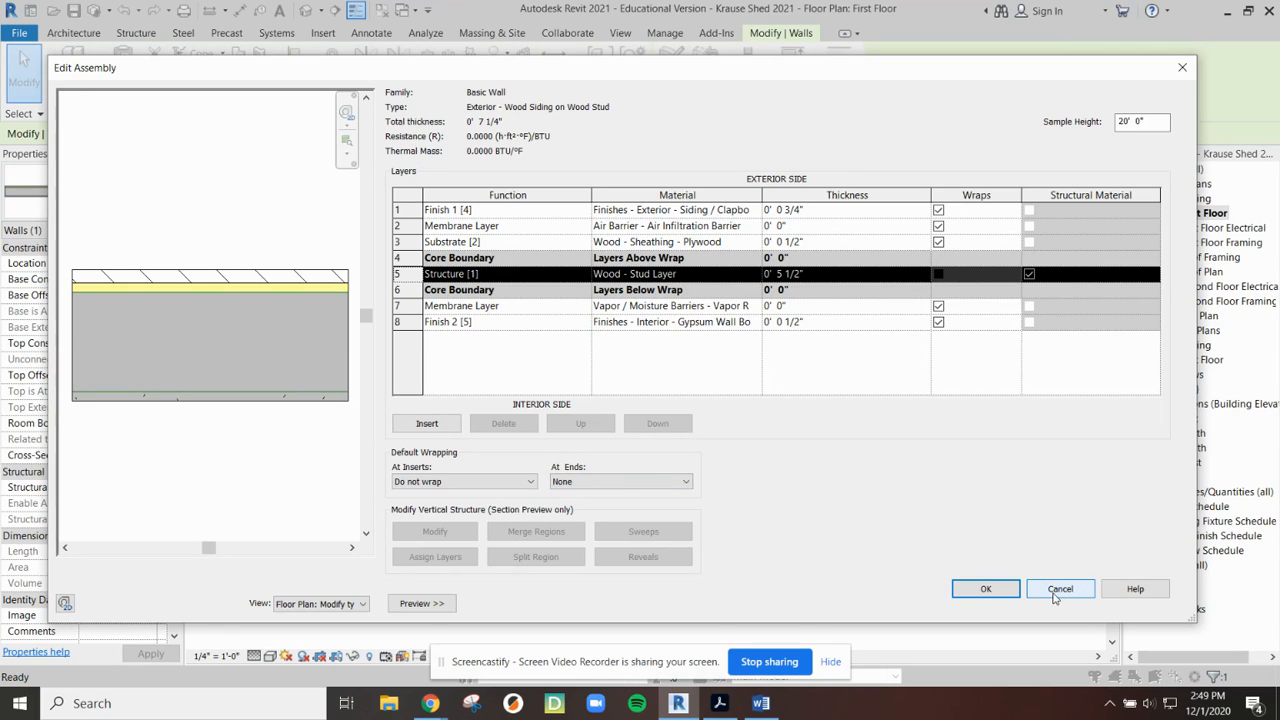
mouse_move(1048, 593)
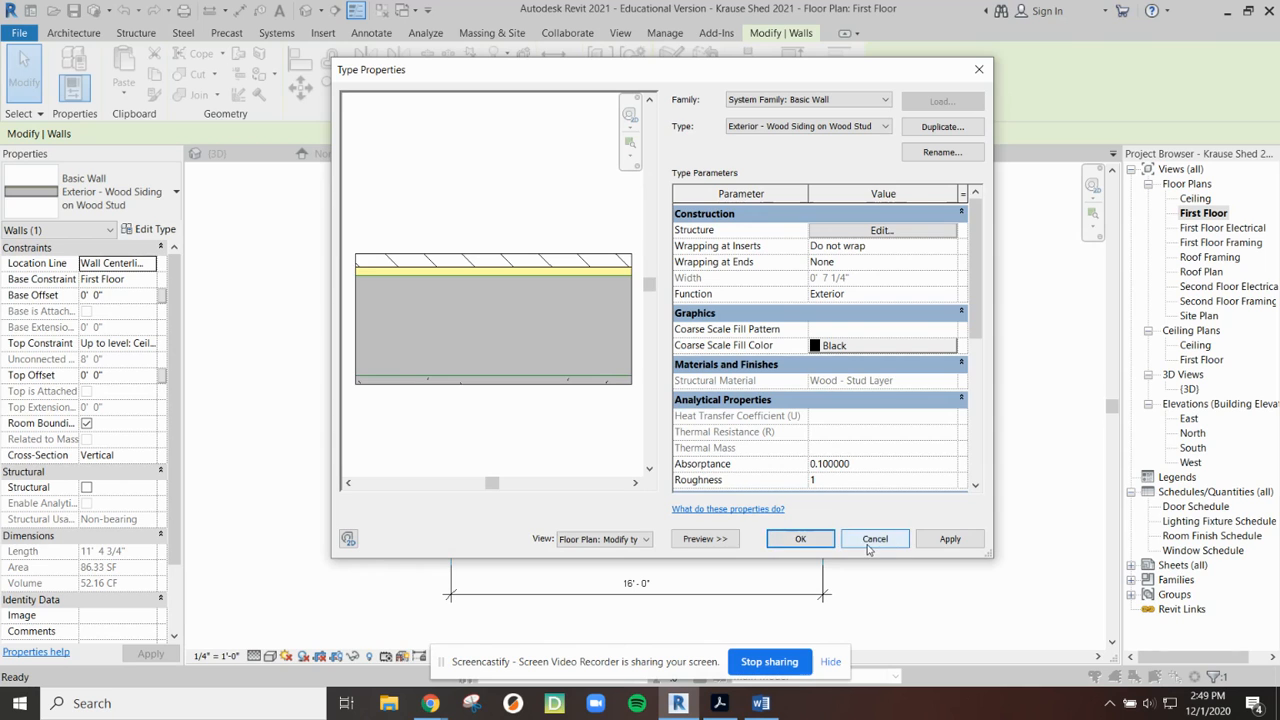
Dismiss the wall type properties and check the 2 X 8 FL. JTS @ 16" O.C. floor callout.
left_click(874, 538)
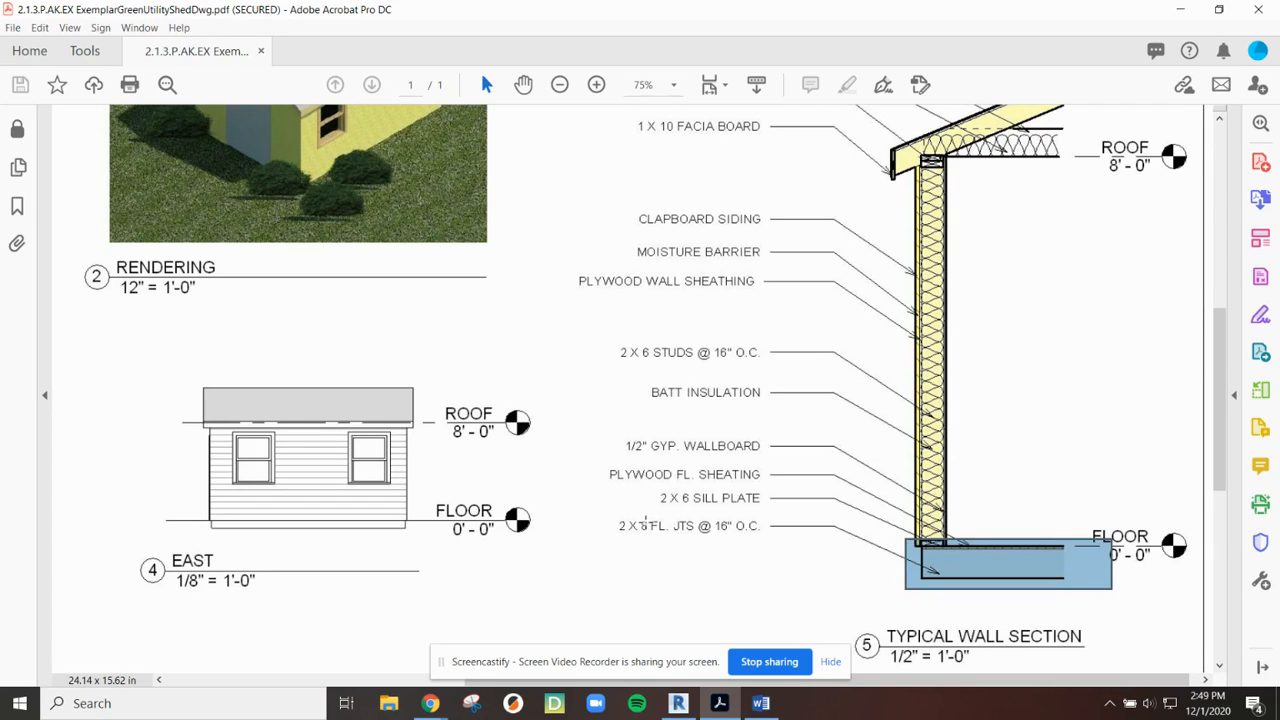
double_click(628, 525)
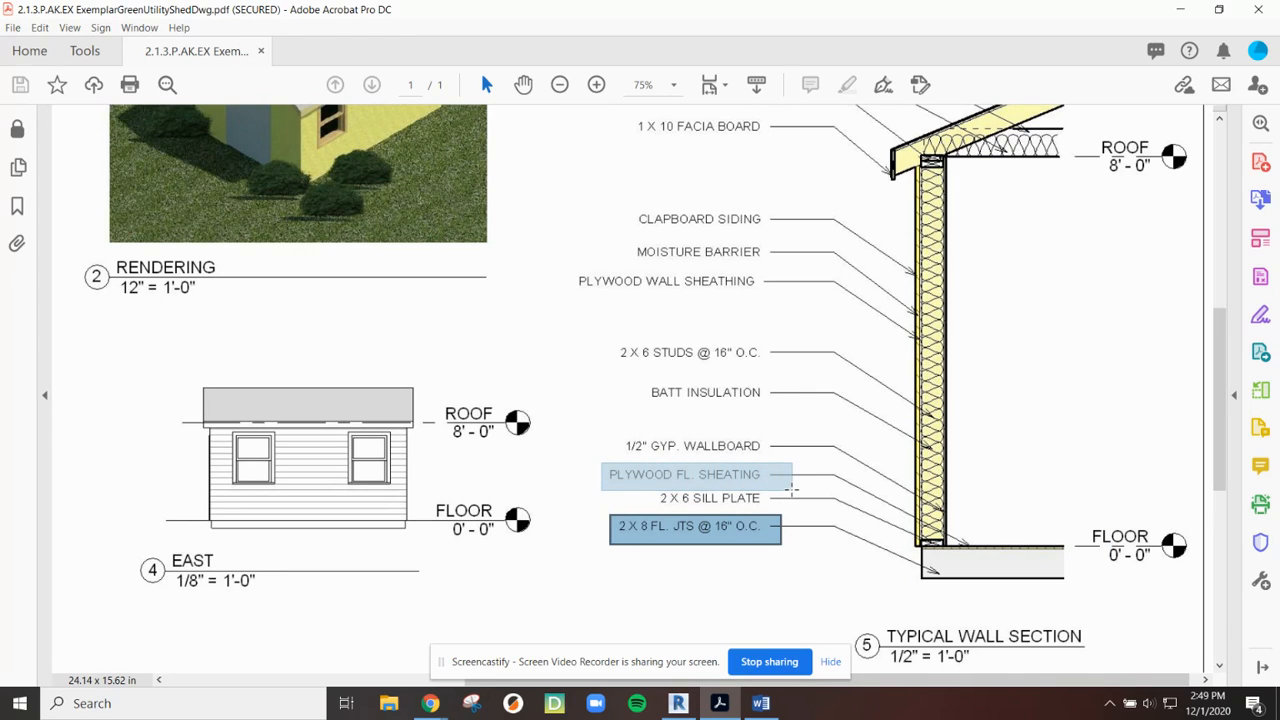
scroll("down", 3)
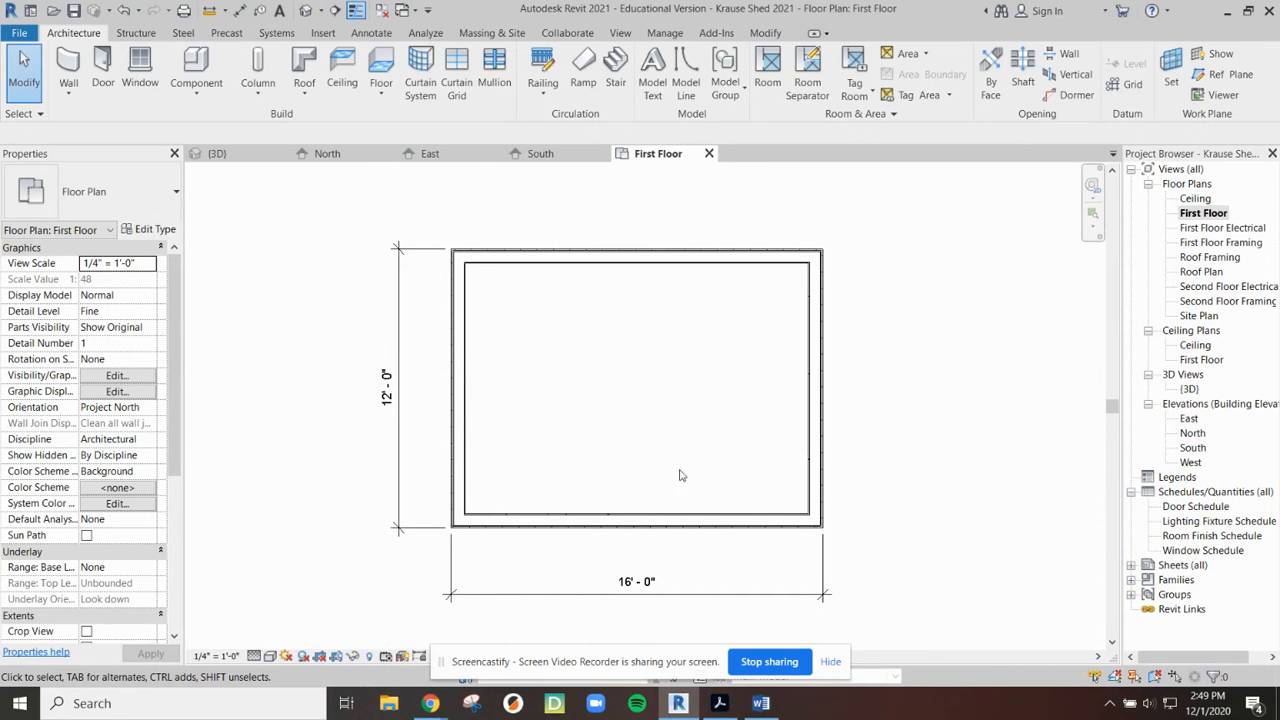
mouse_move(82, 49)
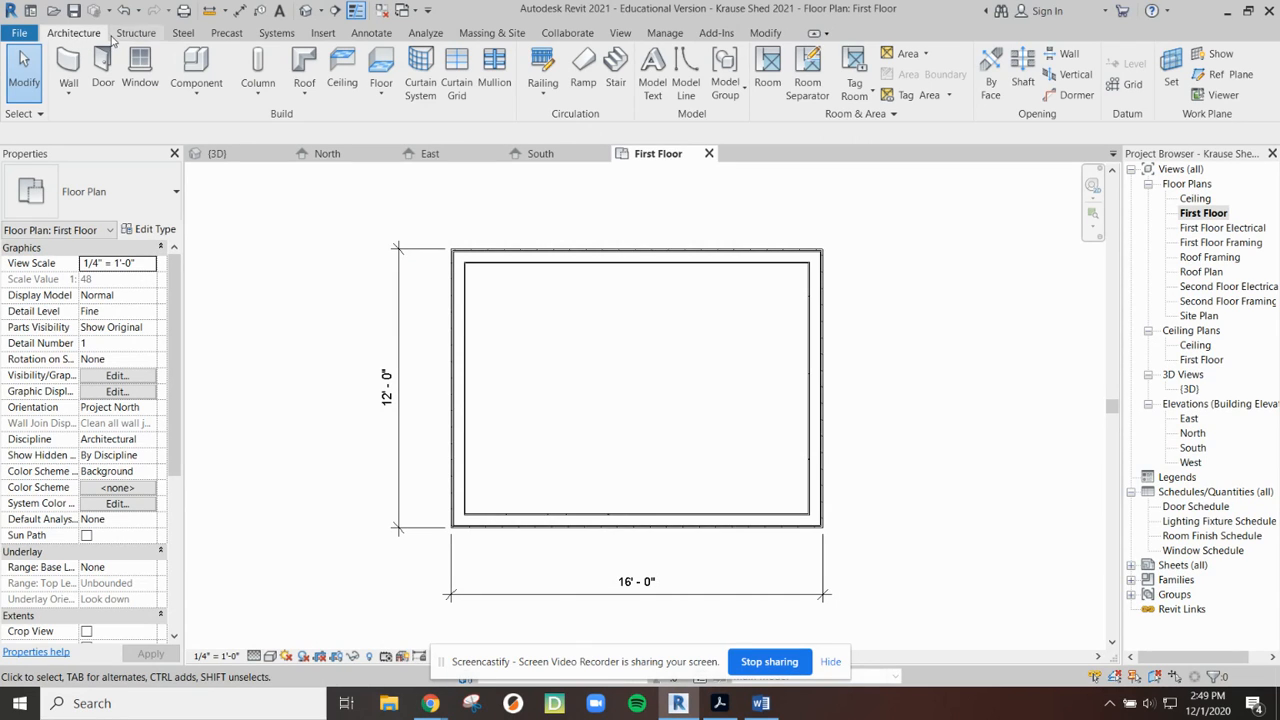
Start a new architectural floor sketch on the First Floor plan.
left_click(102, 70)
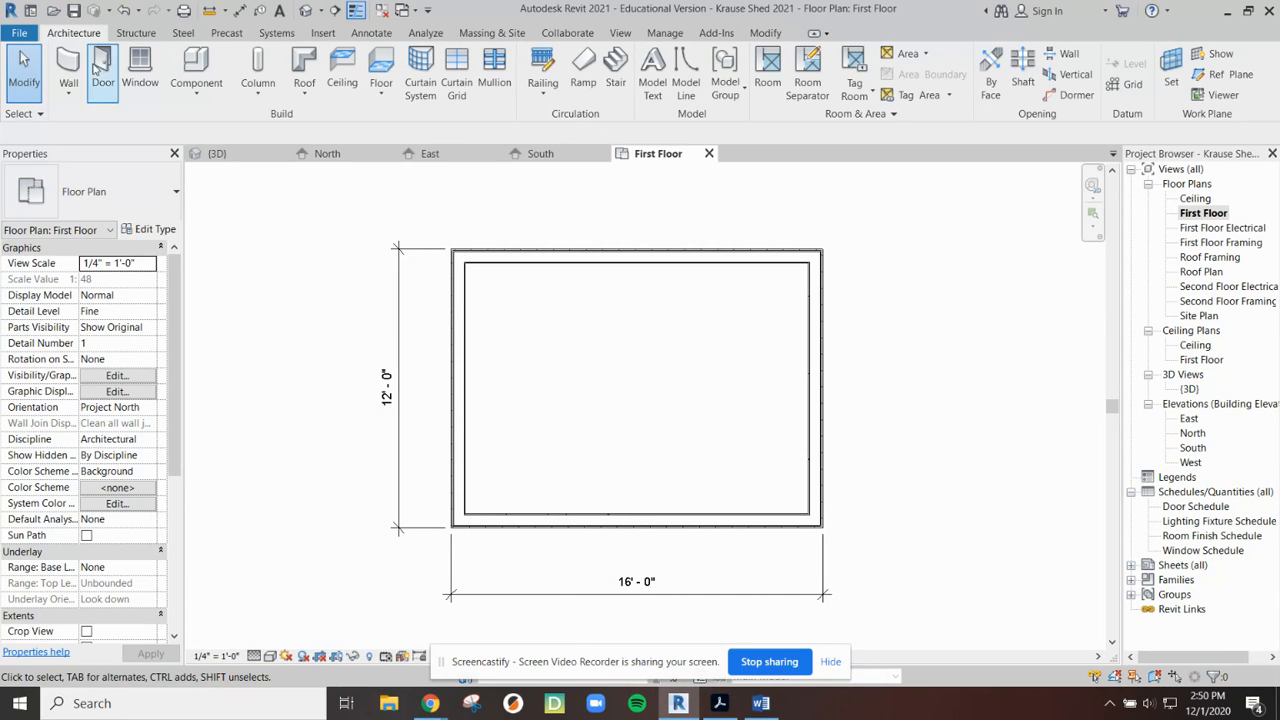
left_click(381, 70)
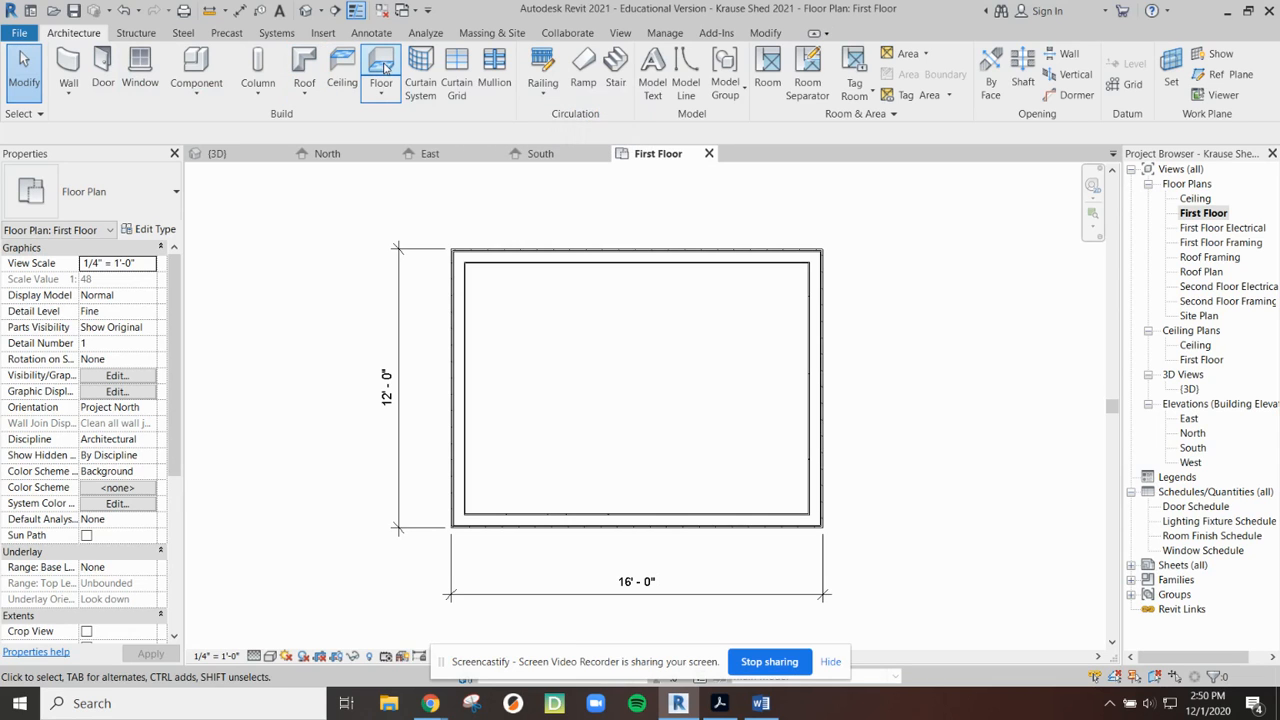
left_click(381, 70)
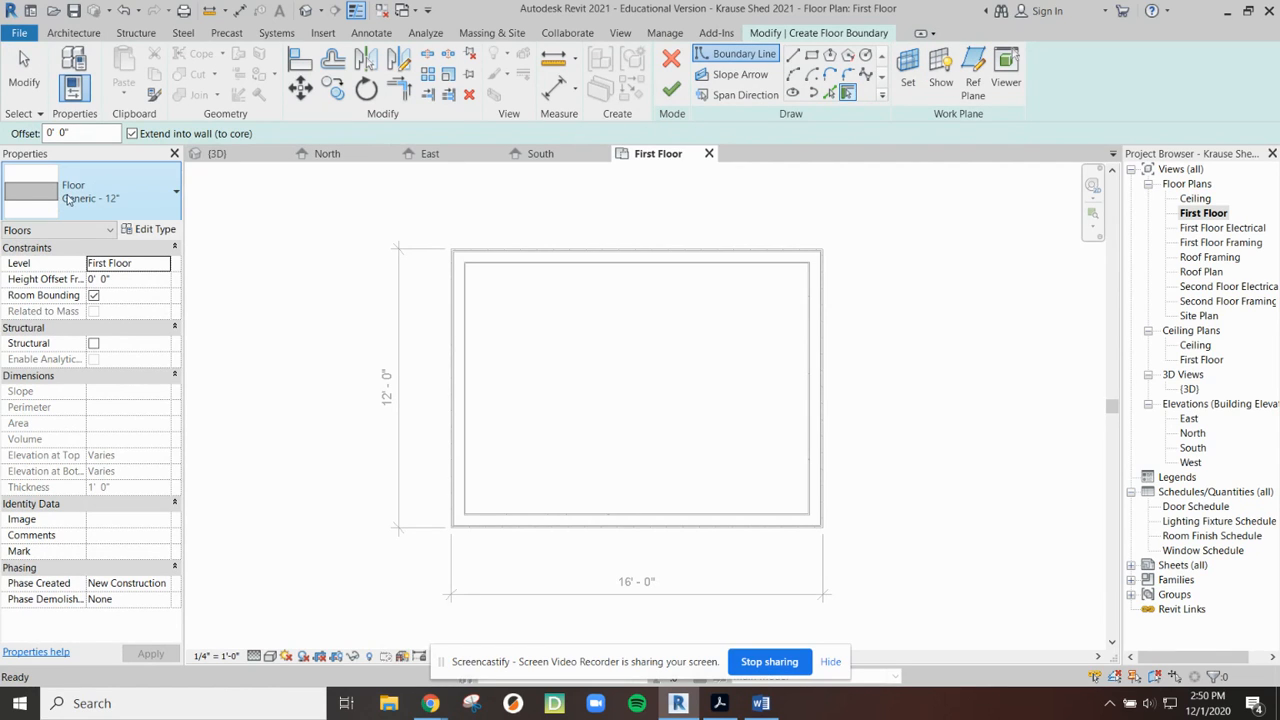
mouse_move(120, 198)
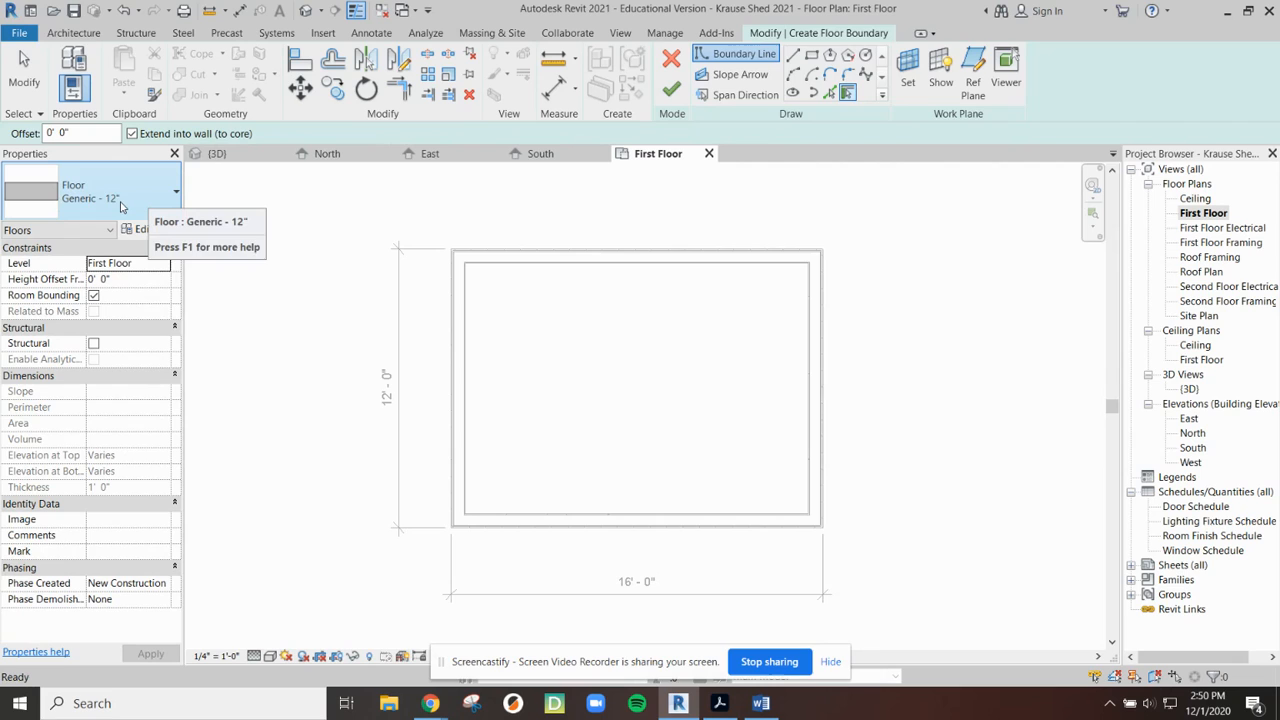
Set the floor to the Wood Joist 10" - Wood Finish type and bring up its type properties.
left_click(176, 191)
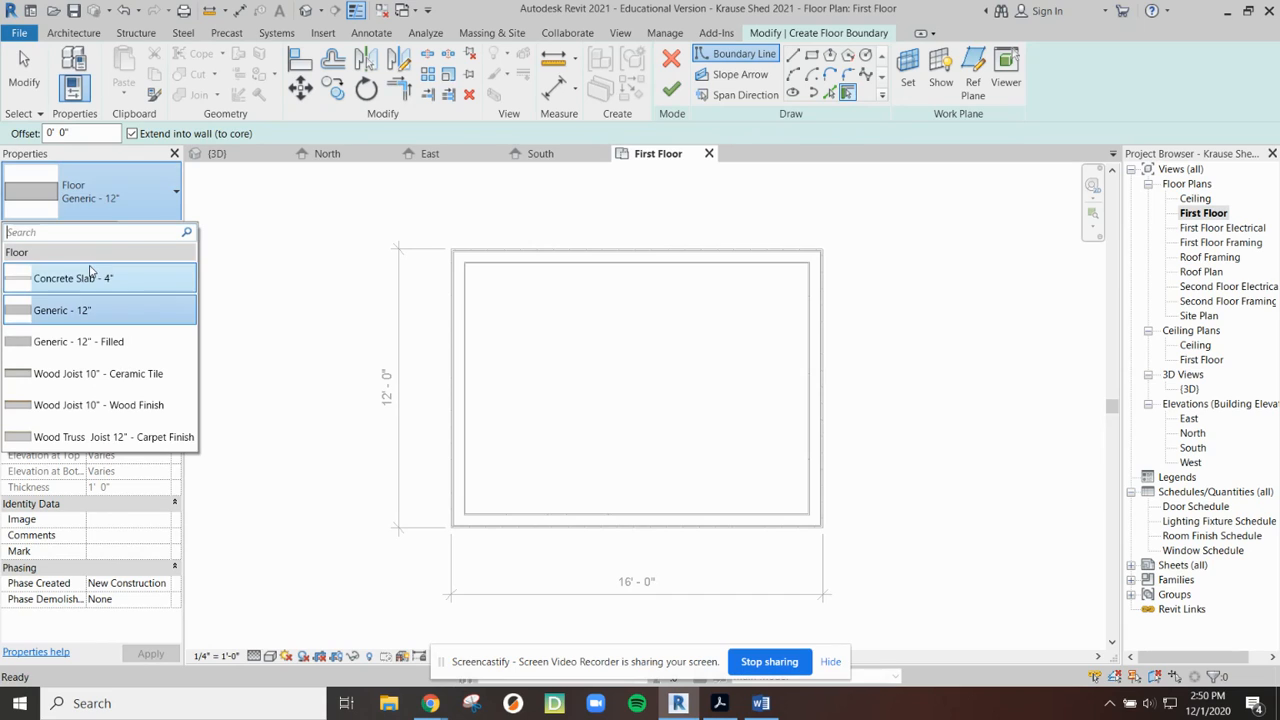
mouse_move(125, 341)
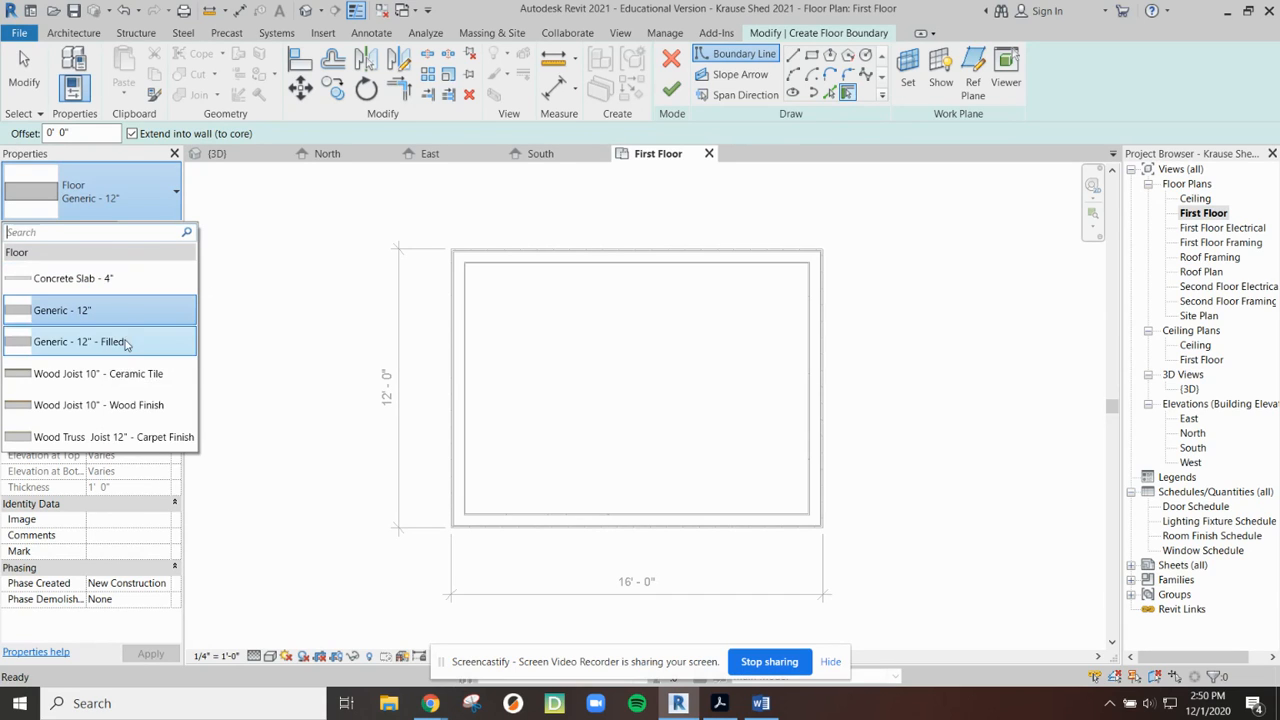
mouse_move(175, 373)
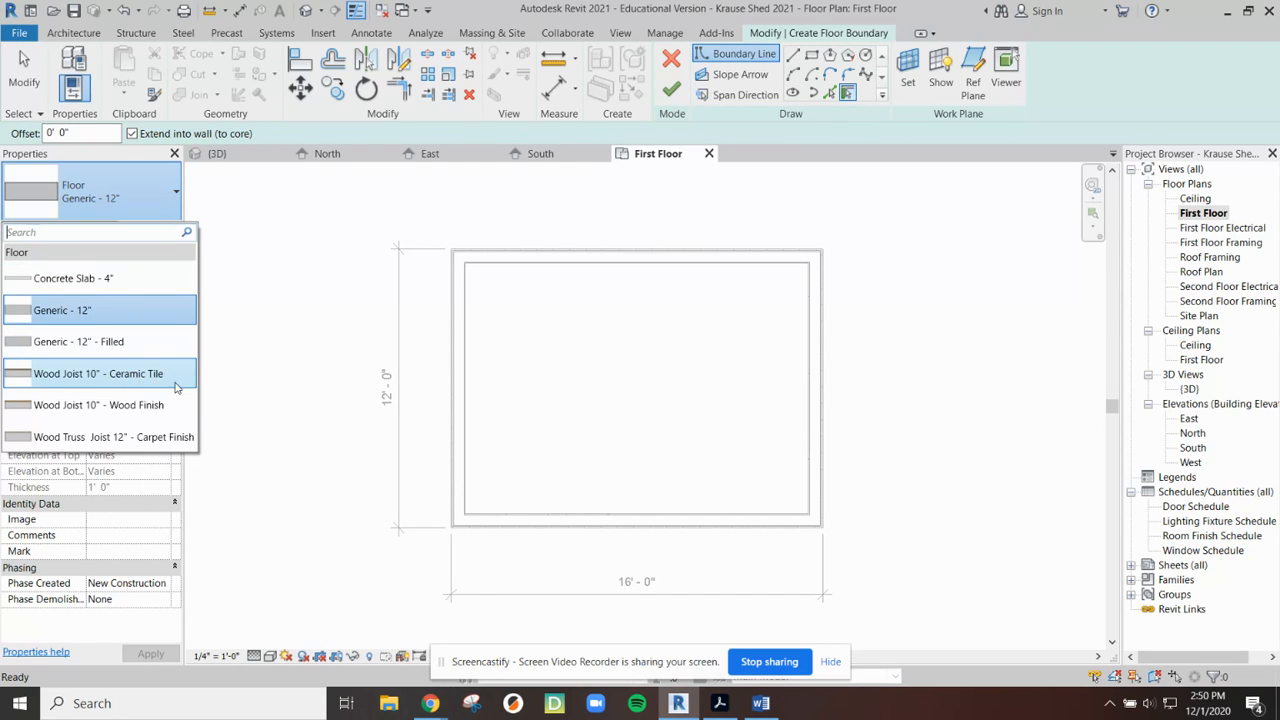
mouse_move(113, 437)
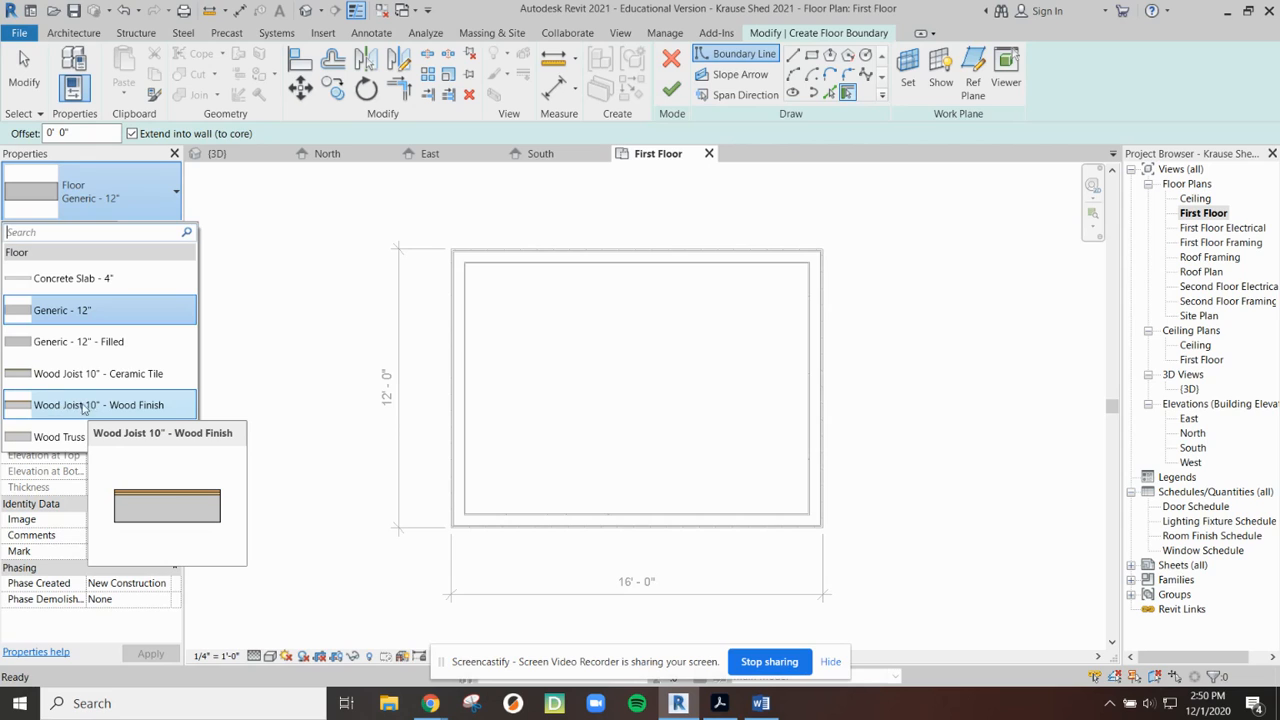
mouse_move(147, 405)
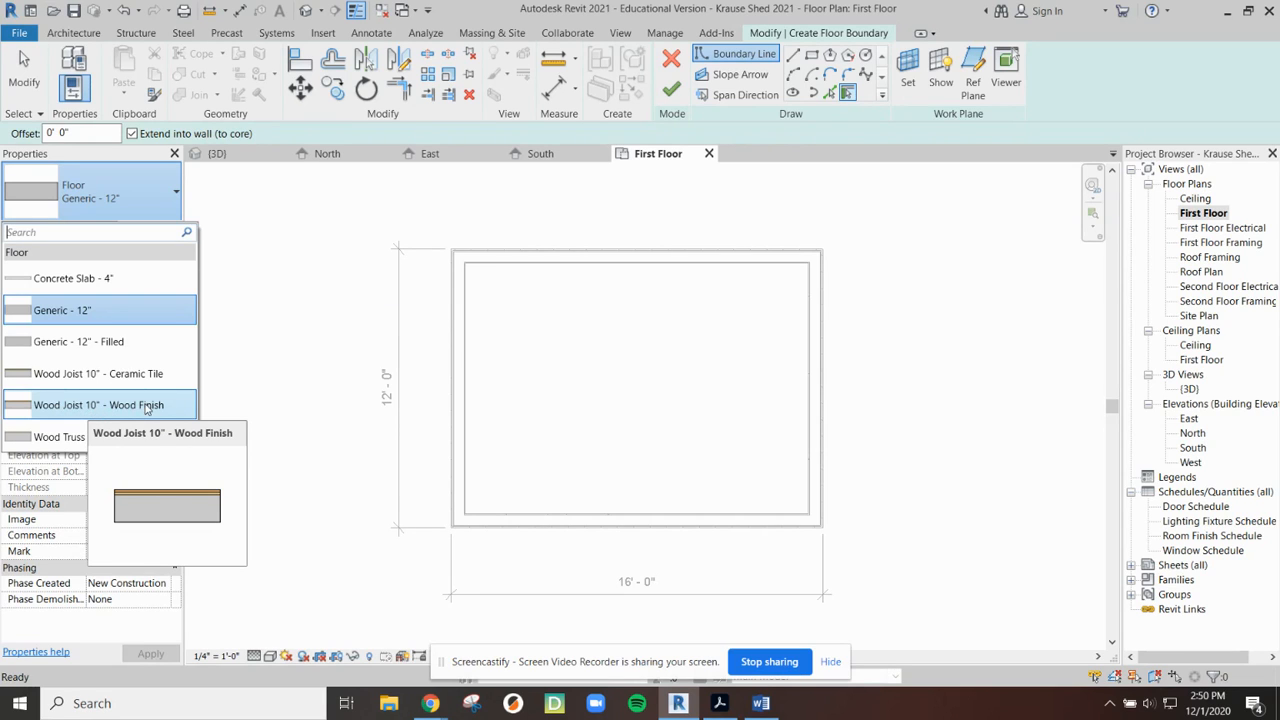
left_click(100, 405)
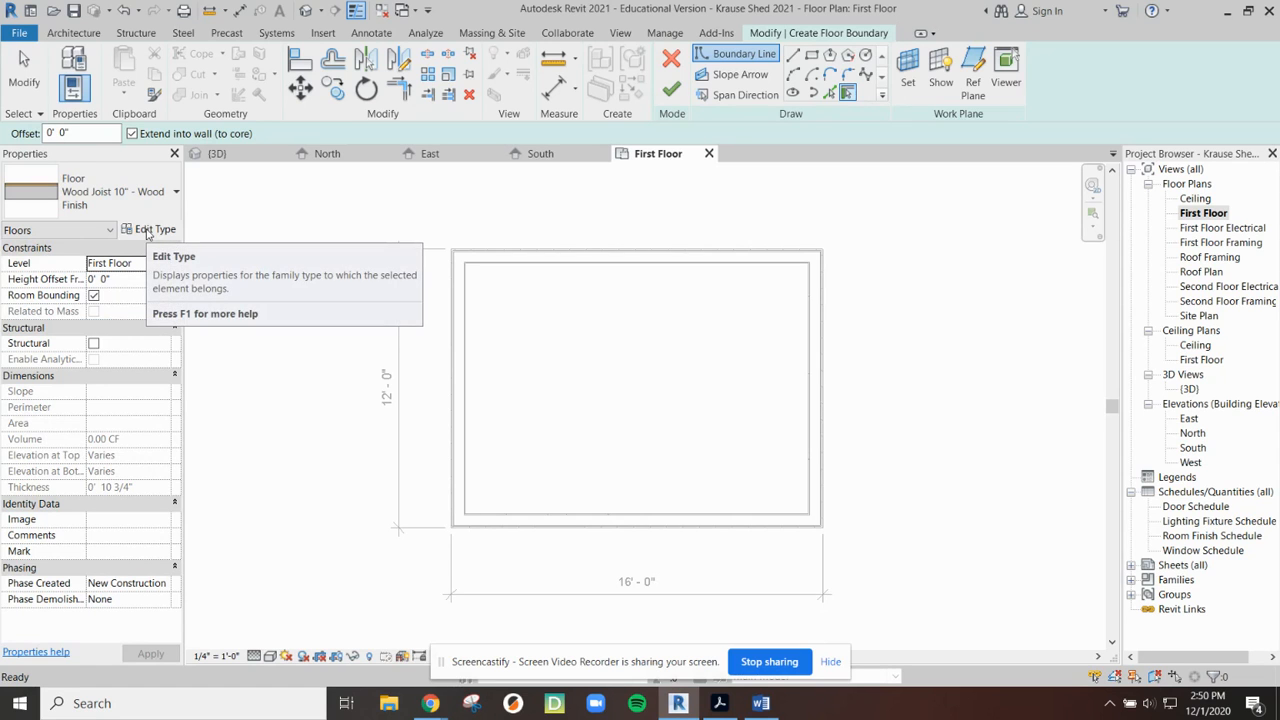
left_click(154, 229)
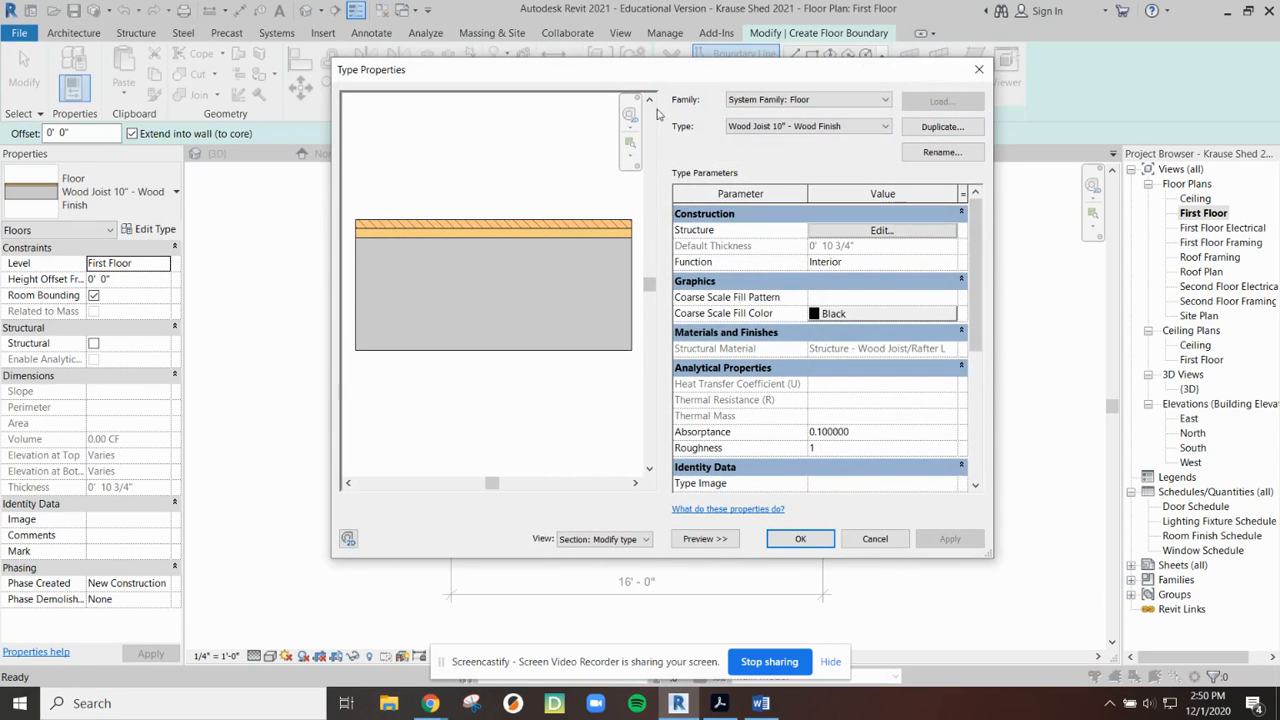
Enter the floor type's Edit Assembly and select the Structure - Wood Joist layer.
left_click(879, 230)
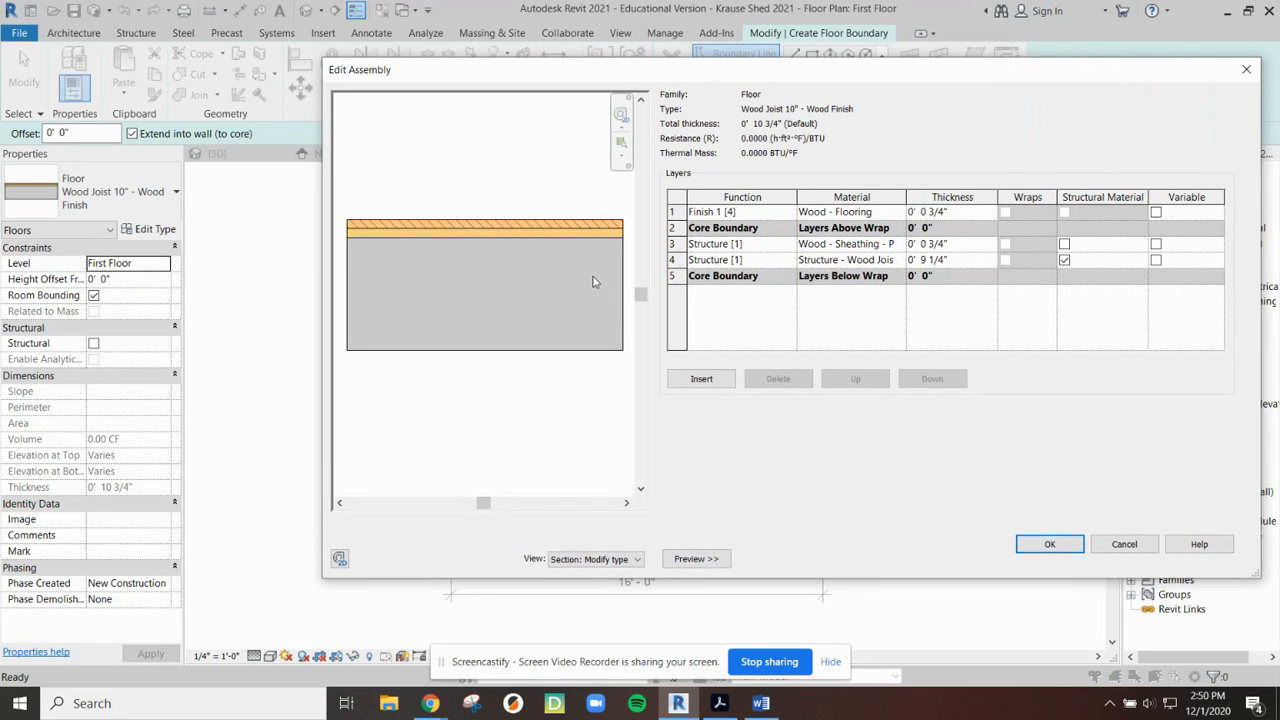
left_click(742, 259)
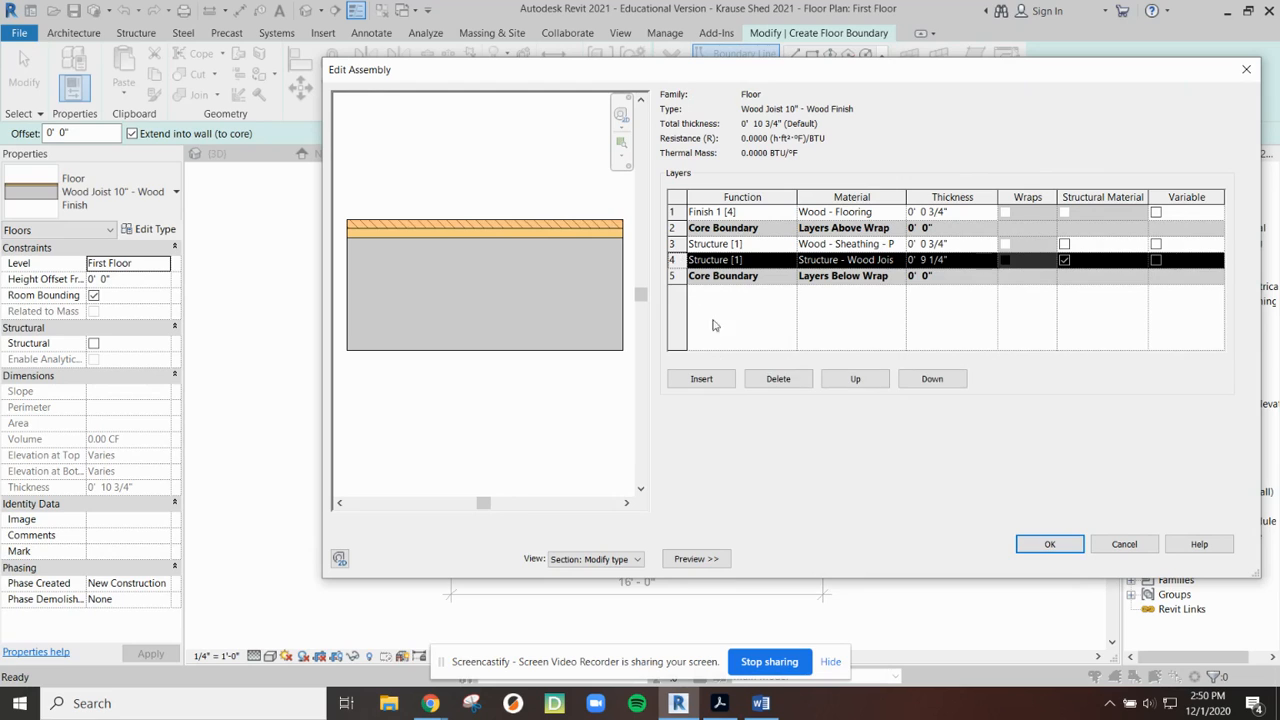
mouse_move(543, 261)
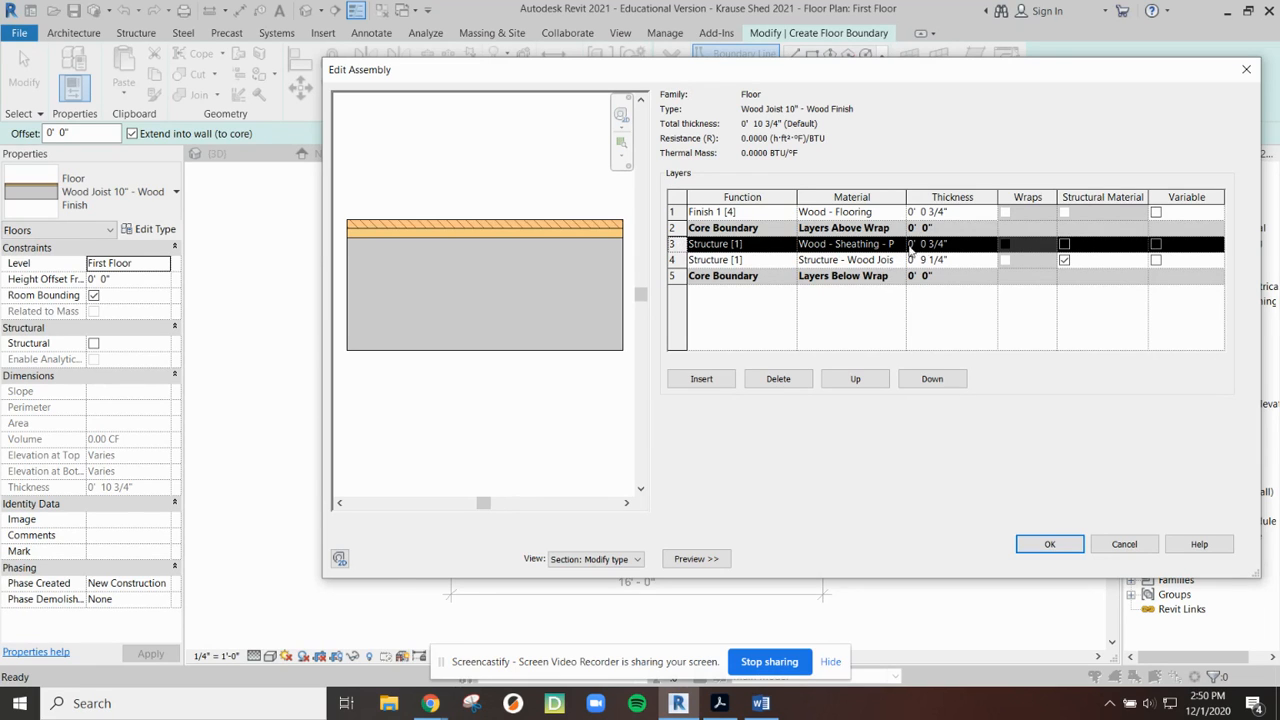
mouse_move(1152, 512)
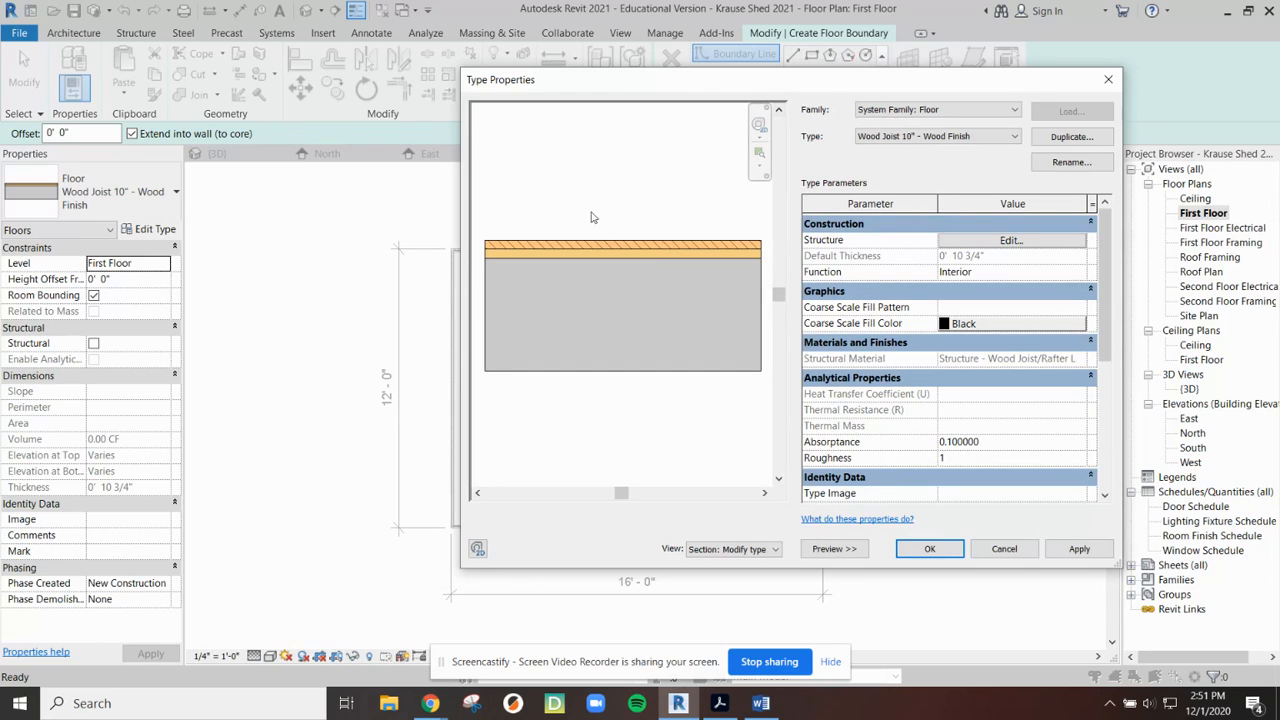
mouse_move(562, 335)
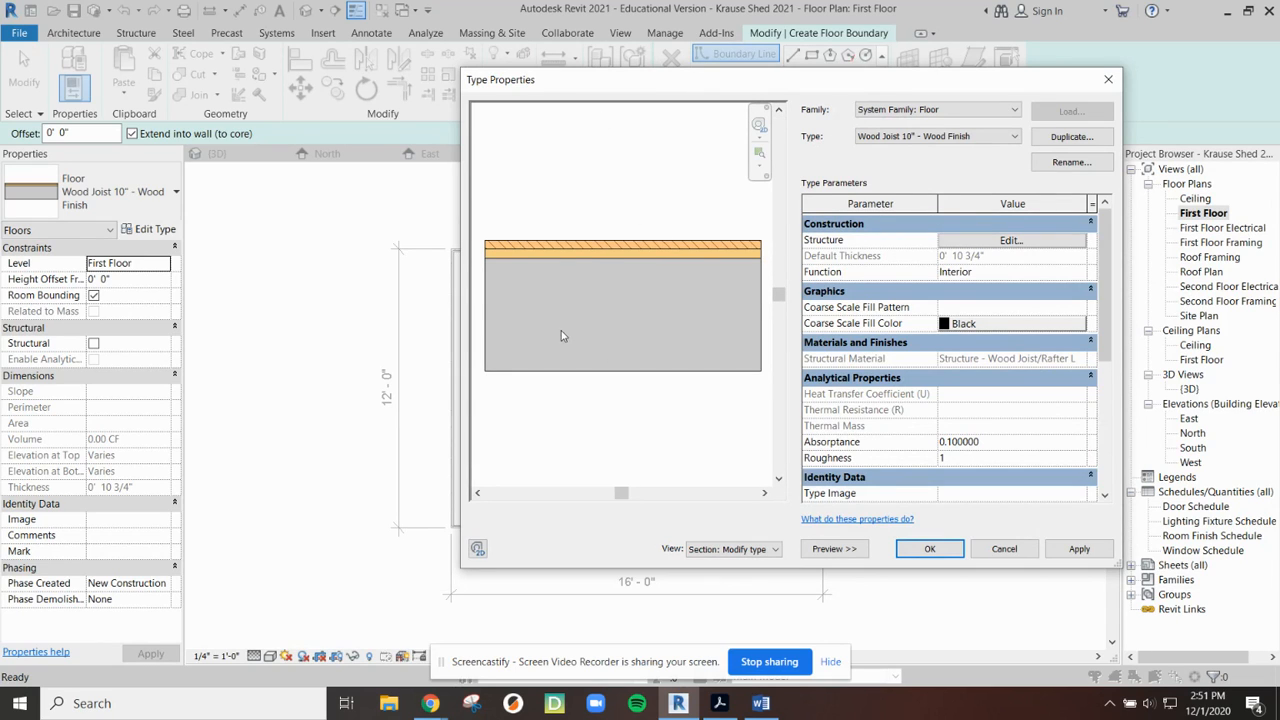
Duplicate the 10-inch wood finish floor type and name the copy Wood Joist 8" - Plywood Sub Floor.
left_click(935, 136)
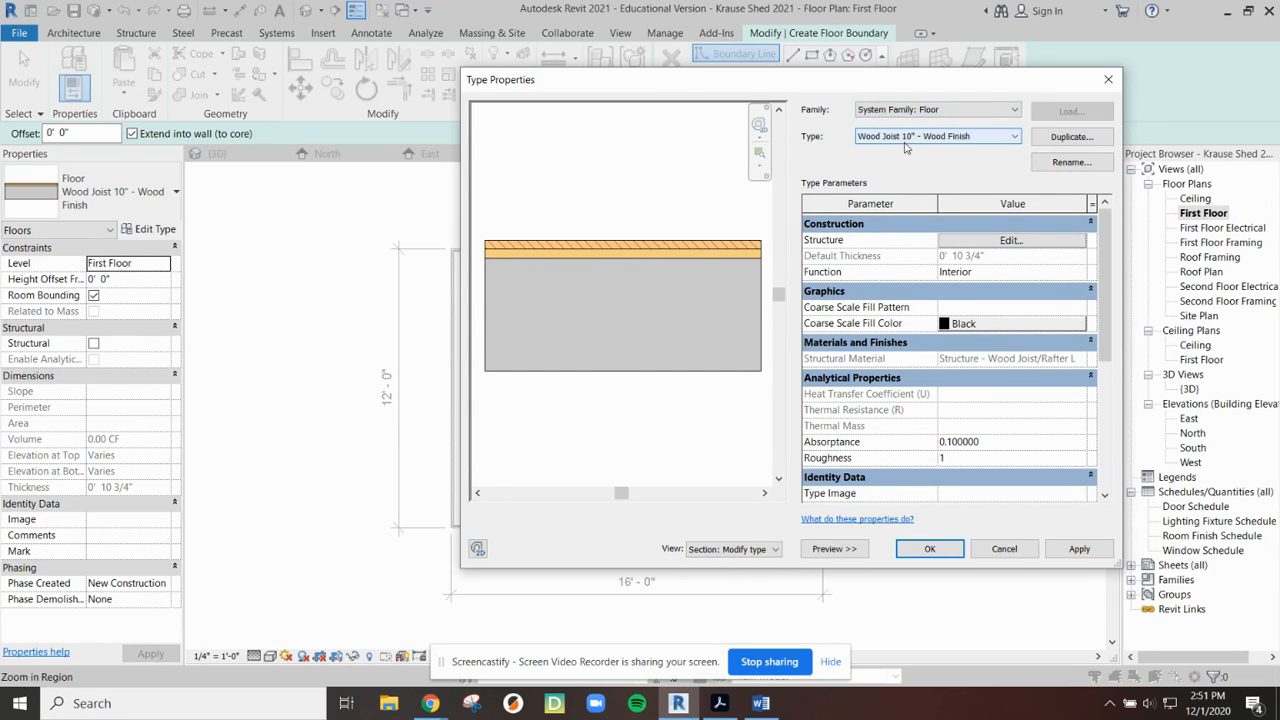
left_click(997, 136)
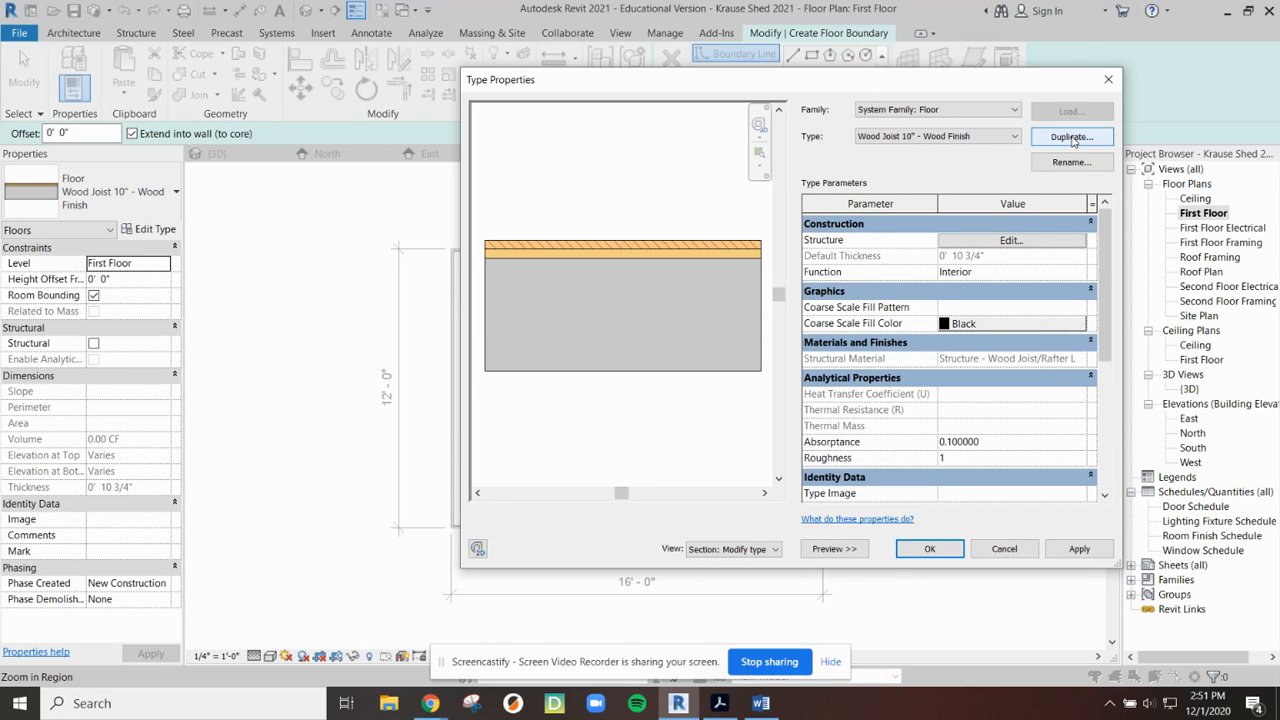
left_click(1071, 137)
type("Wood Joist 8\" - Wood Finish 2")
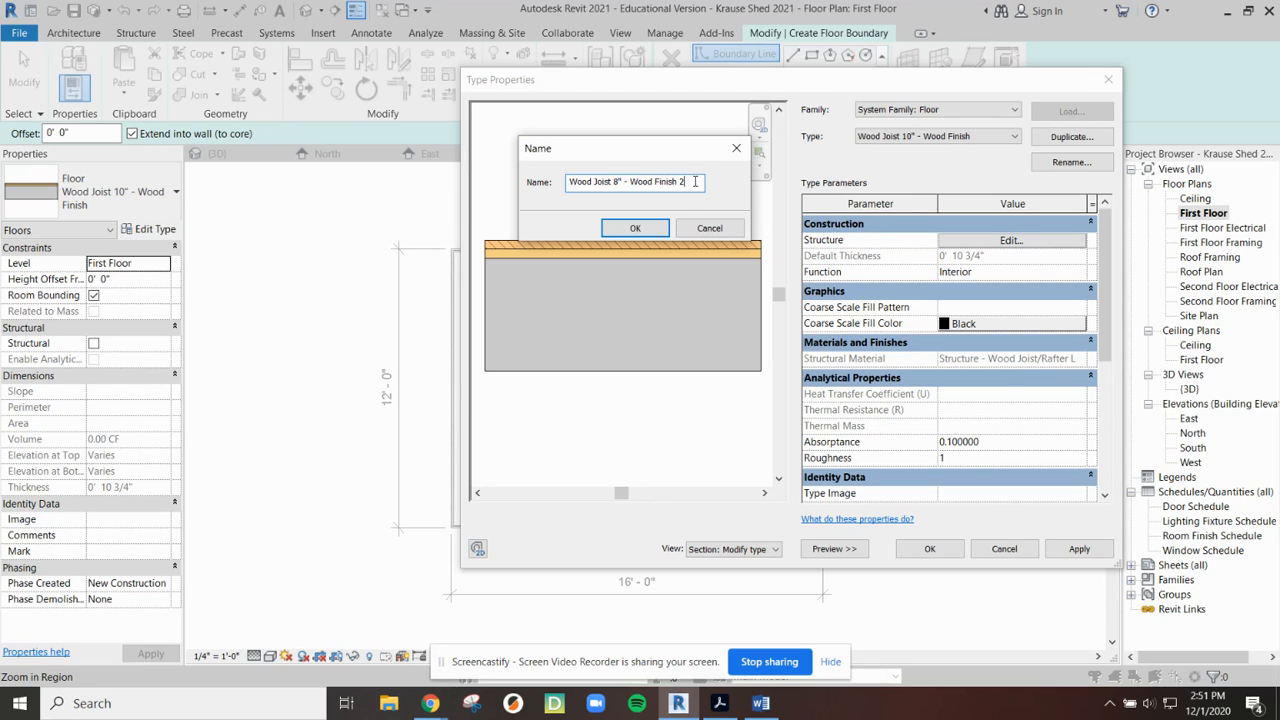
key("BackSpace")
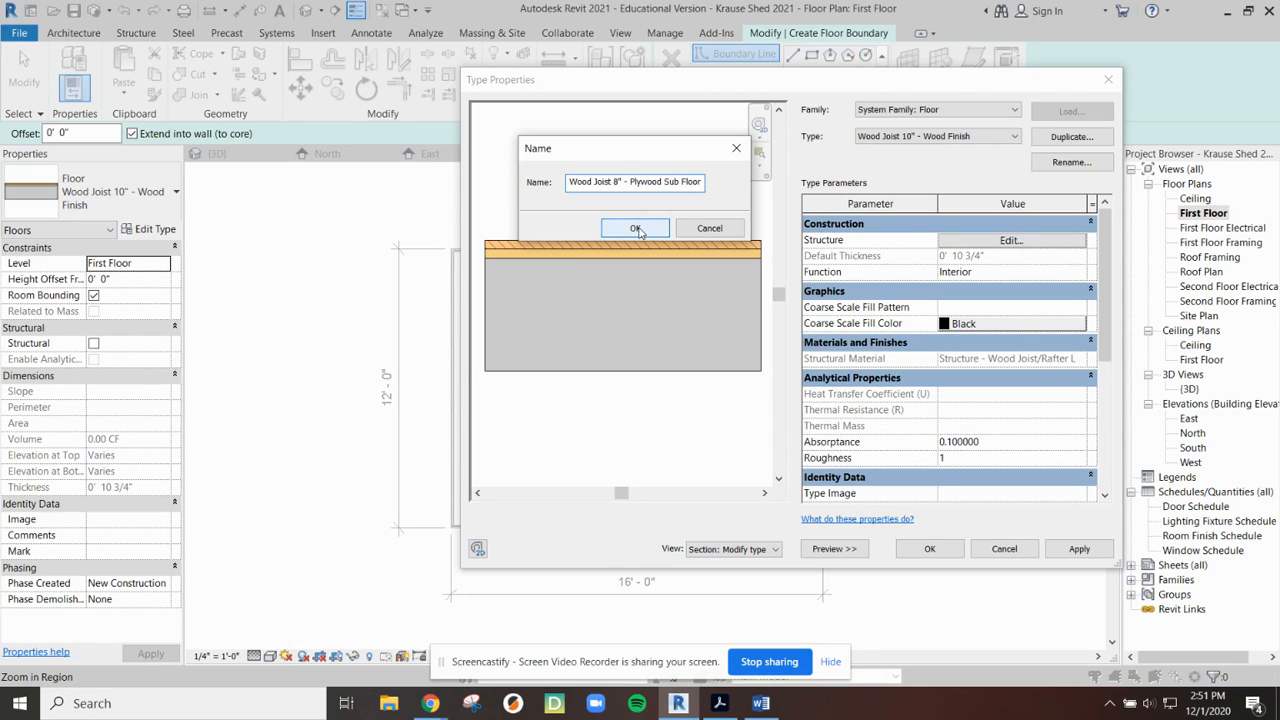
left_click(635, 228)
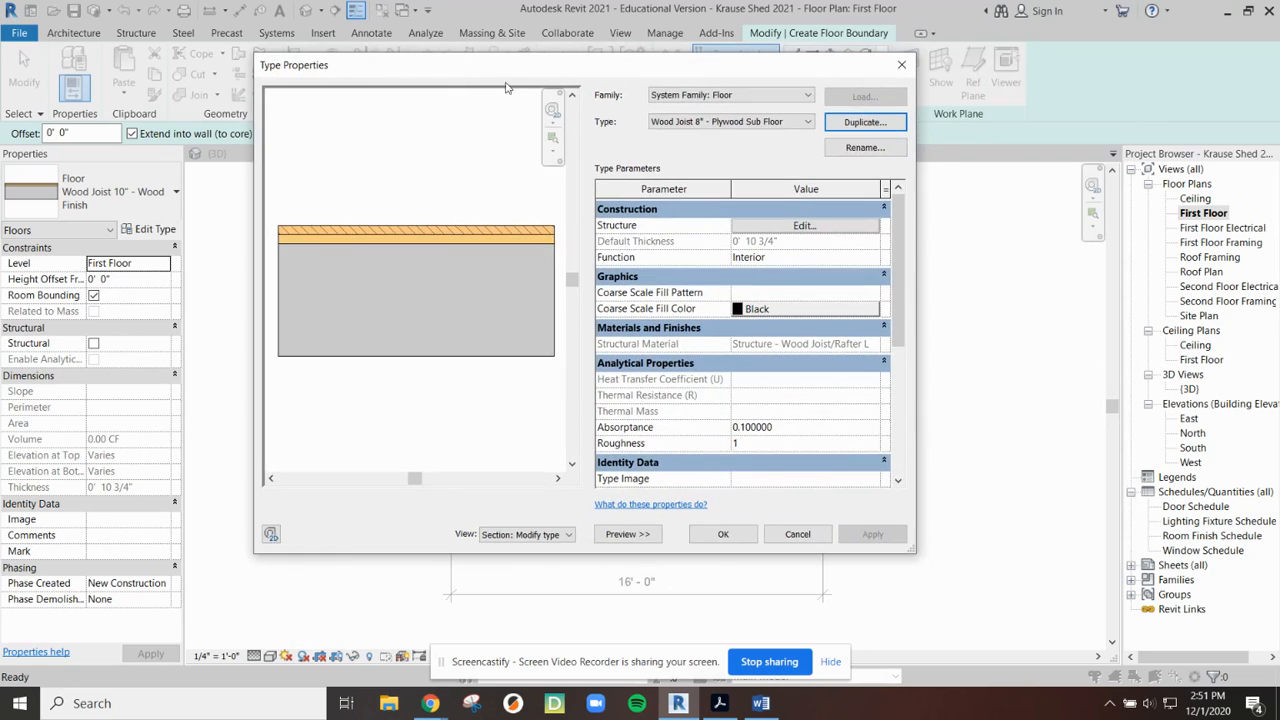
Go into the new type's Structure assembly to edit its layers.
left_click(730, 121)
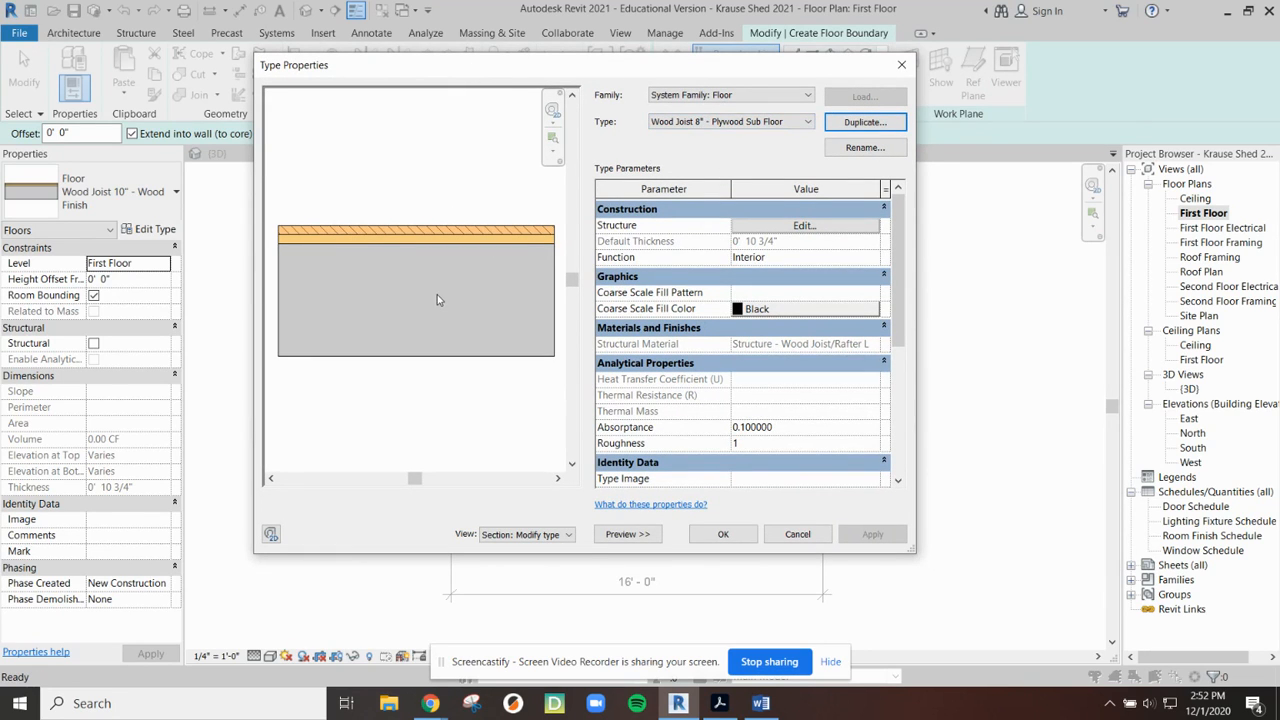
mouse_move(617, 178)
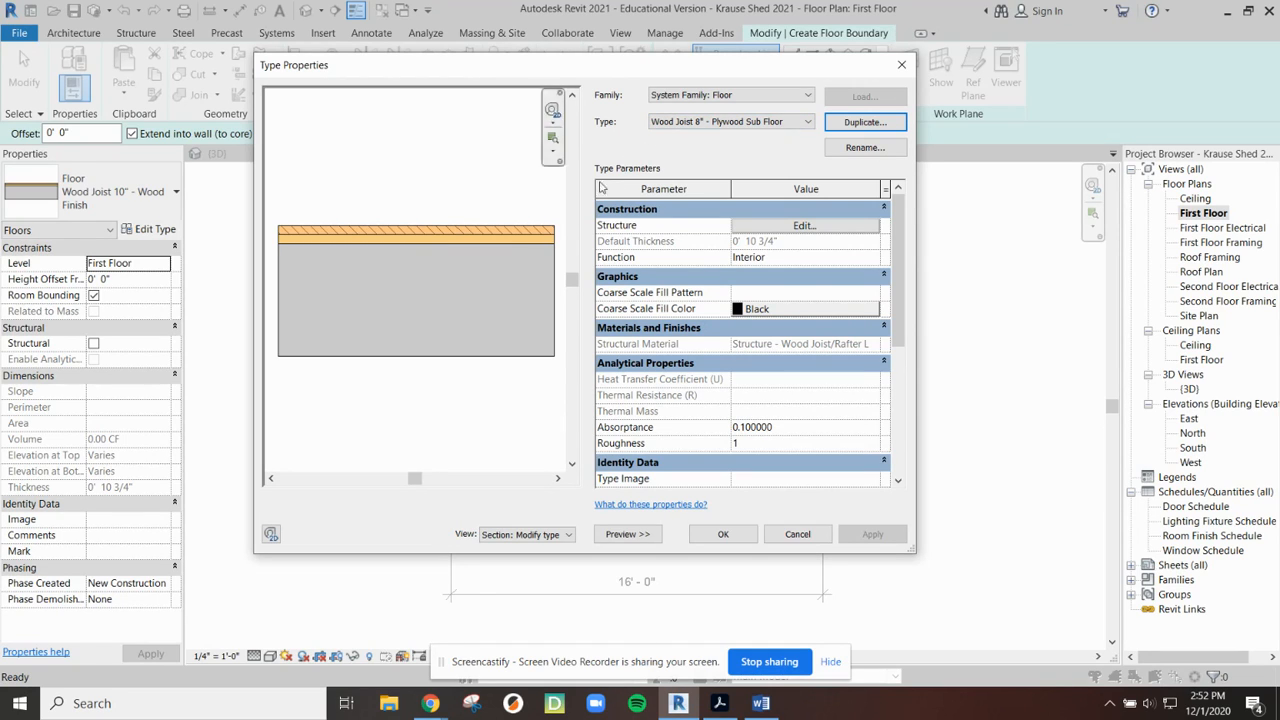
left_click(804, 225)
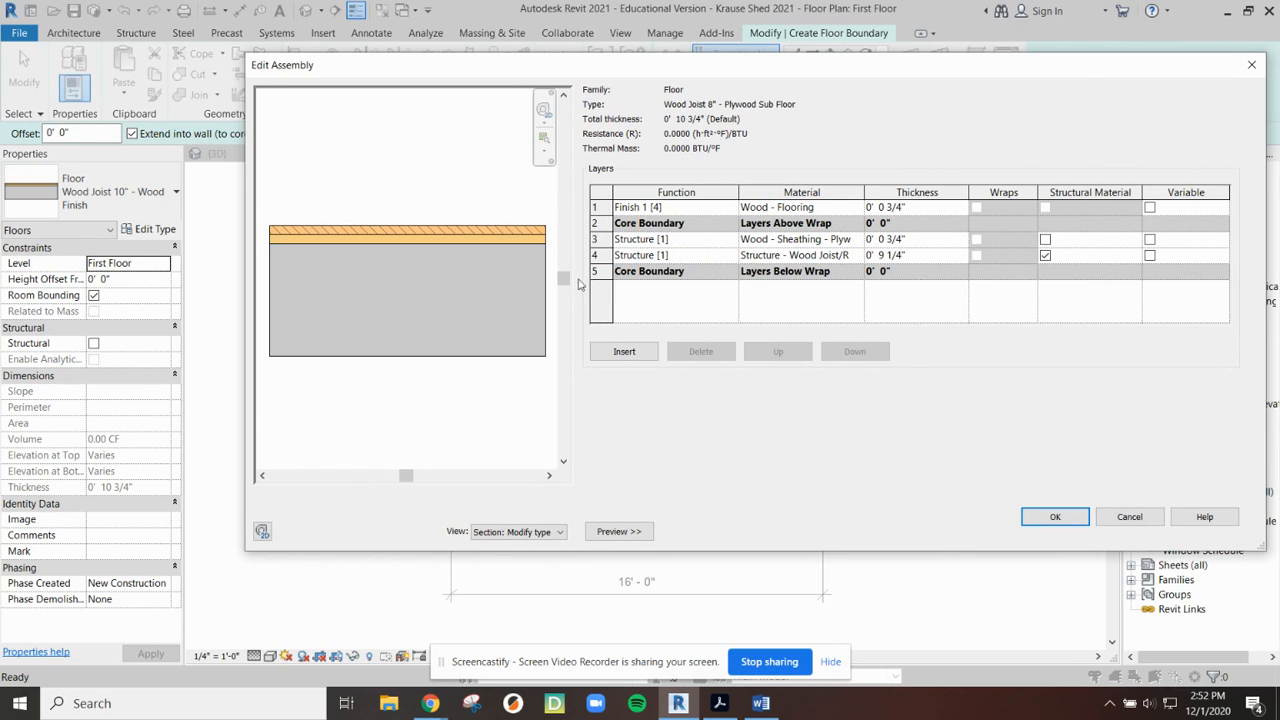
Set the joist layer to 7 1/4", delete the flooring finish layer and accept the 8-inch assembly.
left_click(676, 254)
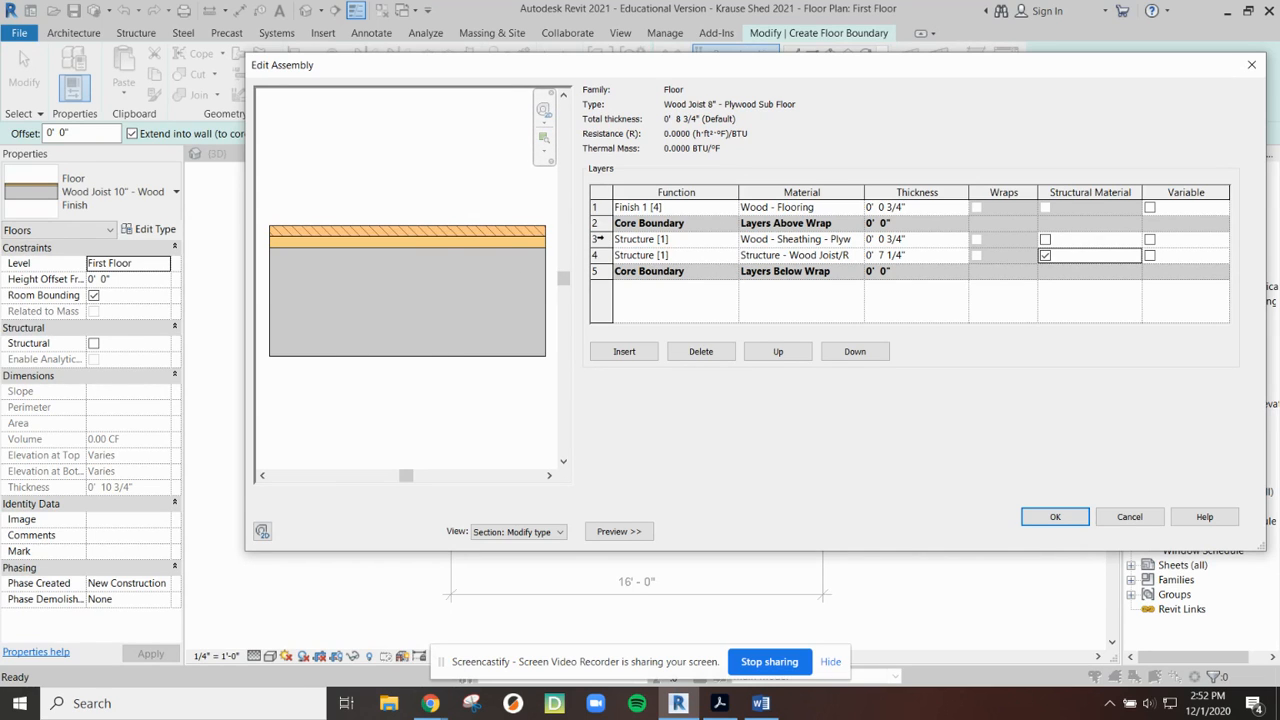
left_click(676, 239)
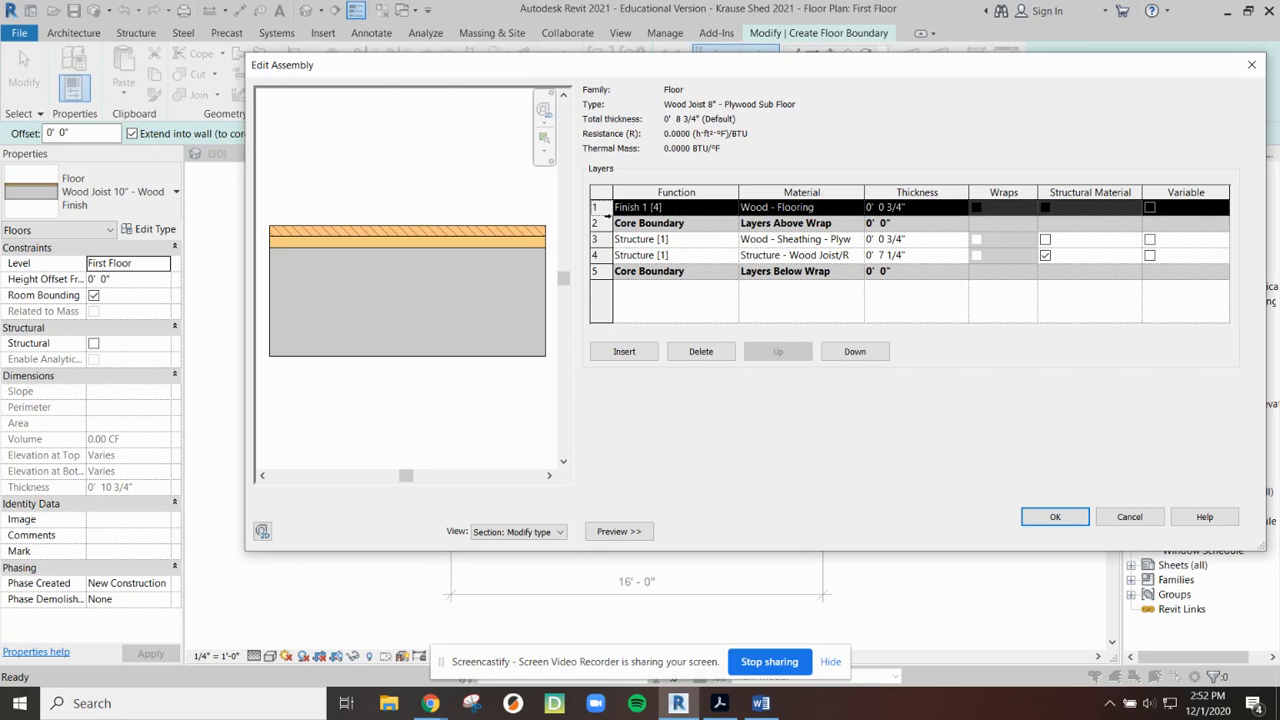
left_click(640, 239)
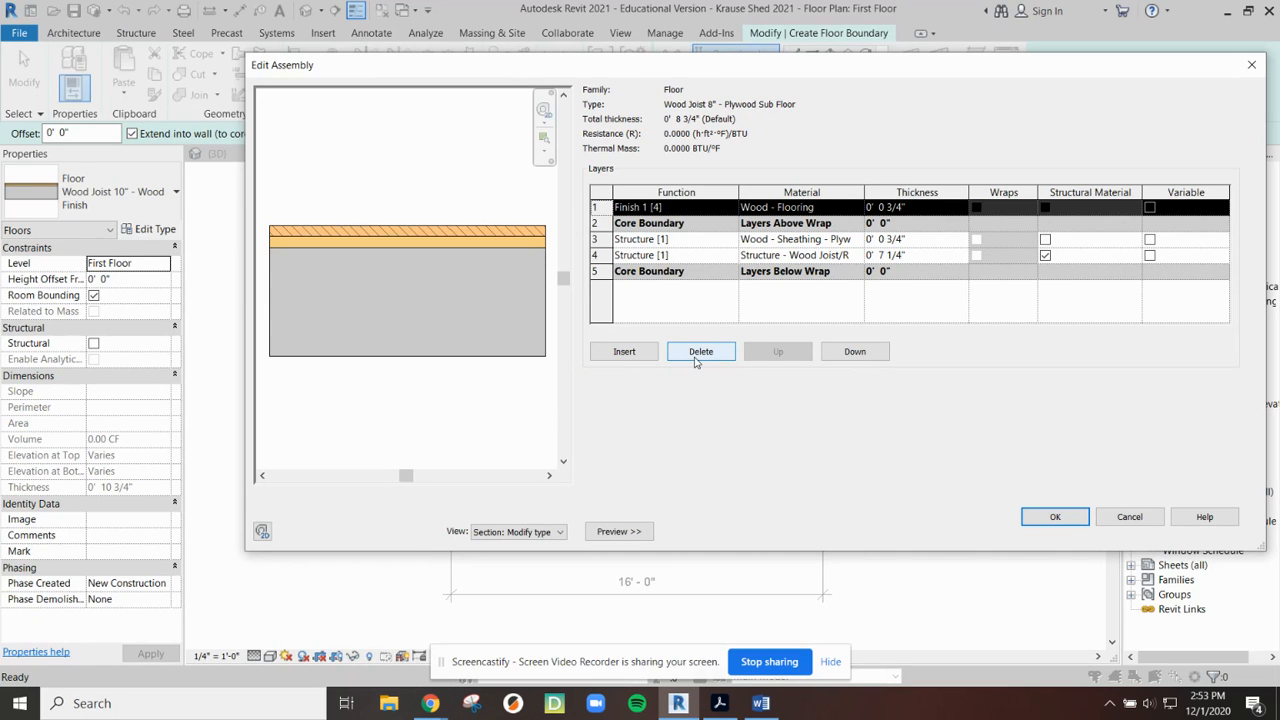
left_click(700, 351)
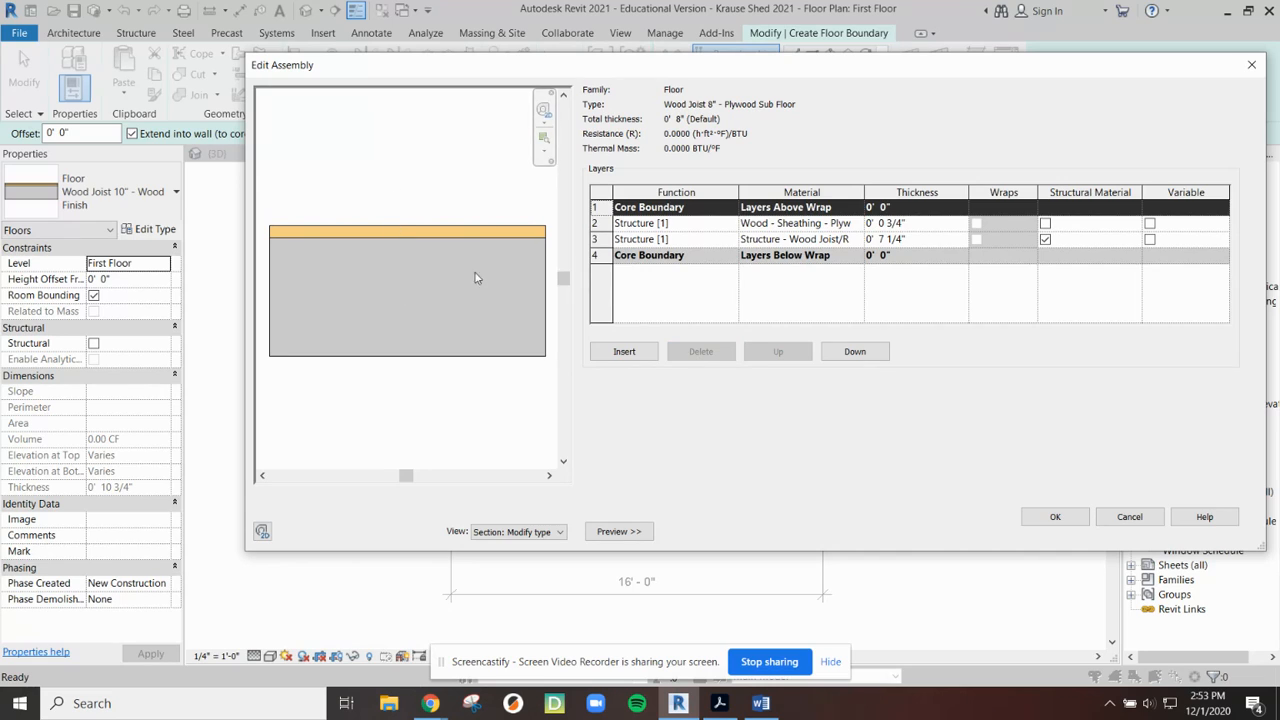
mouse_move(455, 330)
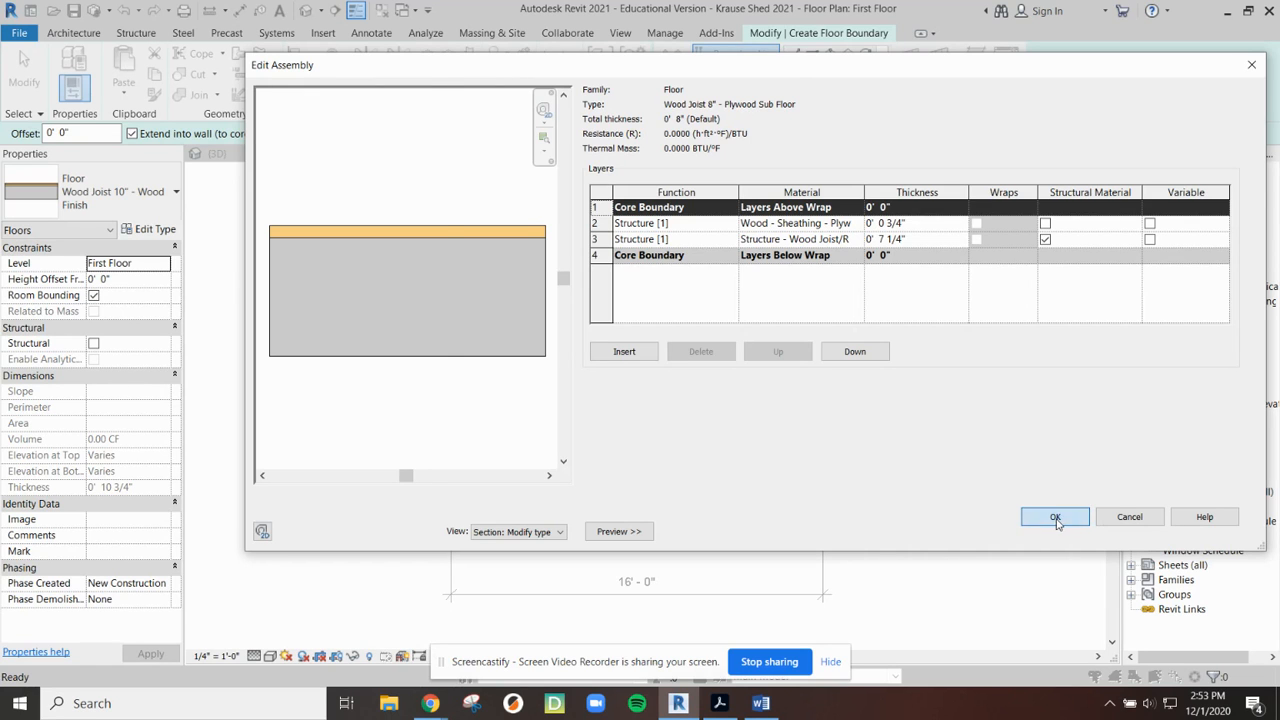
left_click(1055, 517)
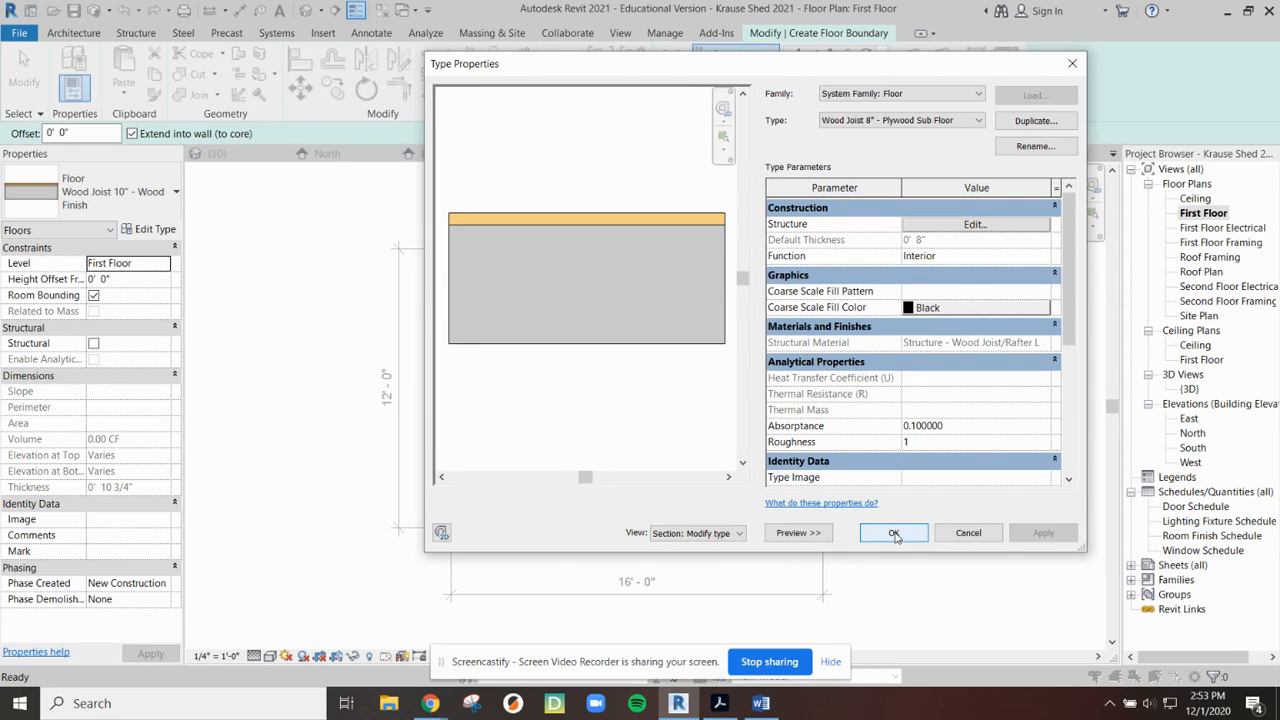
Accept the Plywood Sub Floor type for the sketch and choose the Rectangle boundary tool.
left_click(893, 532)
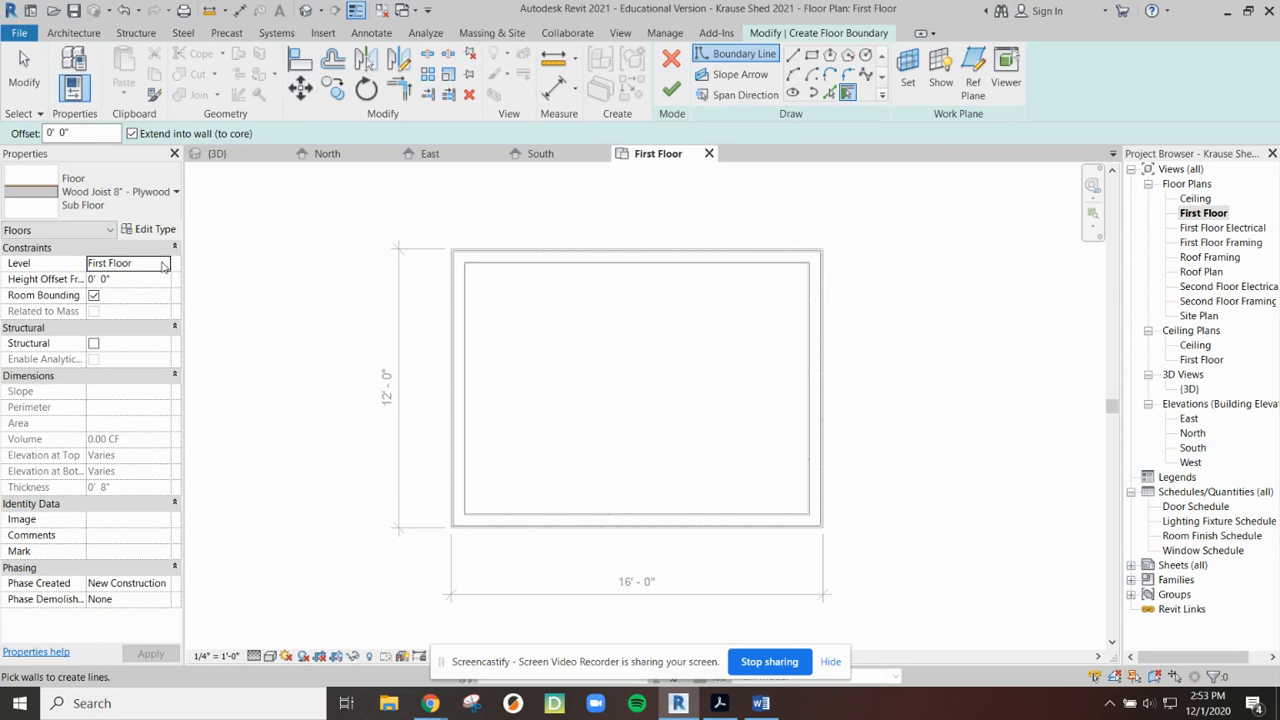
left_click(163, 263)
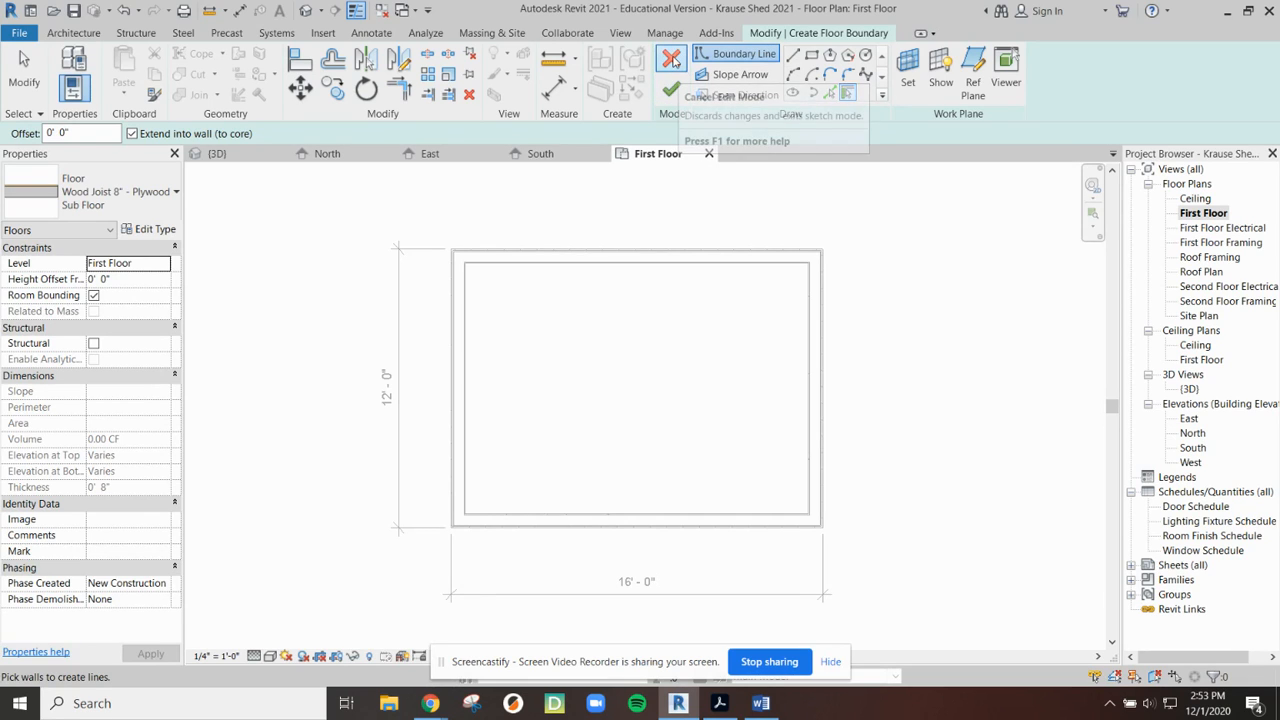
mouse_move(671, 58)
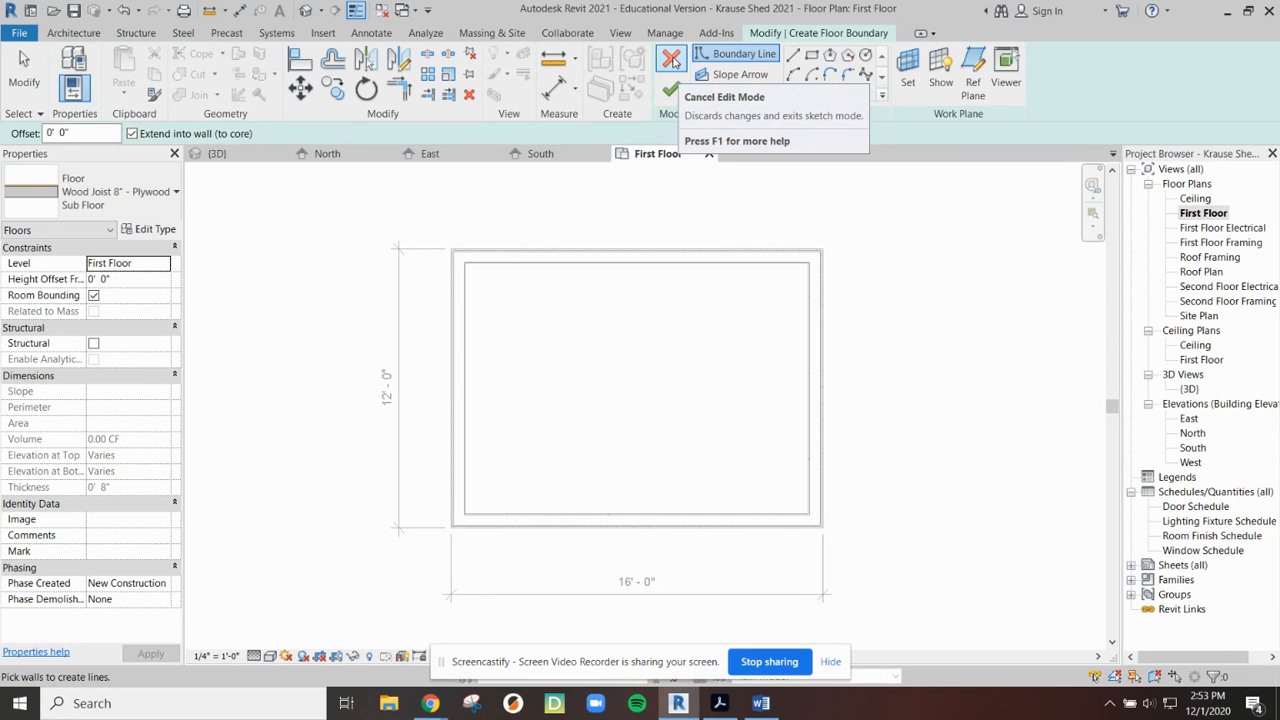
mouse_move(670, 90)
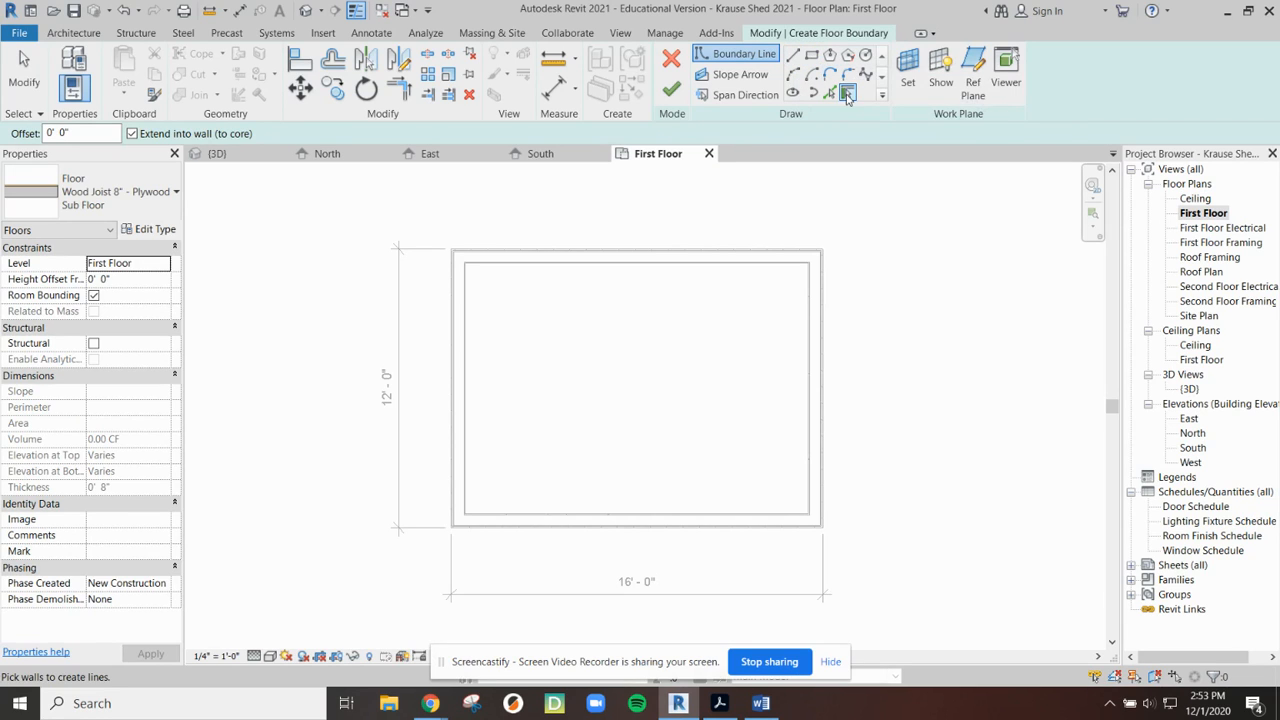
mouse_move(847, 93)
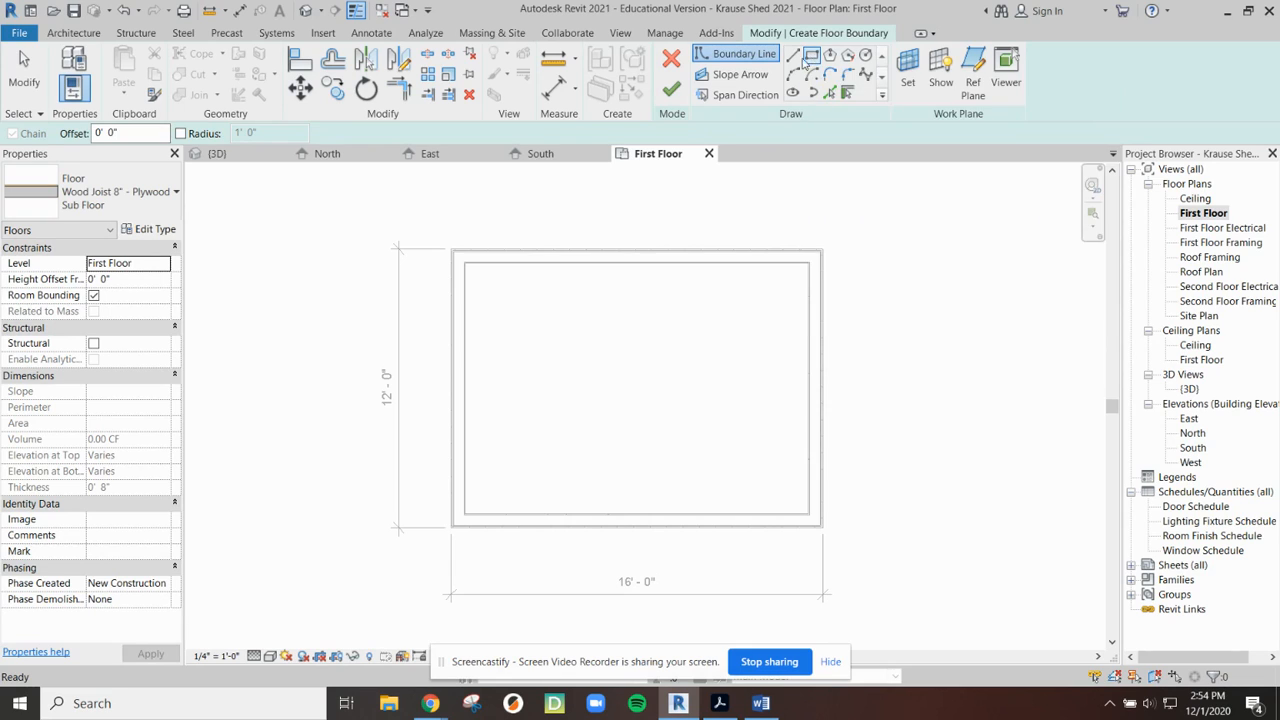
Draw the rectangular floor boundary between two opposite exterior wall corners.
left_click(807, 57)
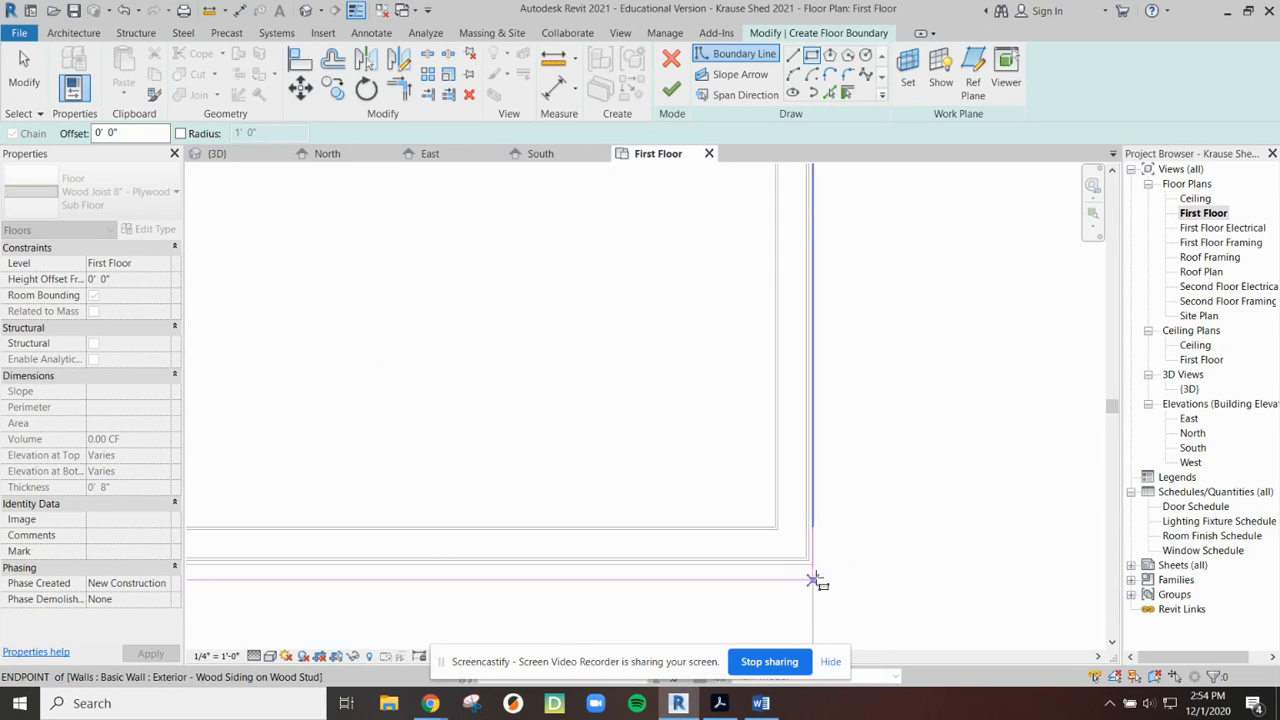
left_click(815, 565)
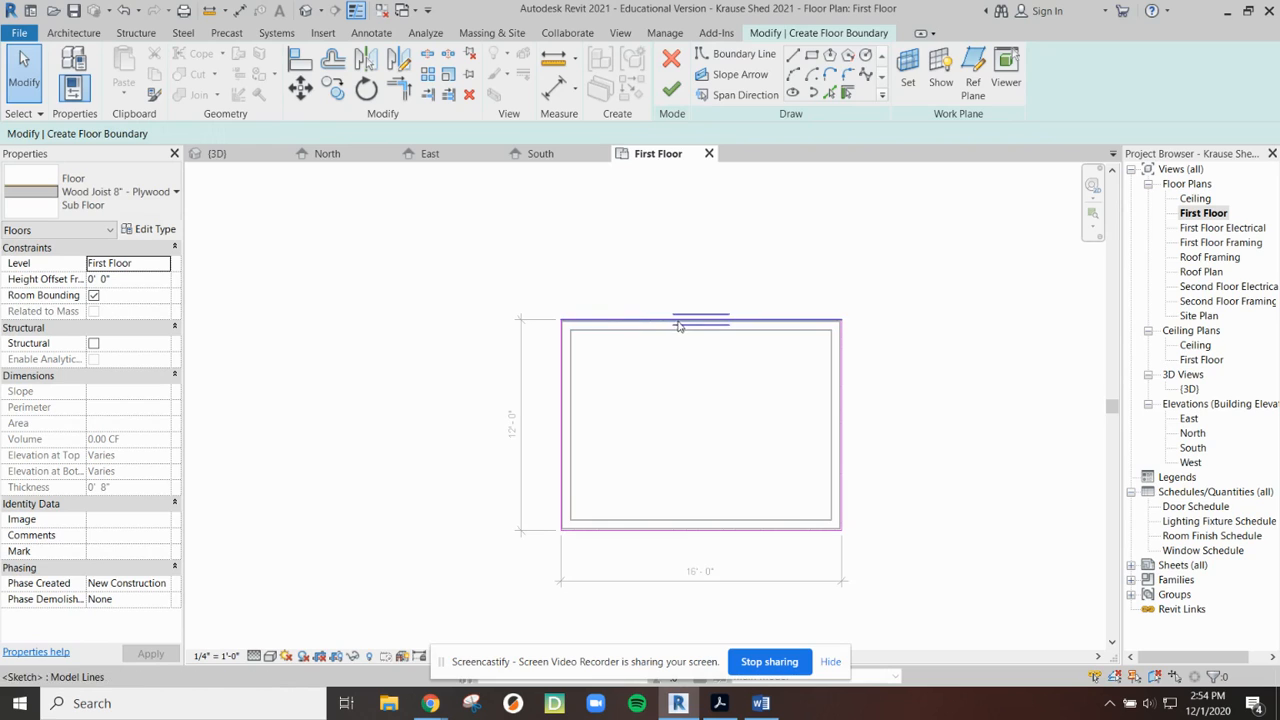
mouse_move(678, 325)
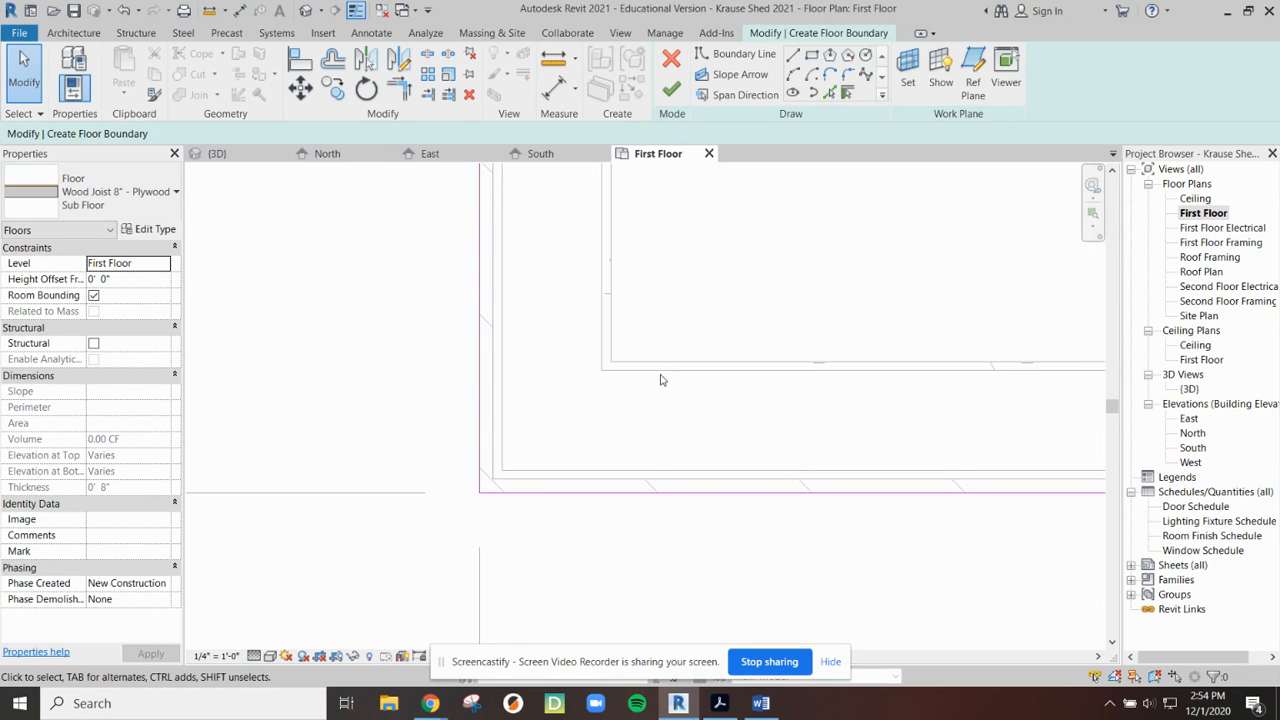
mouse_move(641, 356)
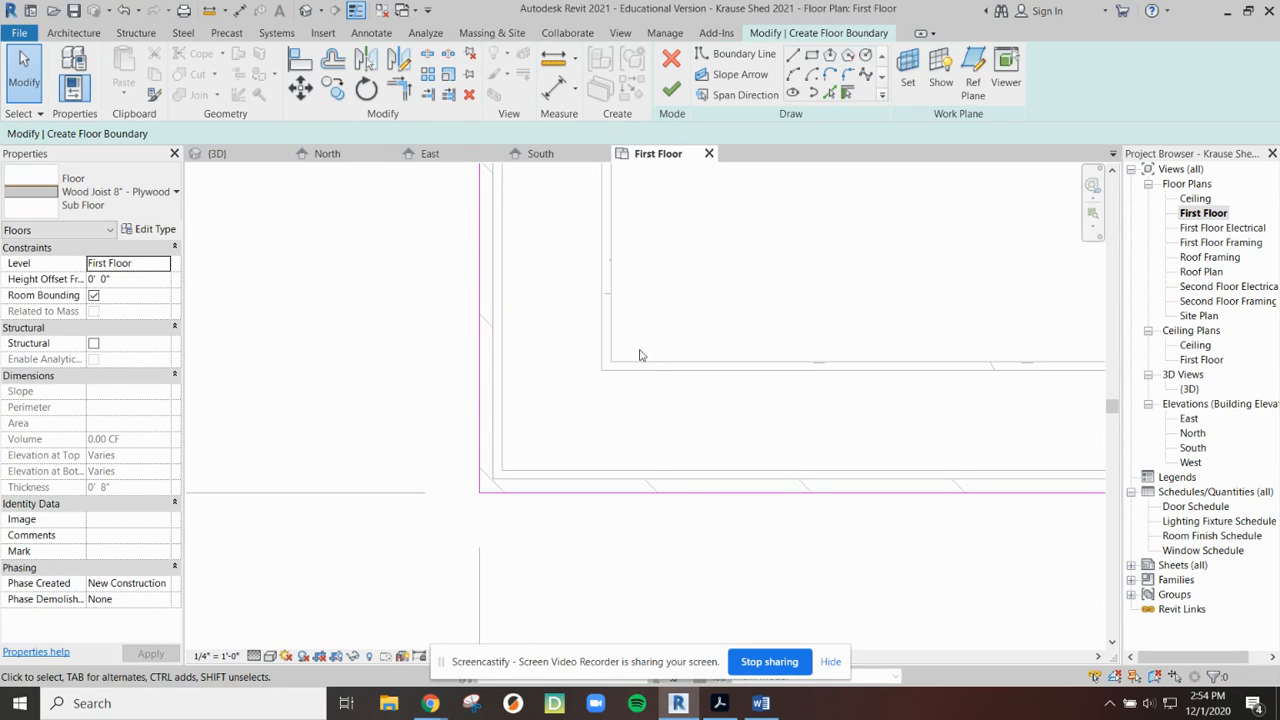
mouse_move(768, 225)
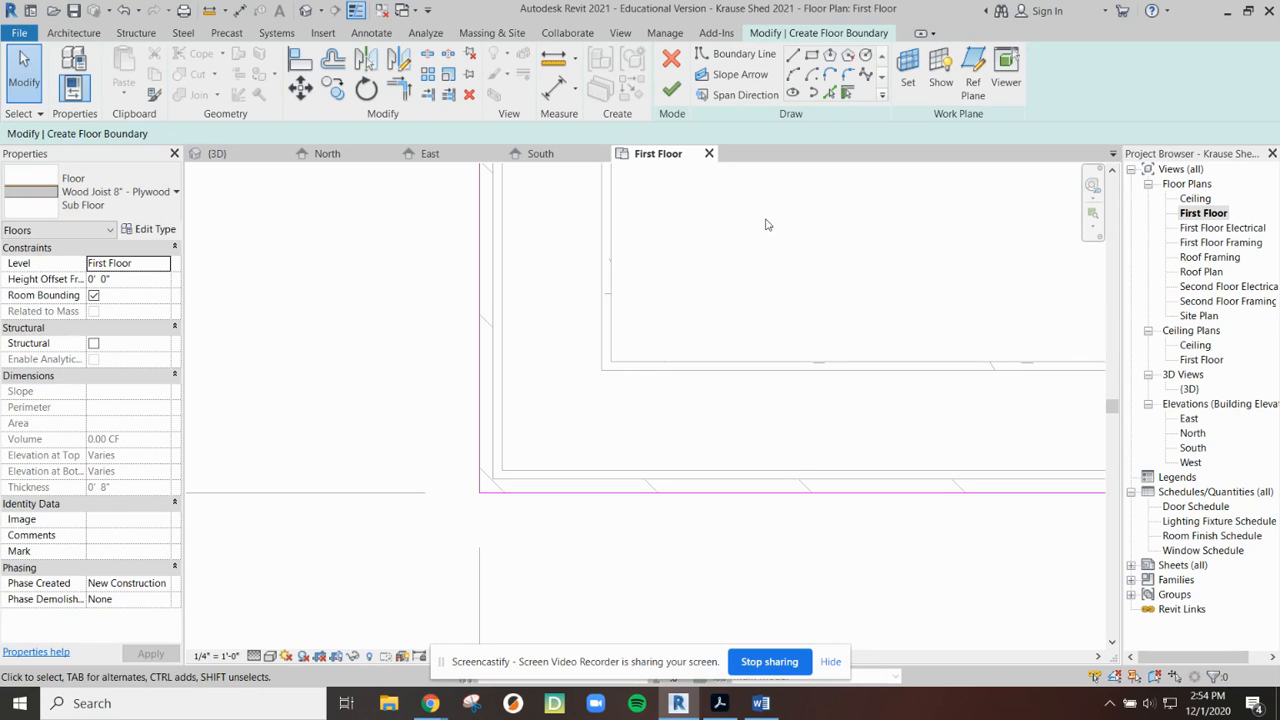
mouse_move(345, 295)
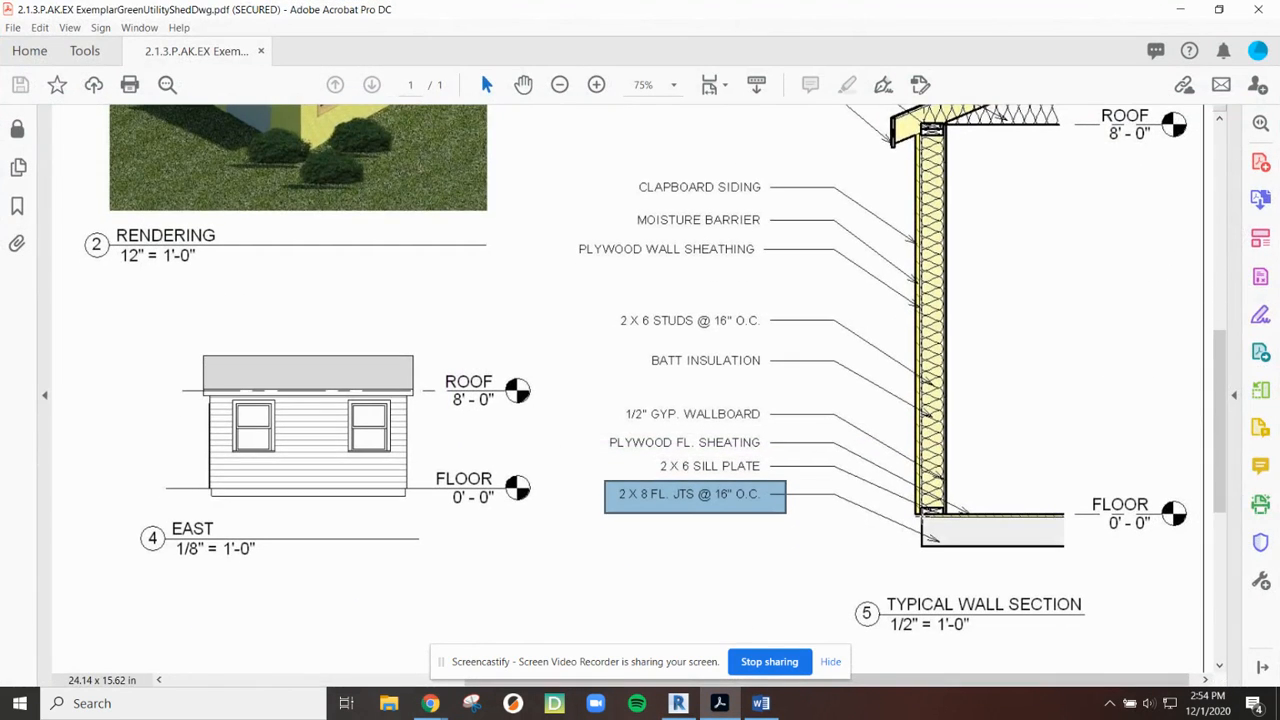
Zoom the Typical Wall Section to 400% and box the sill plate and 2x8 joist junction.
left_click(596, 84)
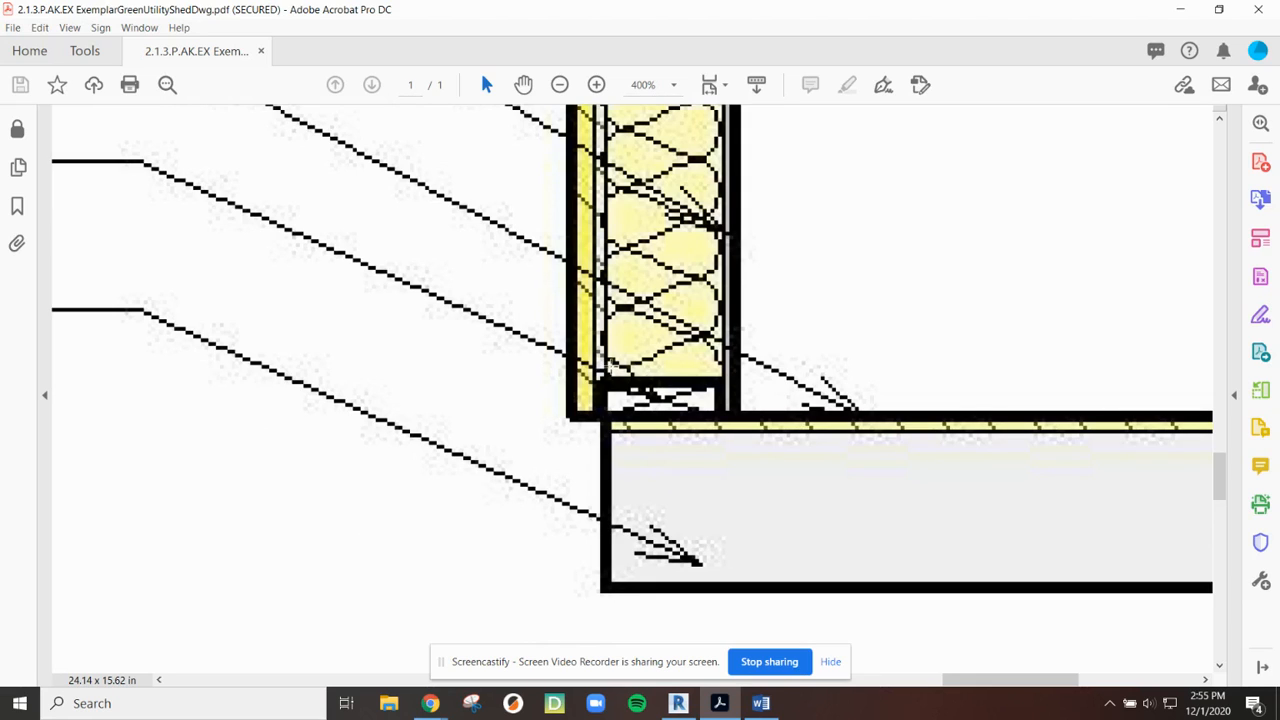
left_click_drag(605, 380, 728, 623)
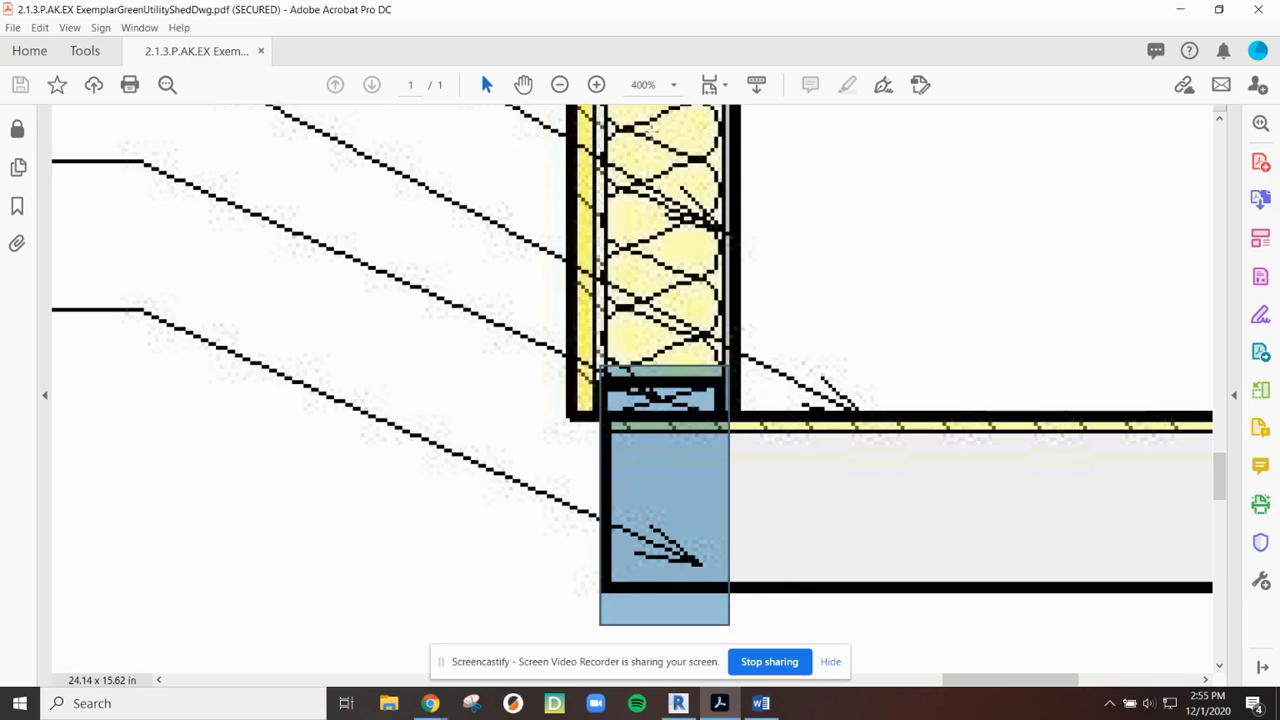
mouse_move(600, 427)
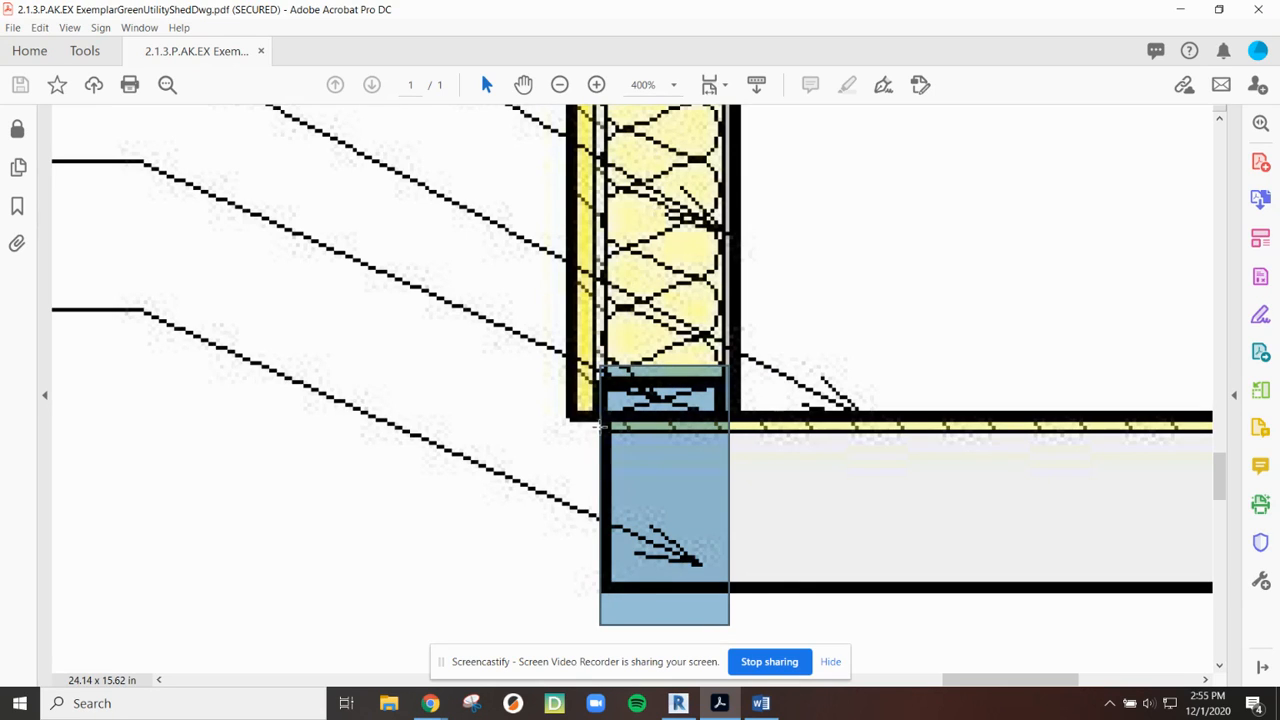
mouse_move(610, 440)
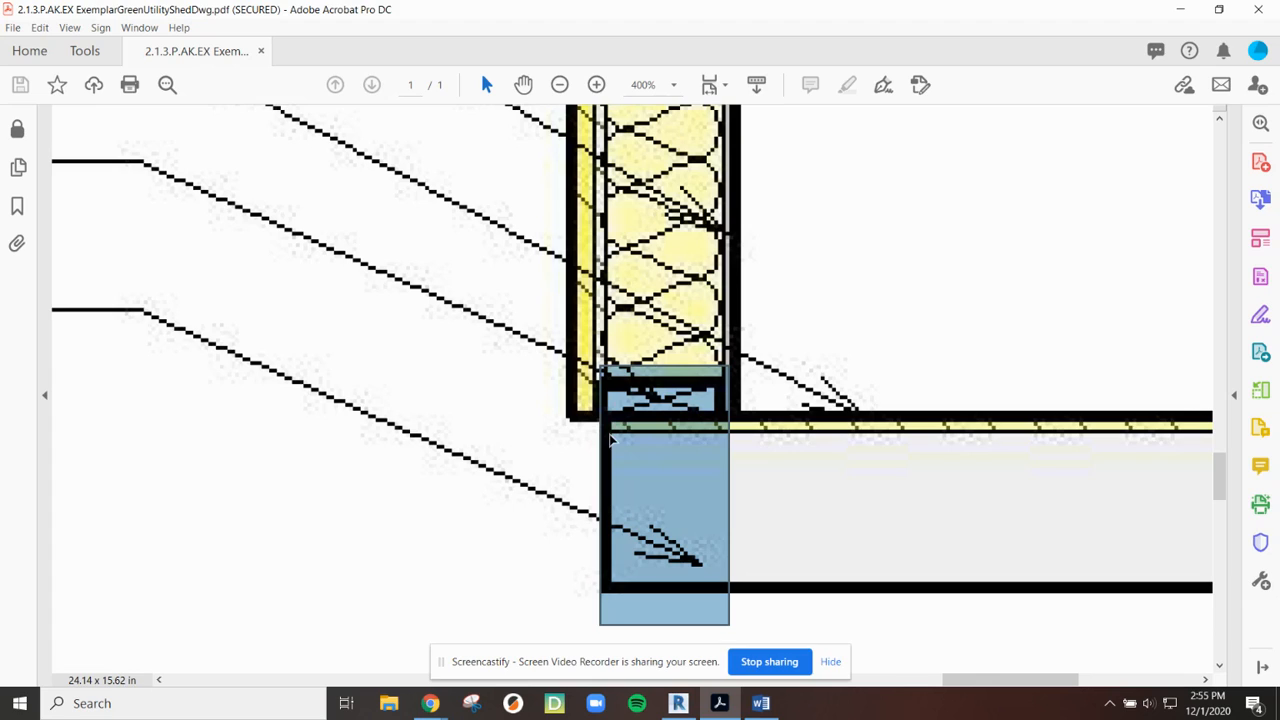
mouse_move(605, 408)
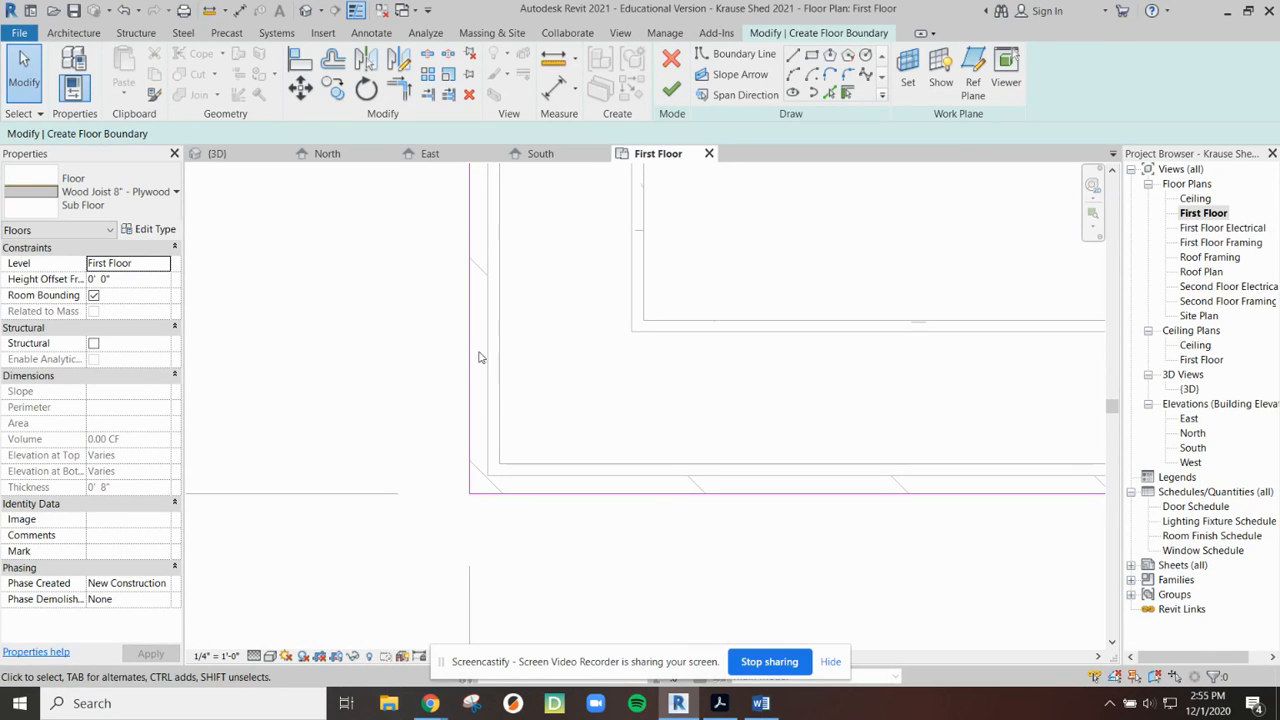
Drag the floor boundary lines to snap onto the outside faces of the wall studs.
left_click(497, 357)
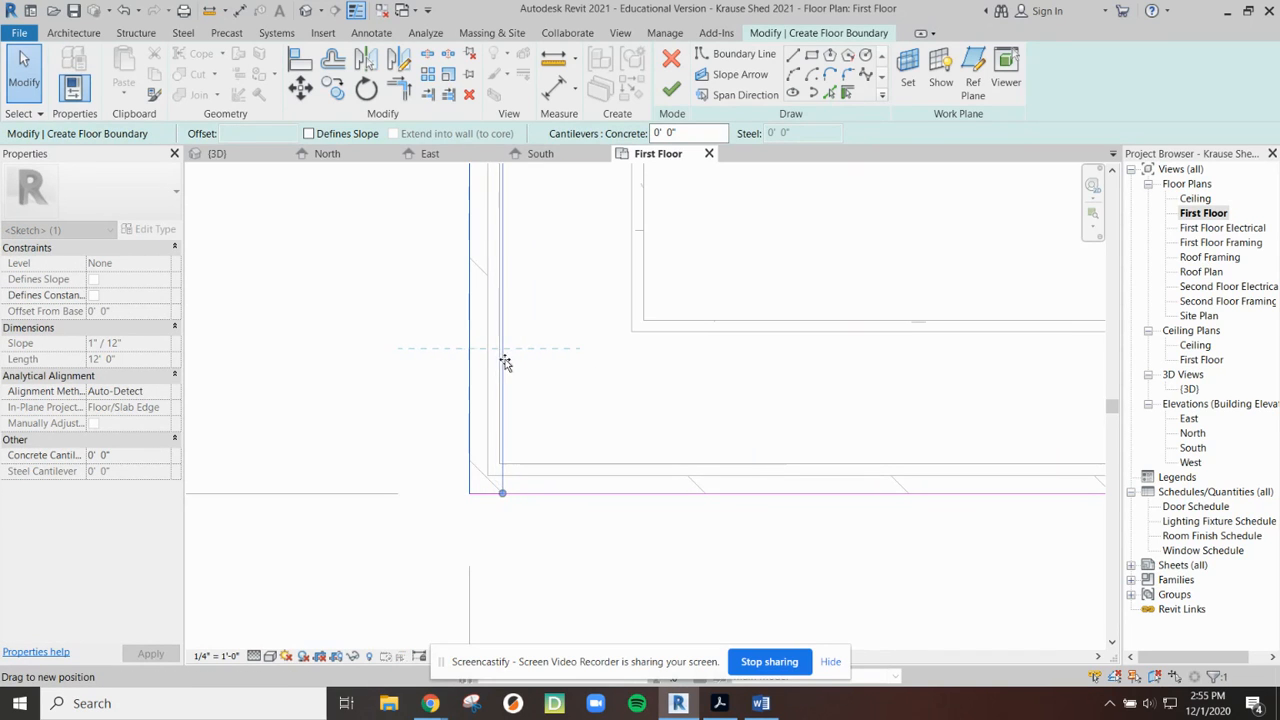
left_click_drag(503, 491, 538, 491)
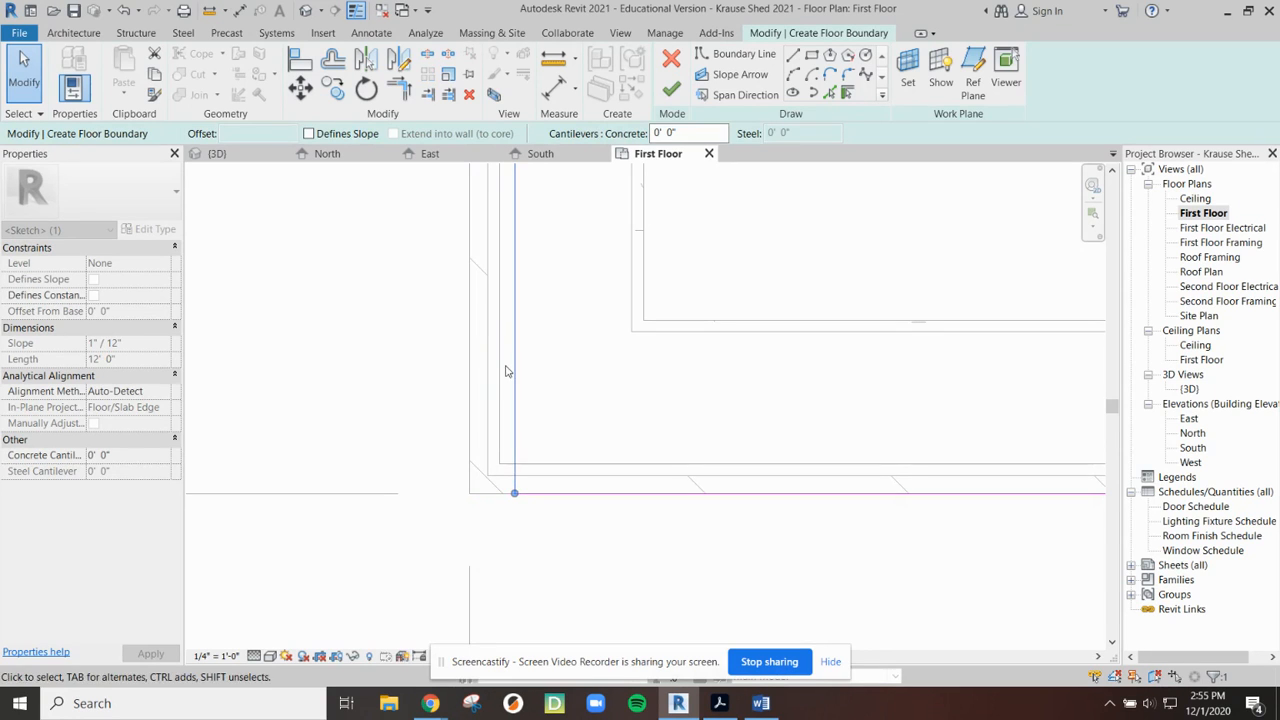
left_click_drag(514, 492, 503, 492)
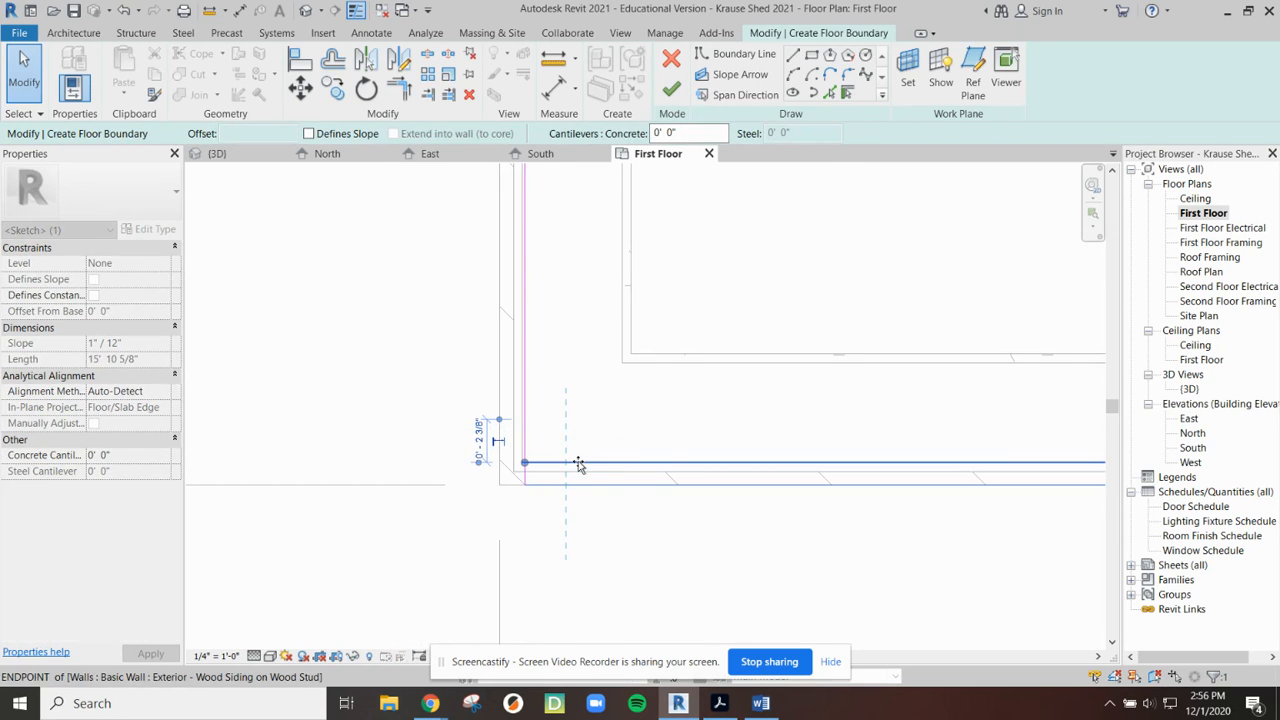
mouse_move(578, 465)
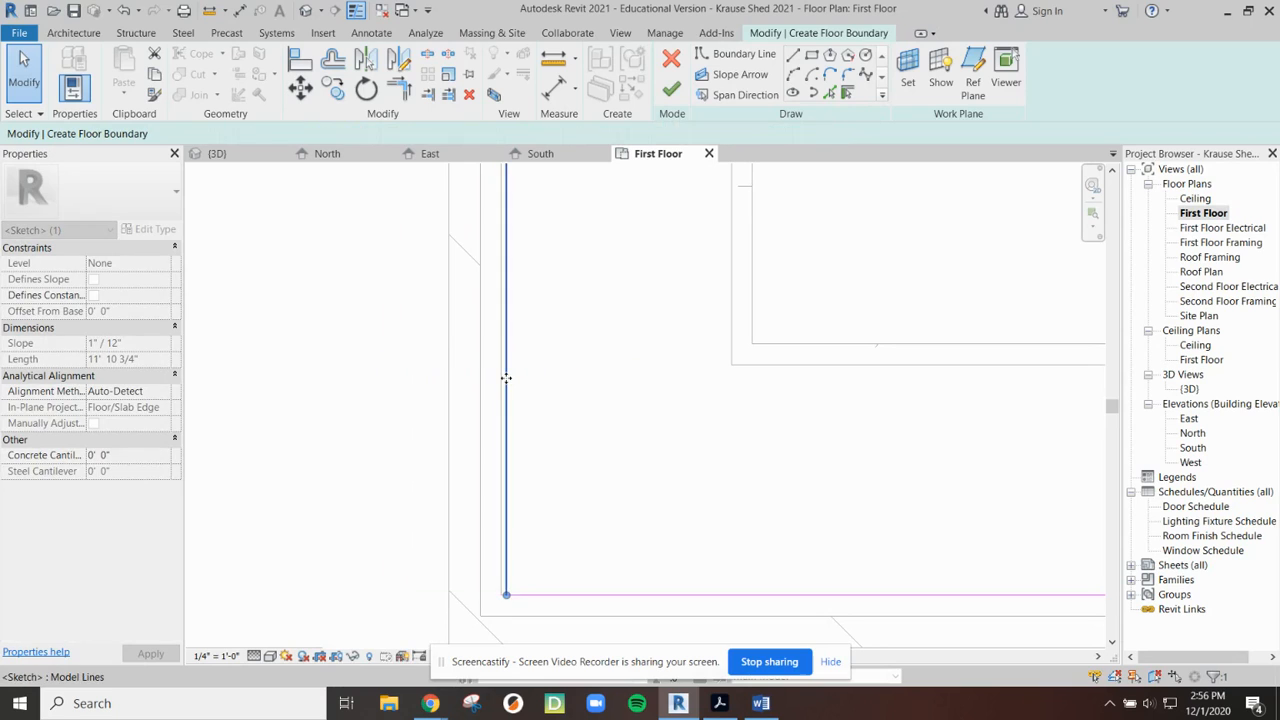
left_click(505, 400)
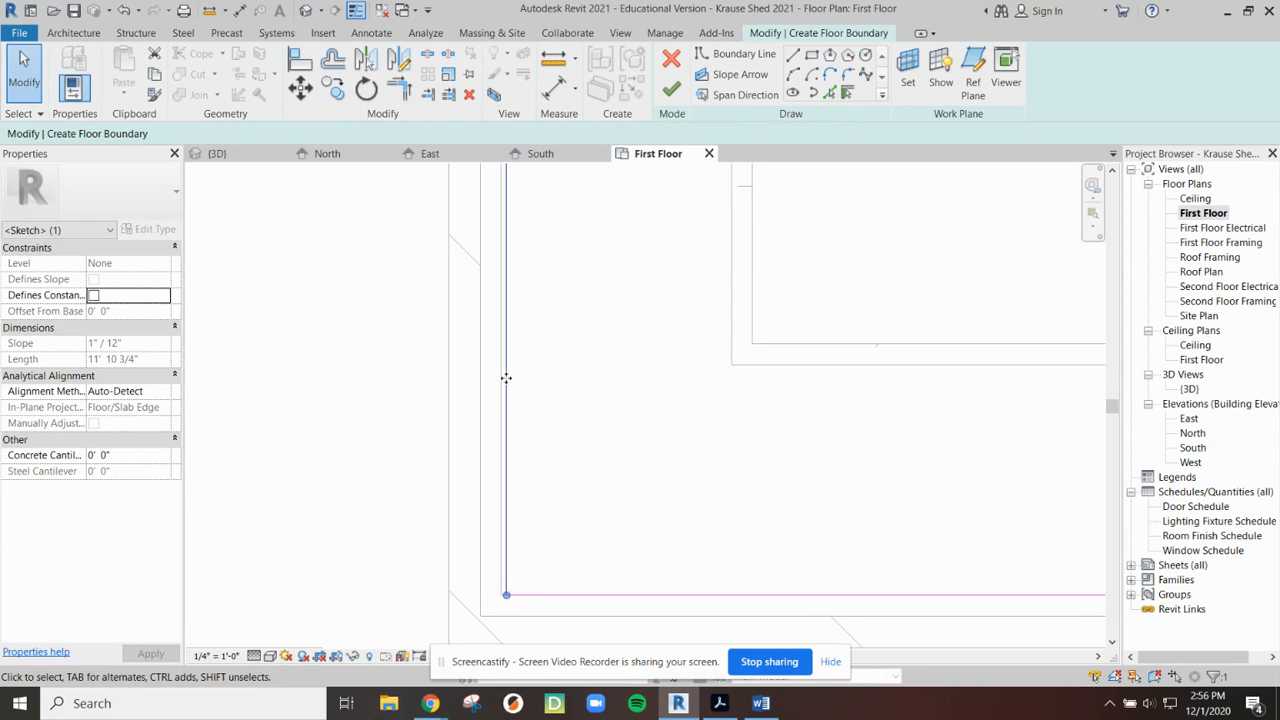
left_click(504, 380)
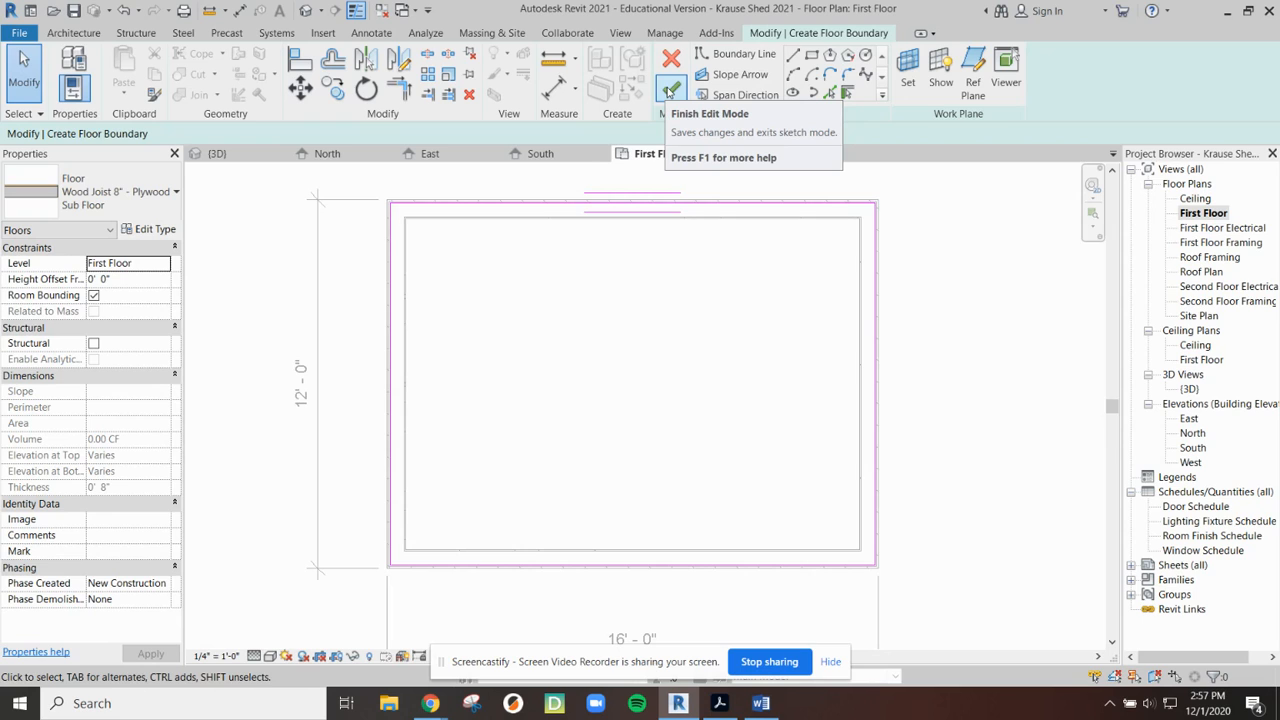
Finish the sub floor sketch and orbit the 3D view to see the floor inside the shed walls.
left_click(670, 62)
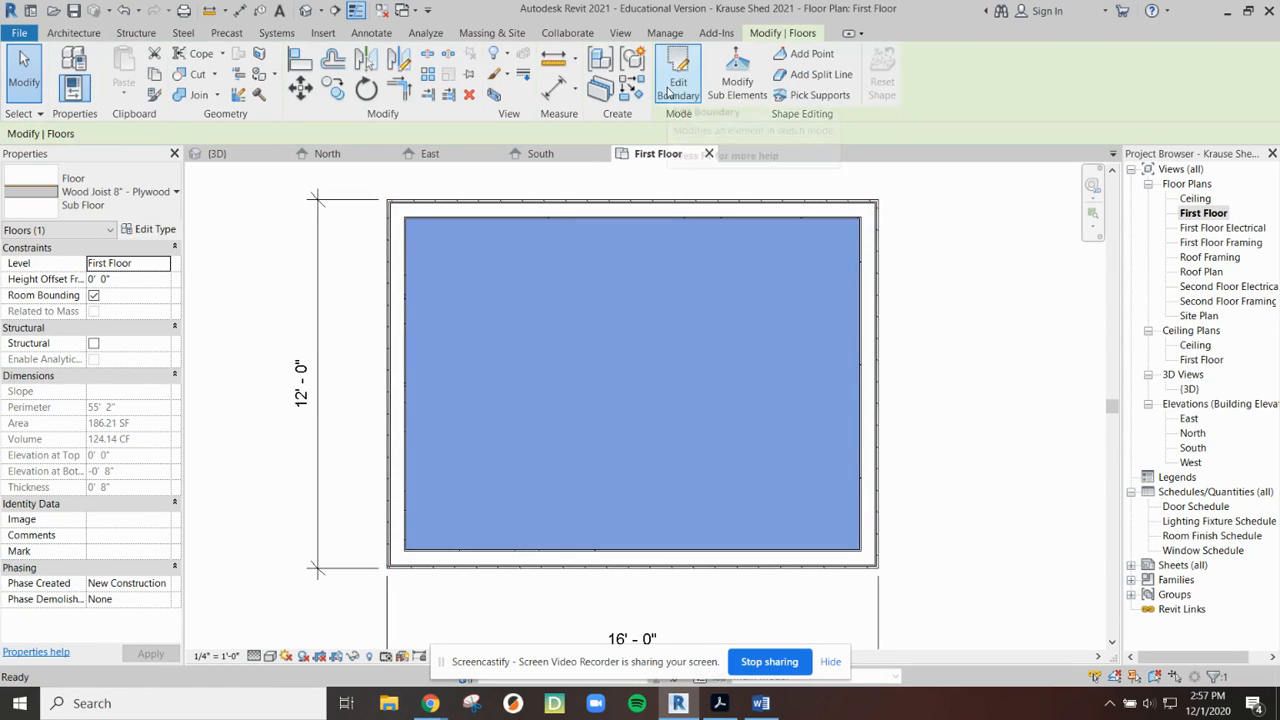
mouse_move(697, 399)
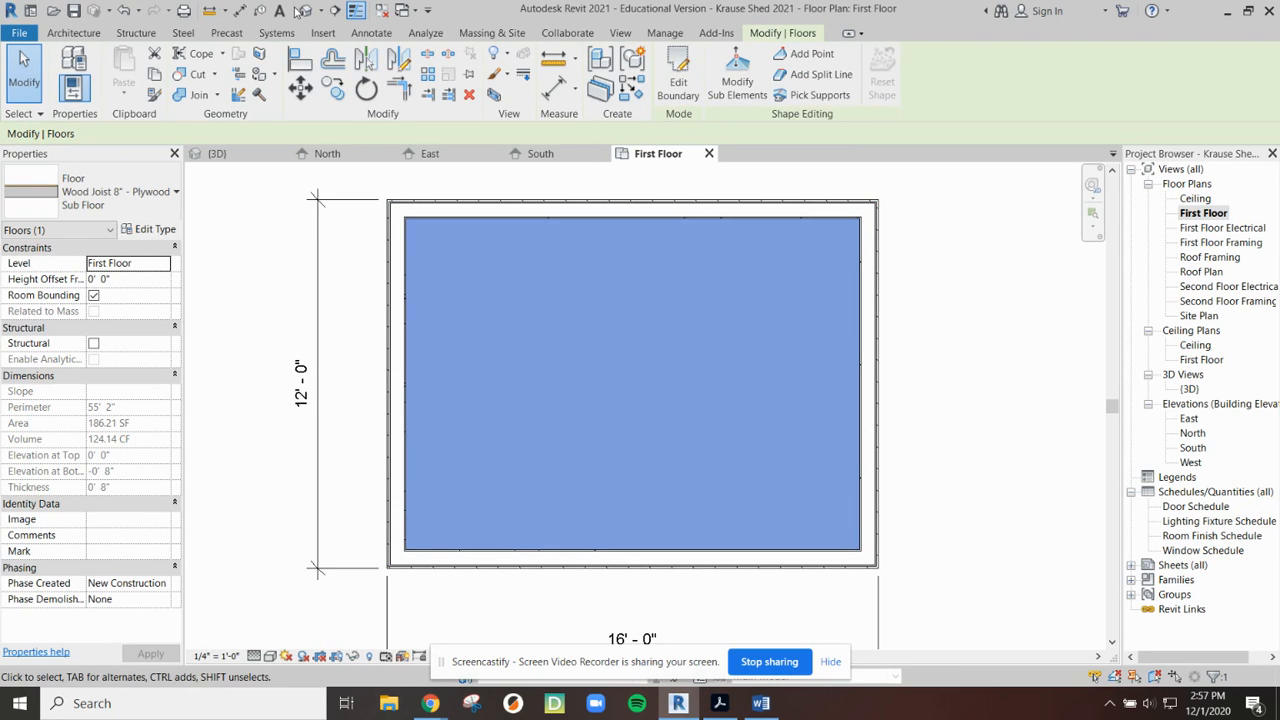
left_click(217, 153)
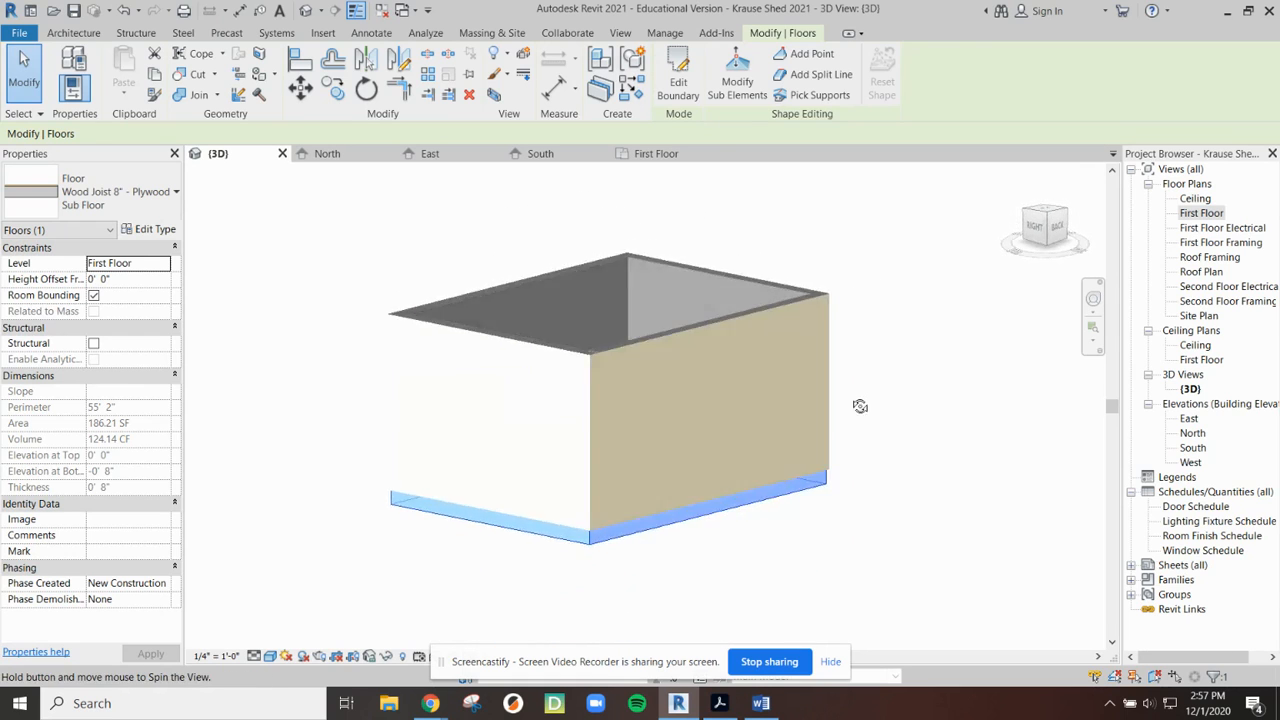
left_click_drag(860, 405, 800, 280)
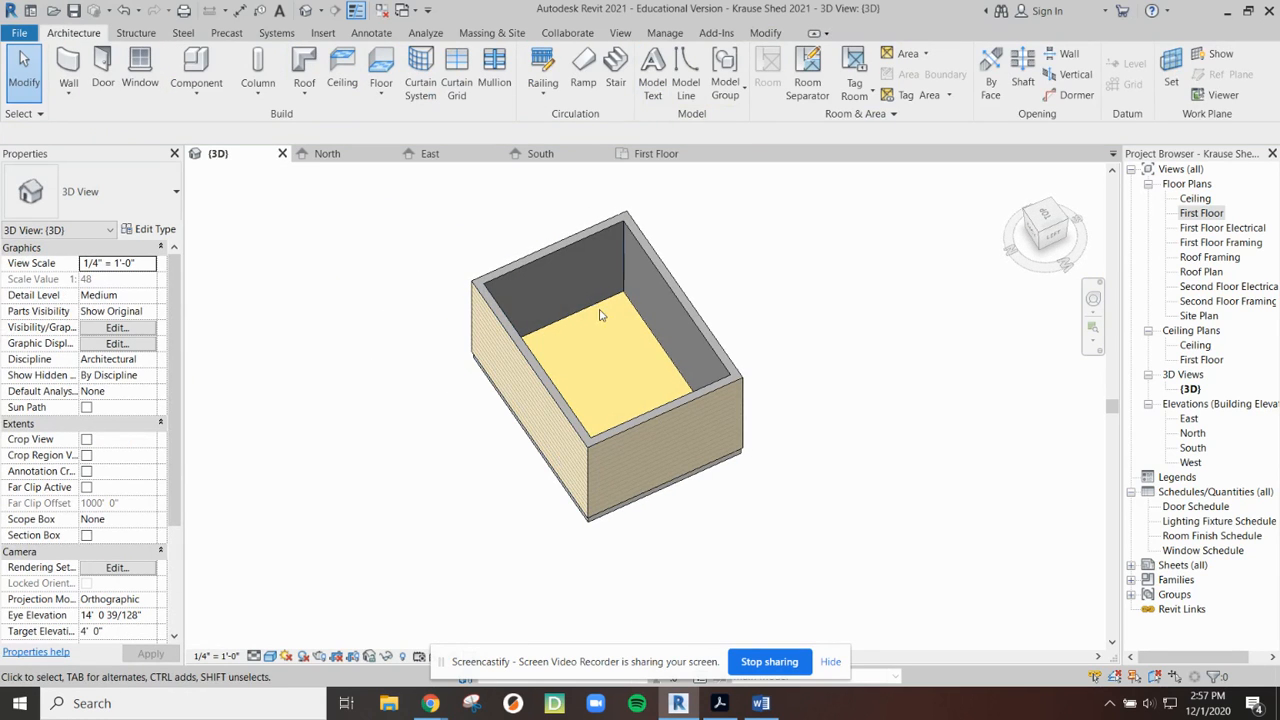
mouse_move(860, 497)
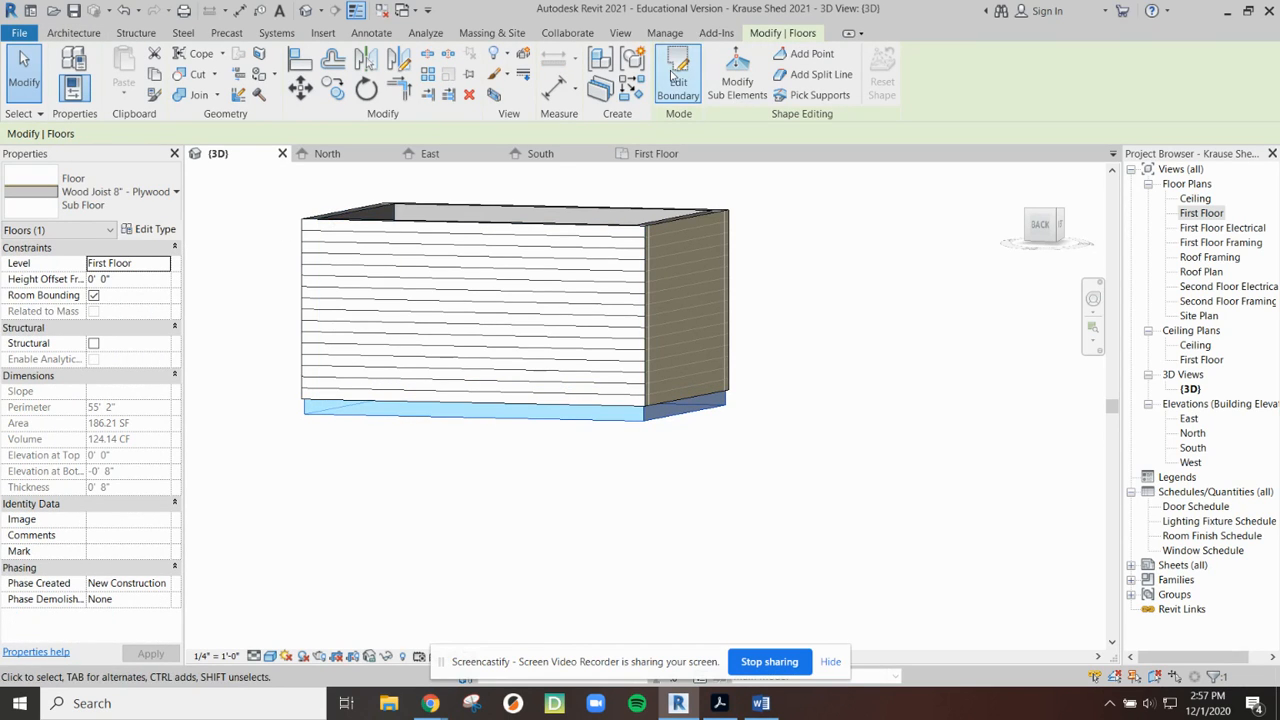
Reopen the floor's boundary with Edit Boundary and switch to the First Floor plan.
left_click(678, 72)
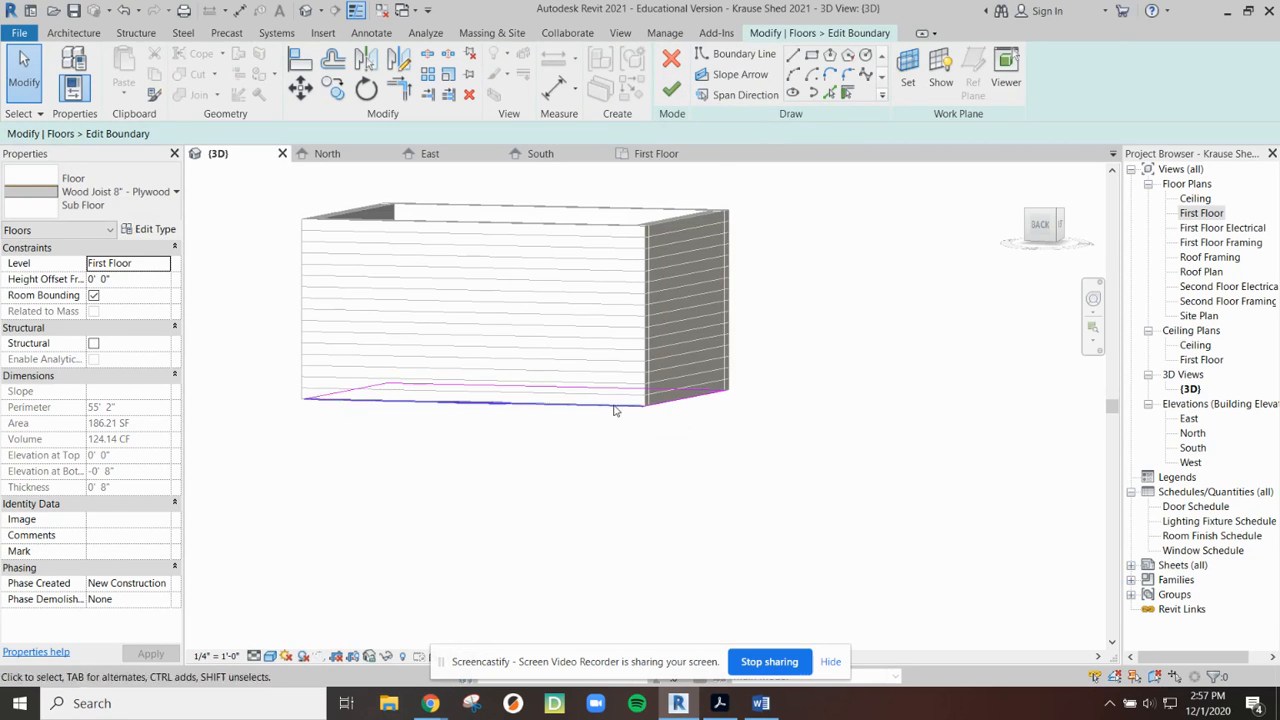
left_click(657, 153)
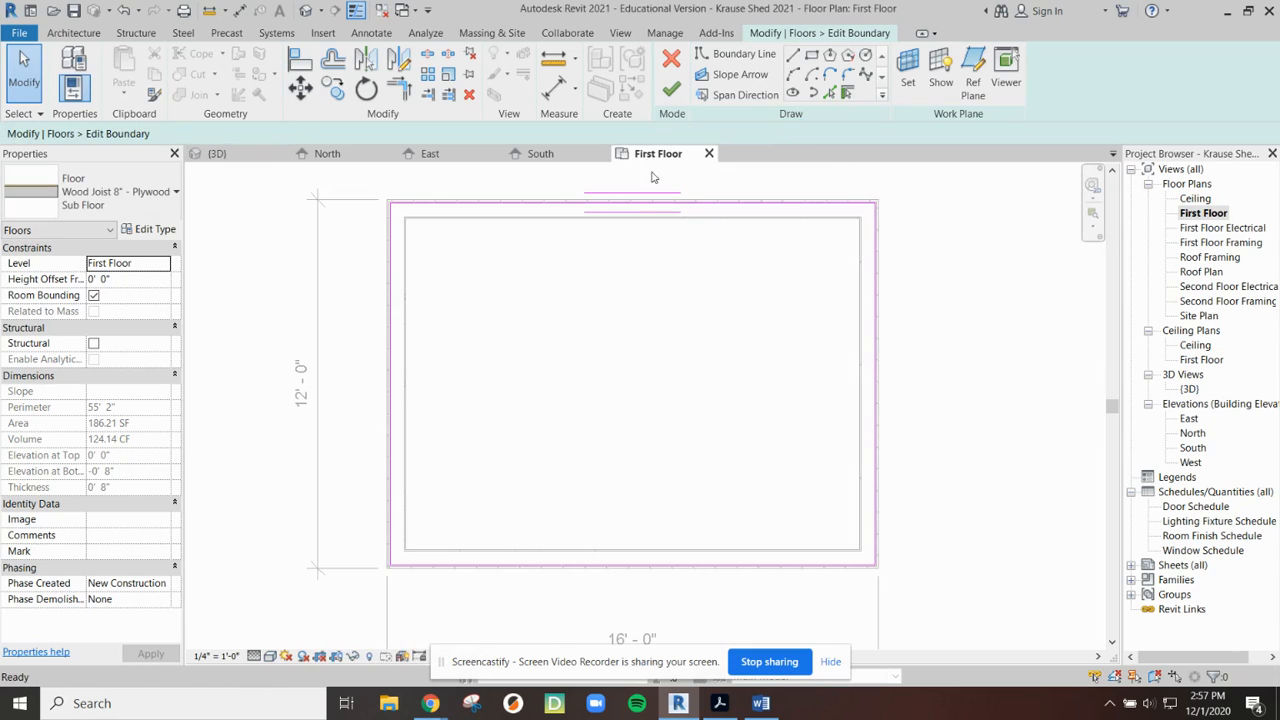
mouse_move(658, 153)
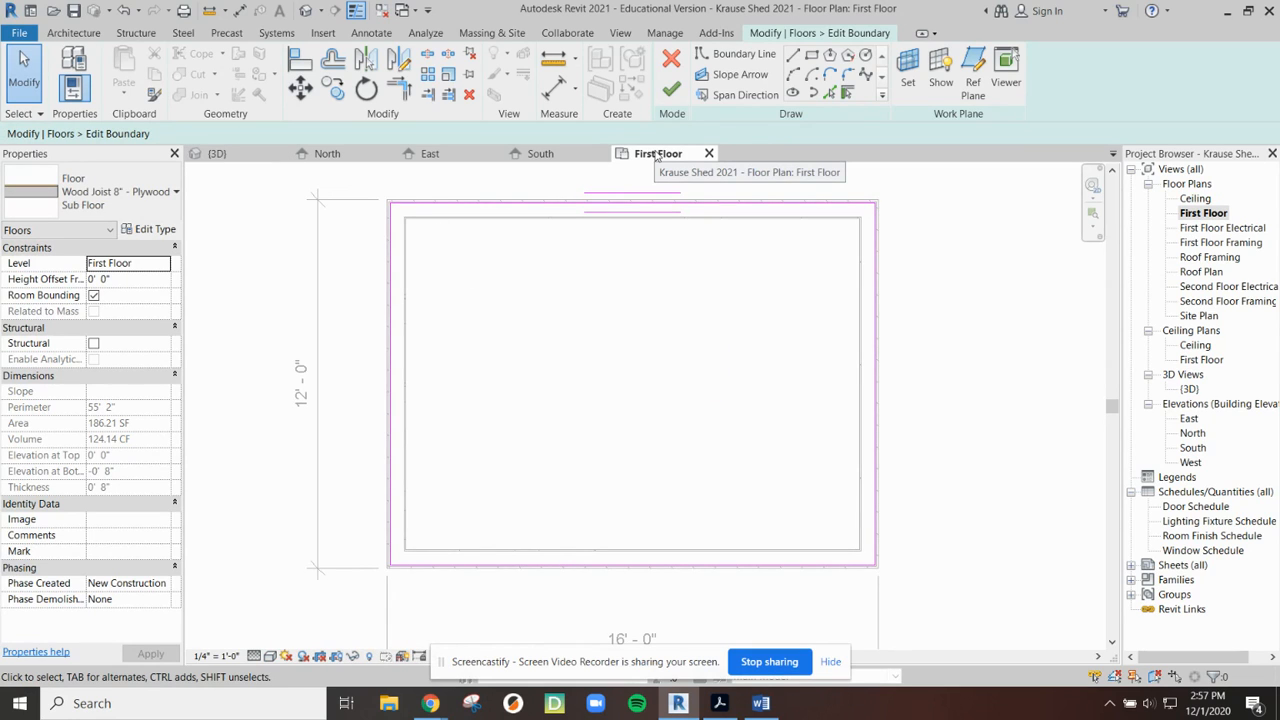
mouse_move(216, 153)
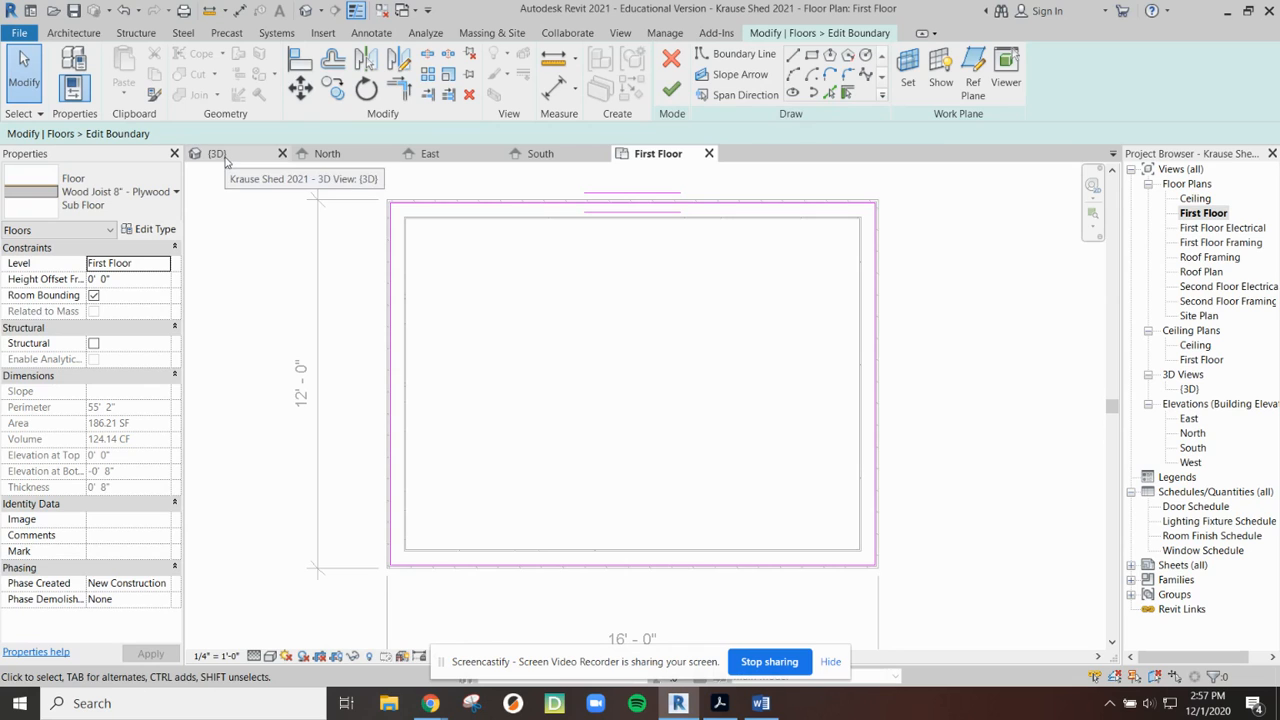
mouse_move(168, 217)
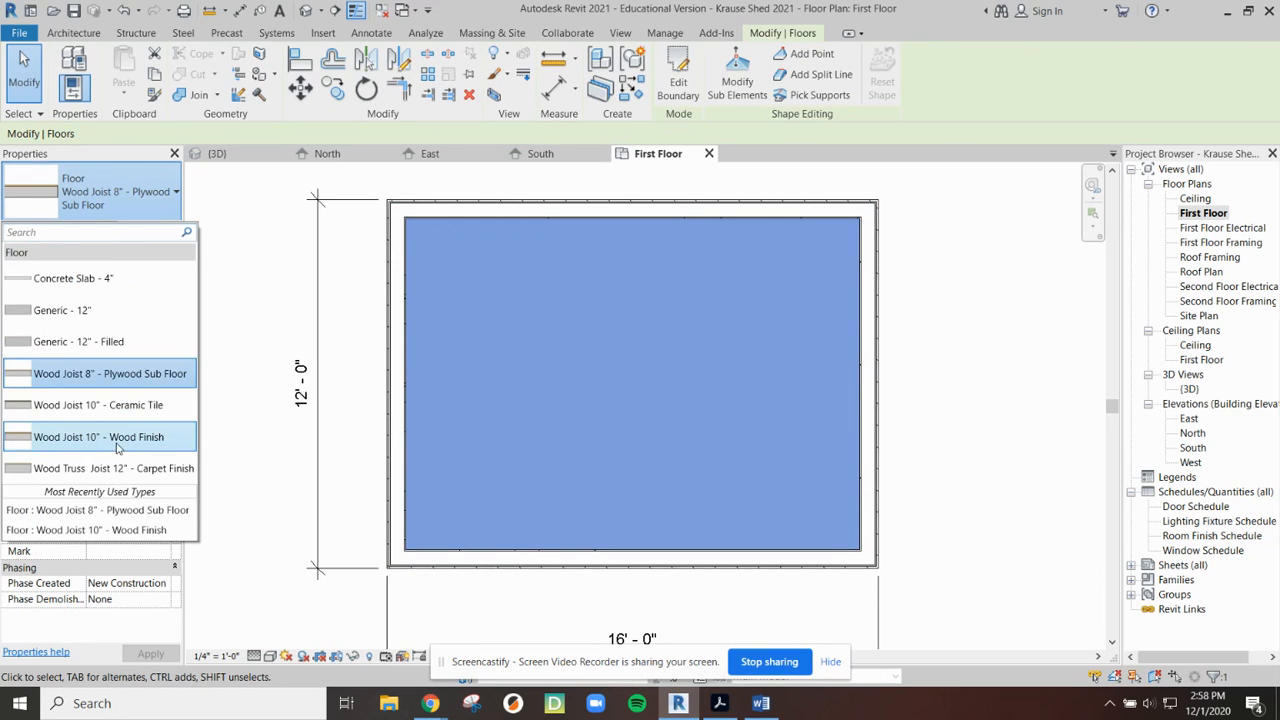
Pick Wood Joist 10" - Wood Finish for the floor from the Type Selector.
left_click(98, 437)
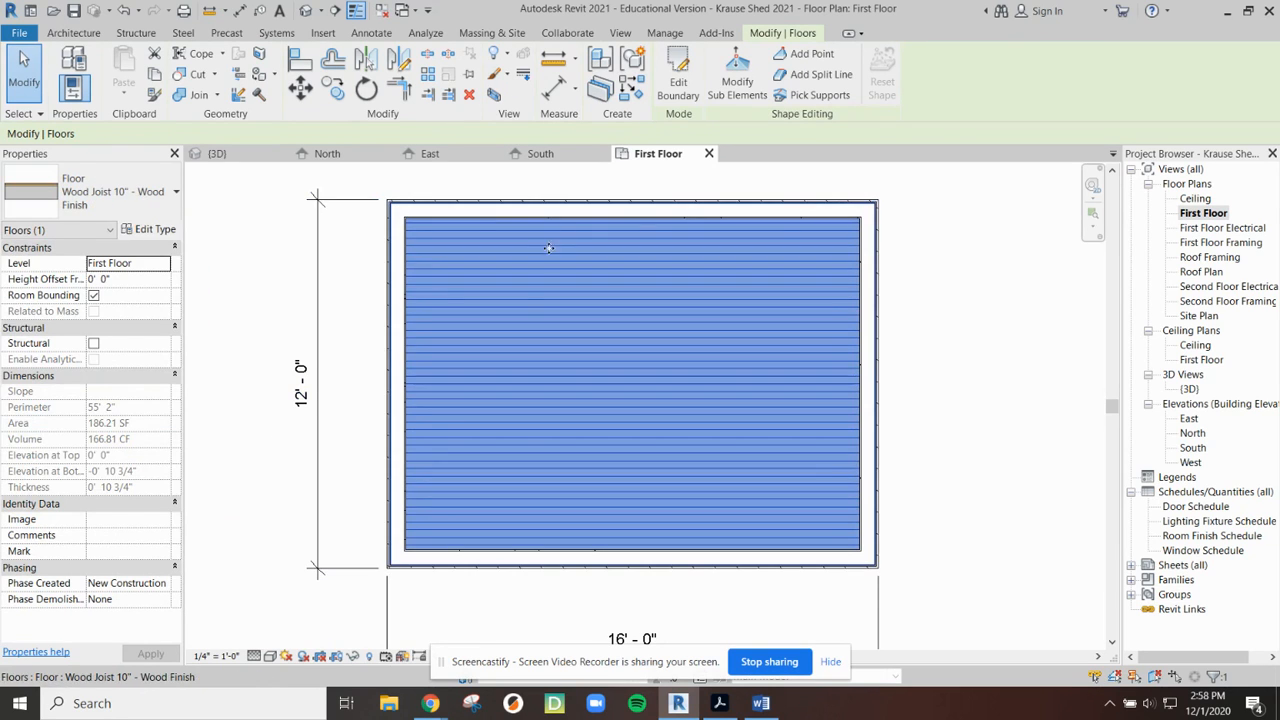
mouse_move(728, 326)
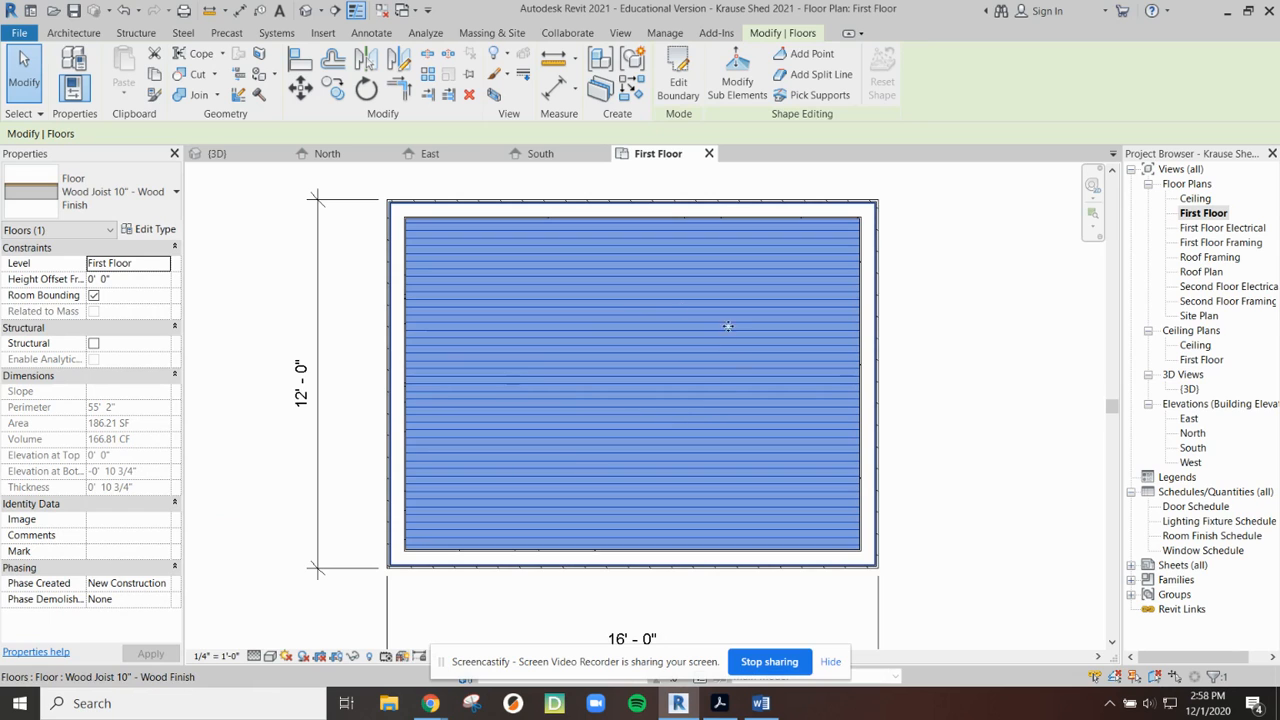